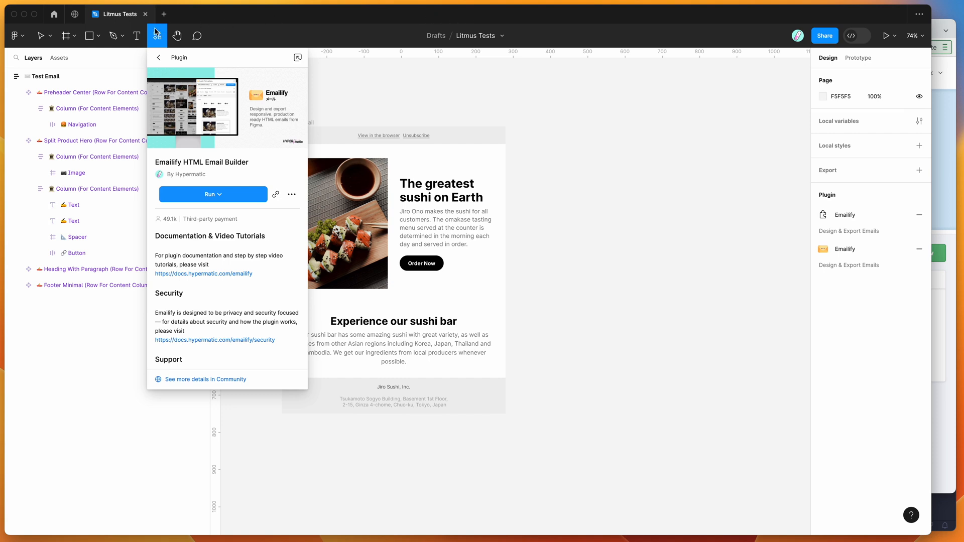
pyautogui.moveTo(157, 40)
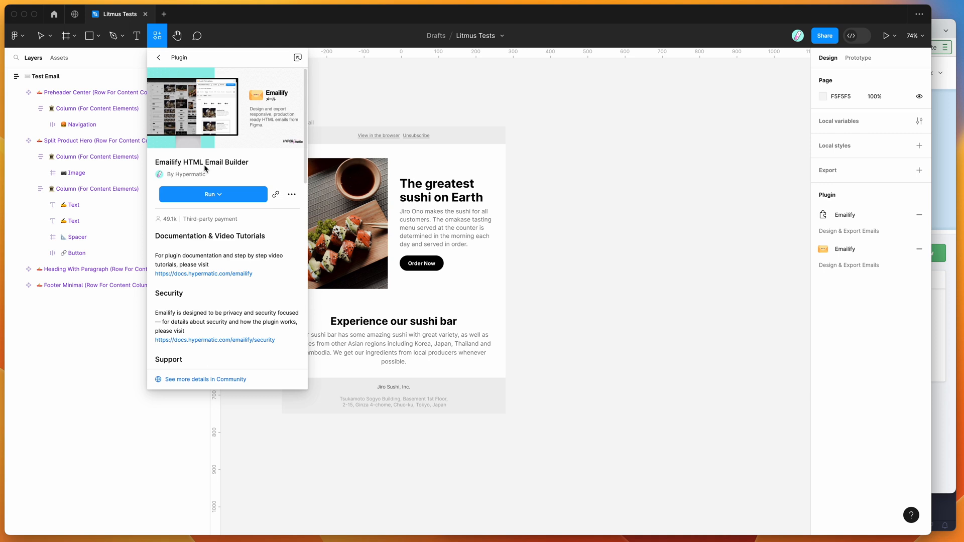
pyautogui.moveTo(205, 164)
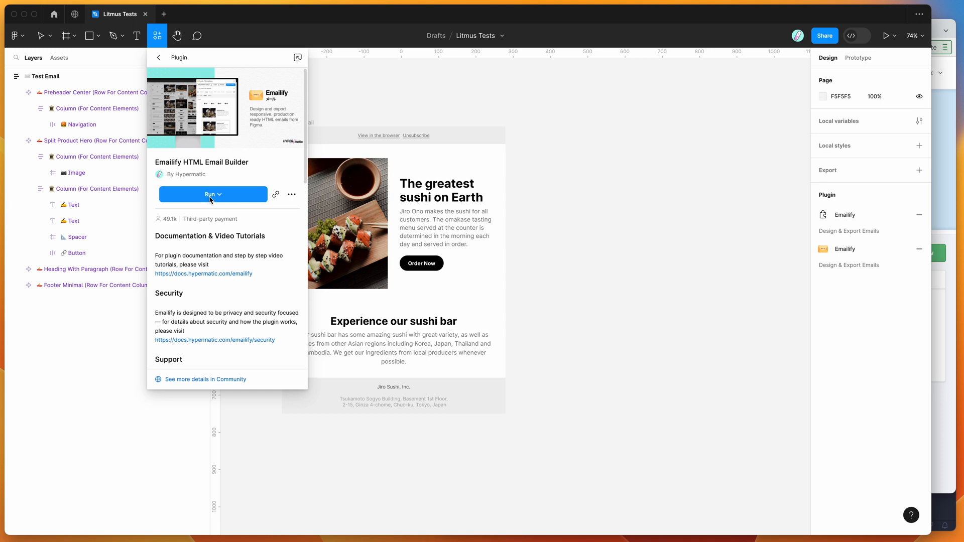
pyautogui.moveTo(292, 194)
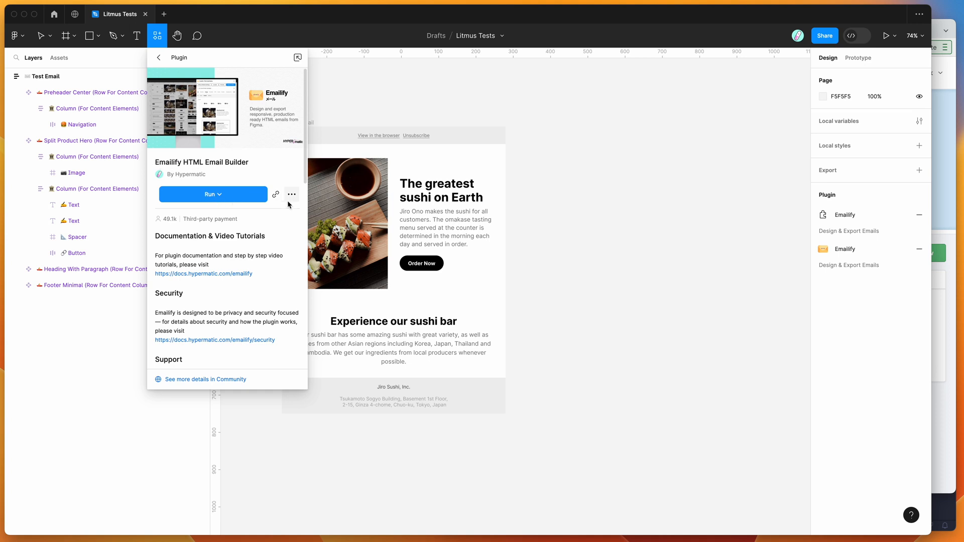
pyautogui.moveTo(291, 195)
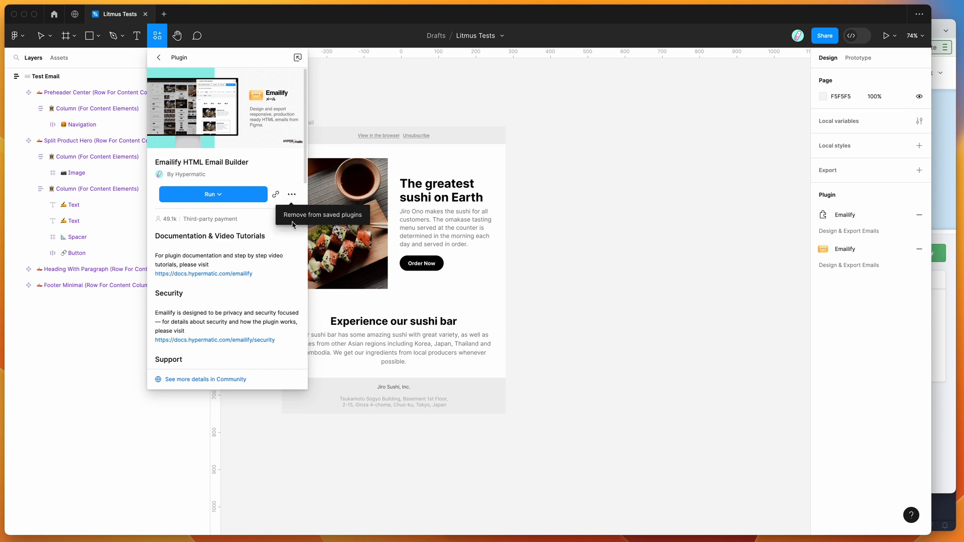
pyautogui.moveTo(283, 167)
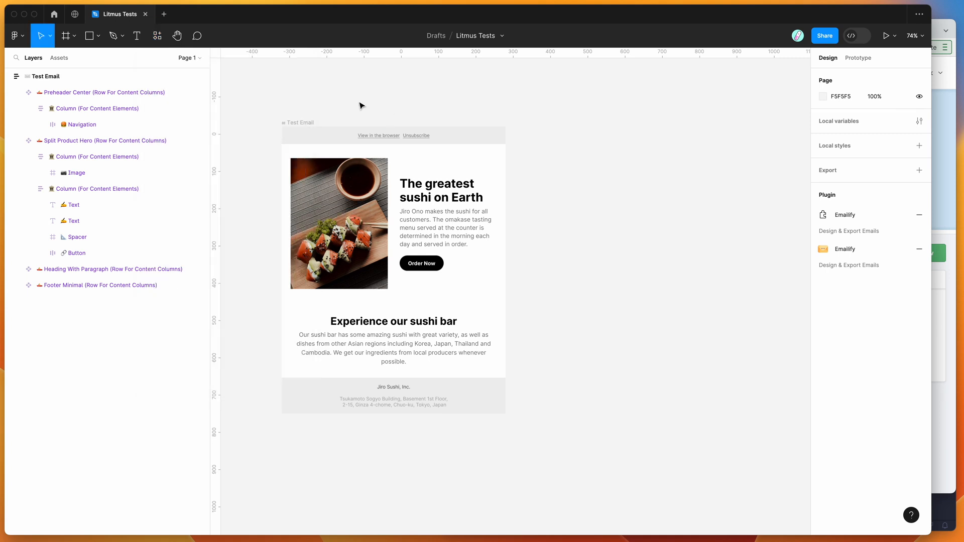
pyautogui.moveTo(316, 92)
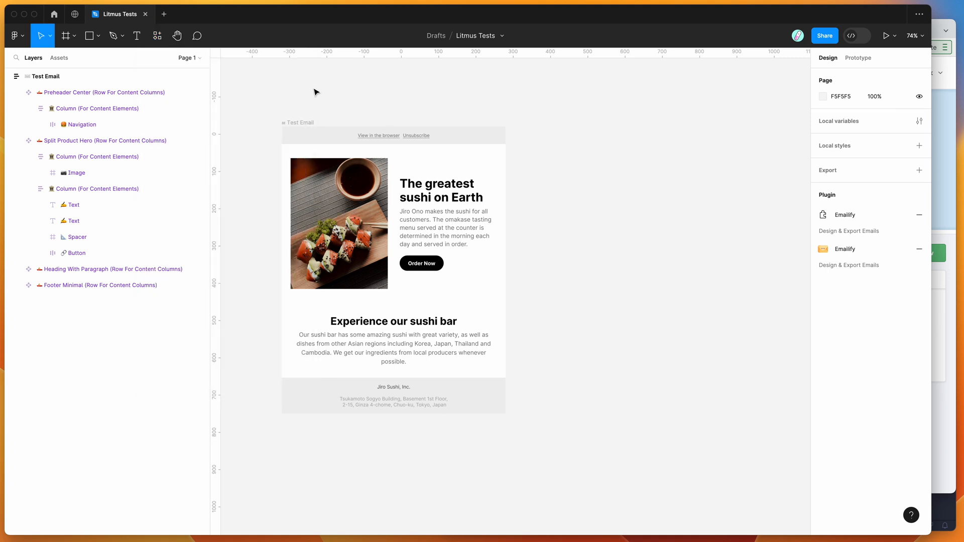
# Launch the Emailify HTML Email Builder plugin from the Figma canvas context menu.
pyautogui.rightClick(315, 92)
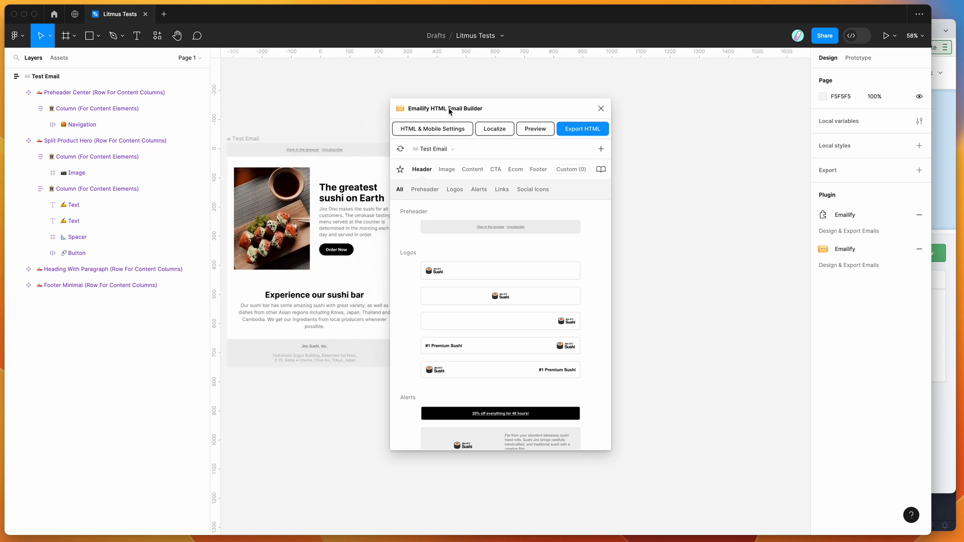
# Select the Split Product Hero section, browse Content and Header templates, and reposition the builder.
pyautogui.click(105, 140)
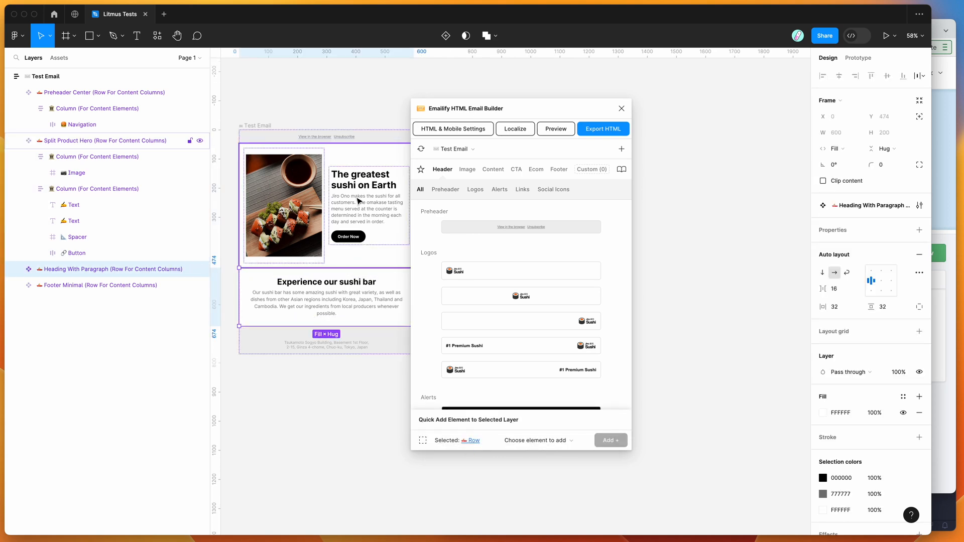
pyautogui.click(107, 140)
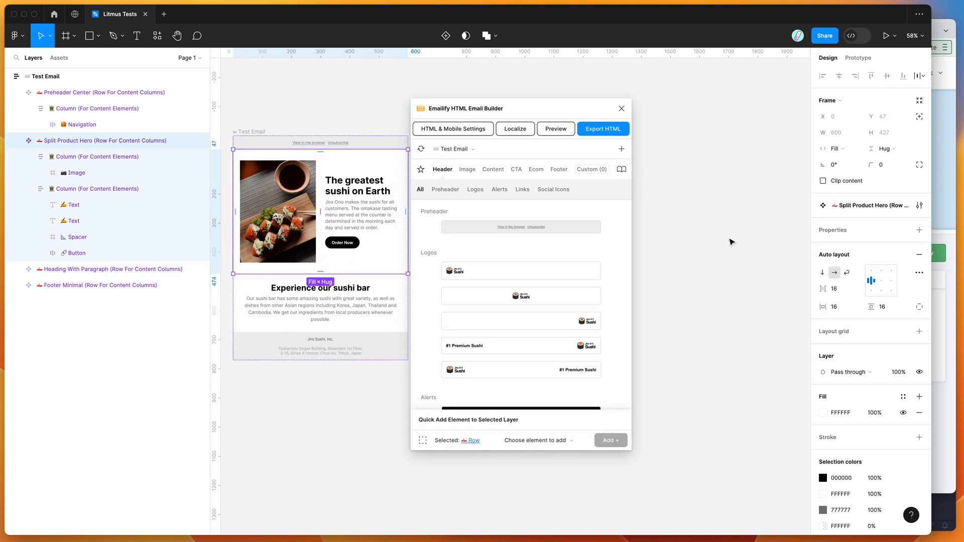
pyautogui.moveTo(327, 223)
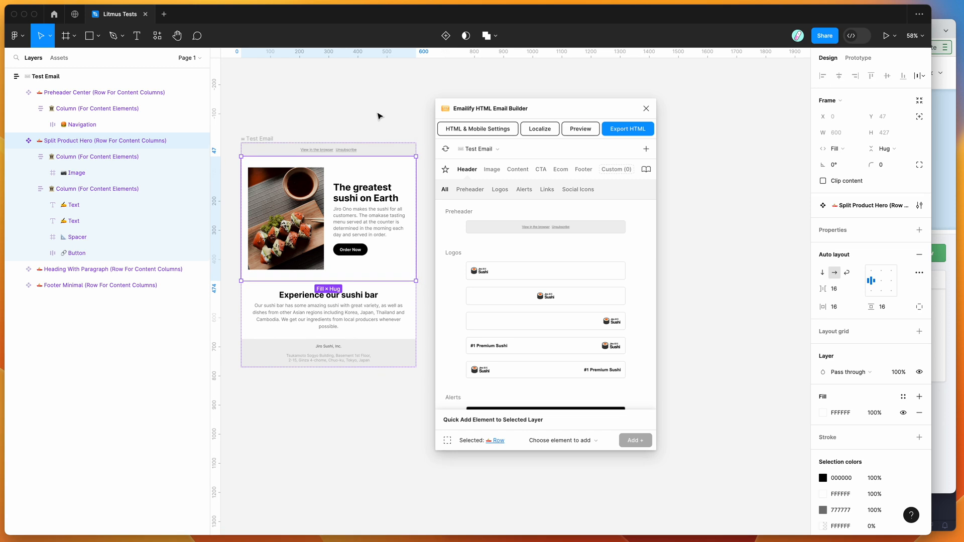
pyautogui.moveTo(360, 105)
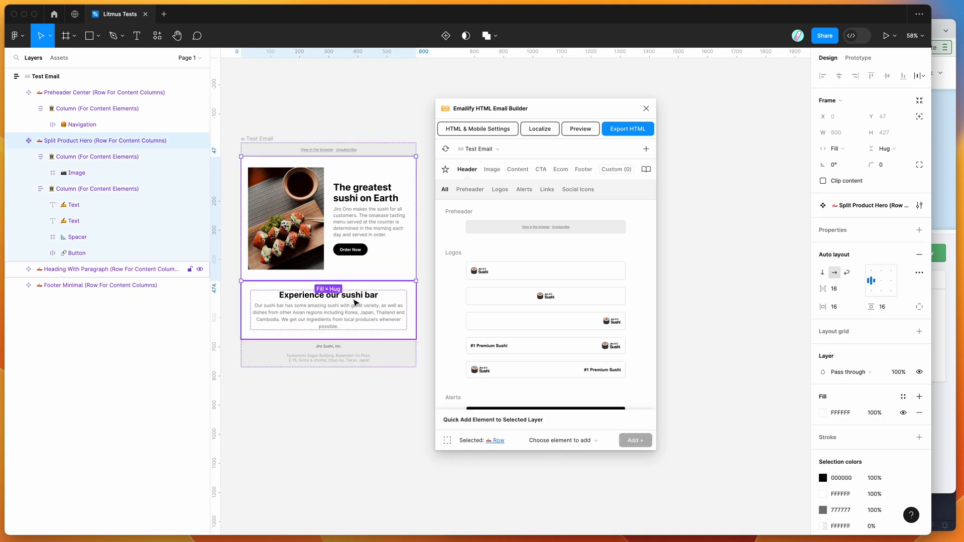
pyautogui.click(518, 170)
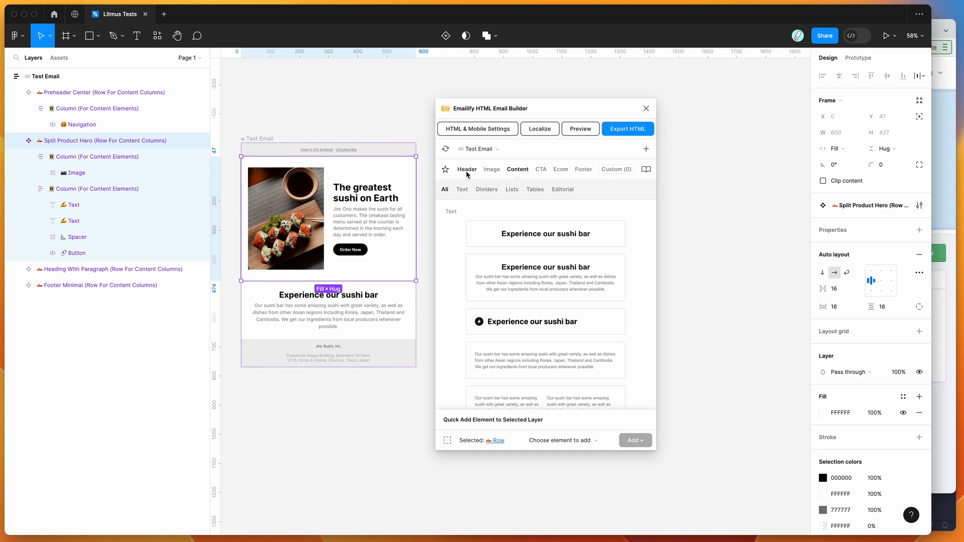
pyautogui.click(467, 169)
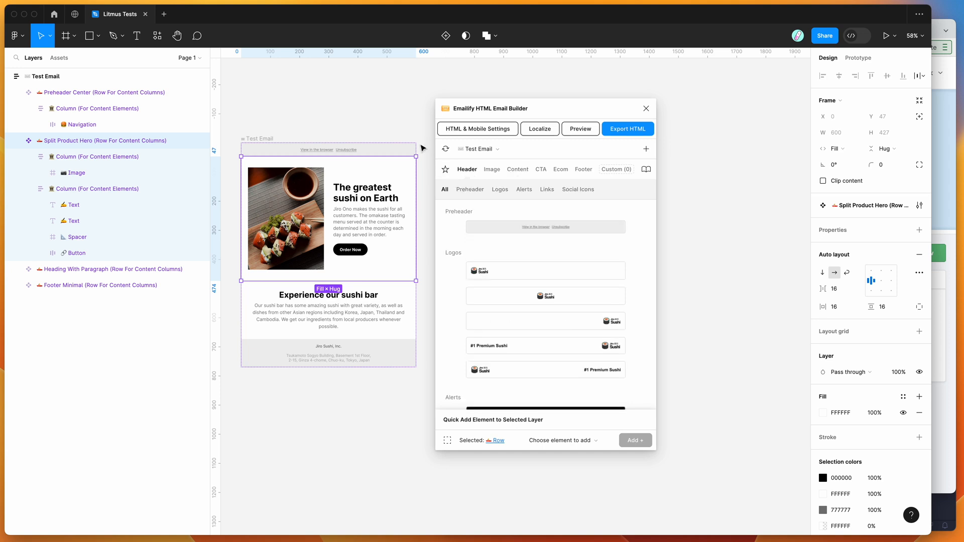
pyautogui.moveTo(416, 124)
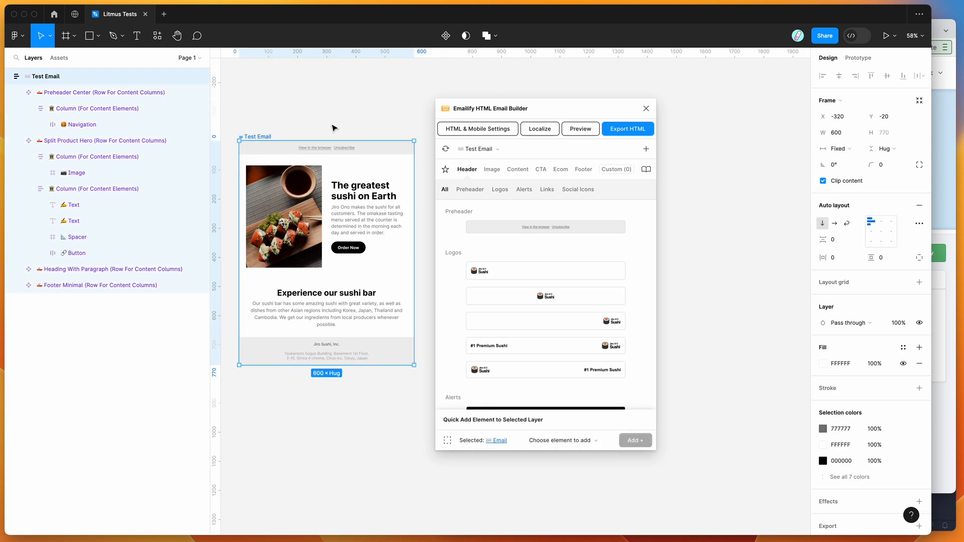
pyautogui.moveTo(517, 108); pyautogui.dragTo(498, 97)
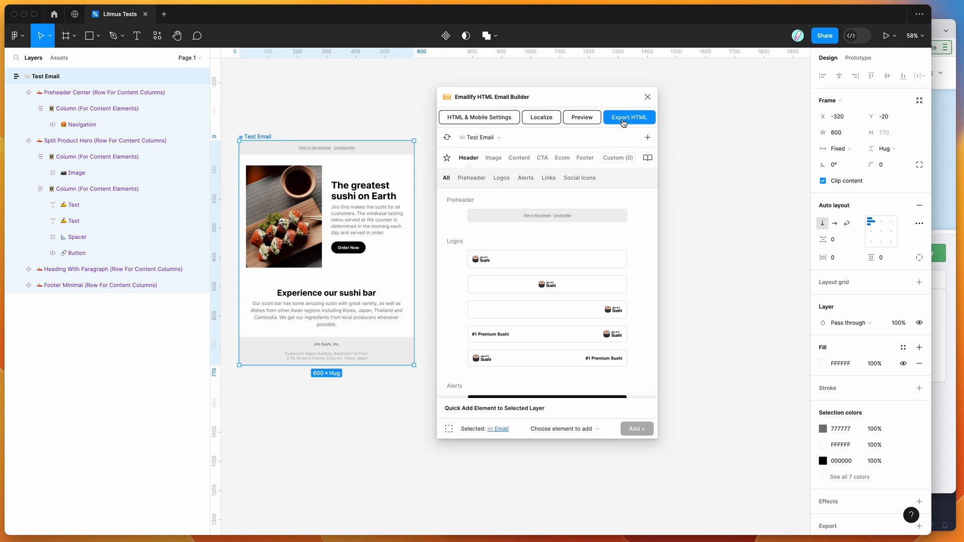
# Generate the Test Email's HTML with Export To HTML and save the zip to the Desktop.
pyautogui.click(630, 117)
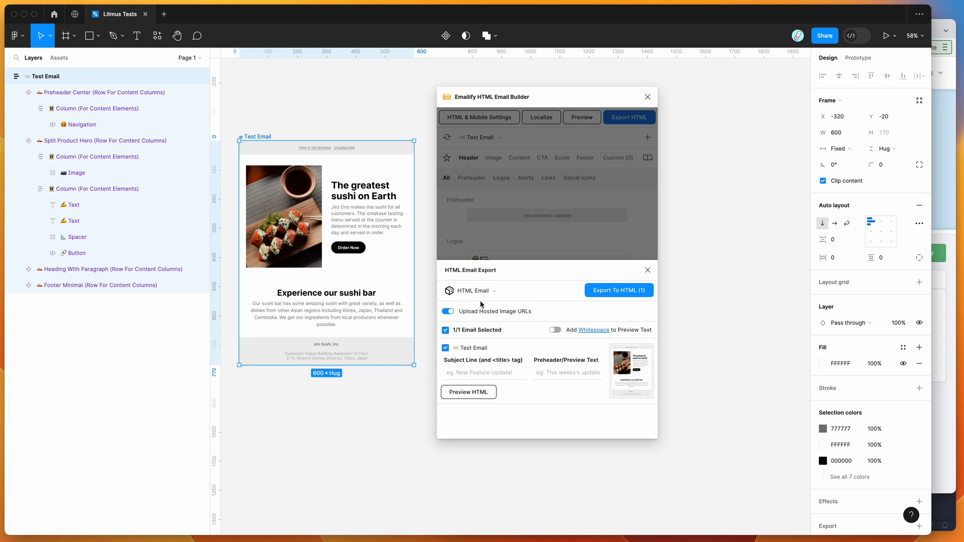
pyautogui.moveTo(508, 317)
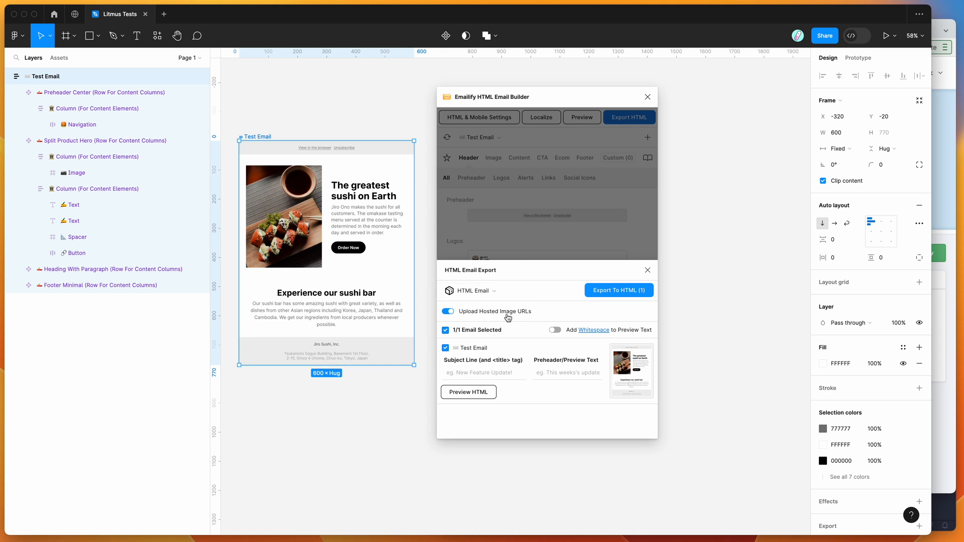
pyautogui.moveTo(589, 313)
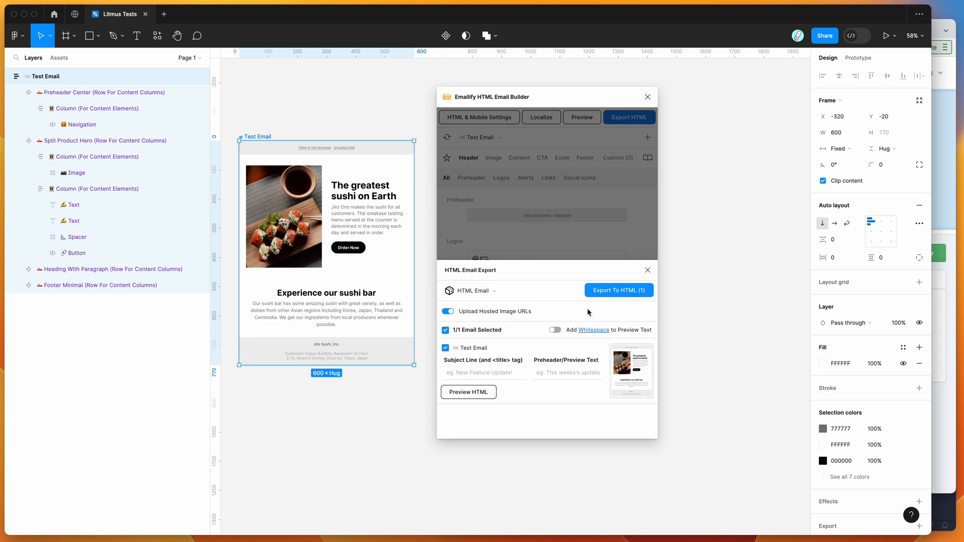
pyautogui.click(619, 290)
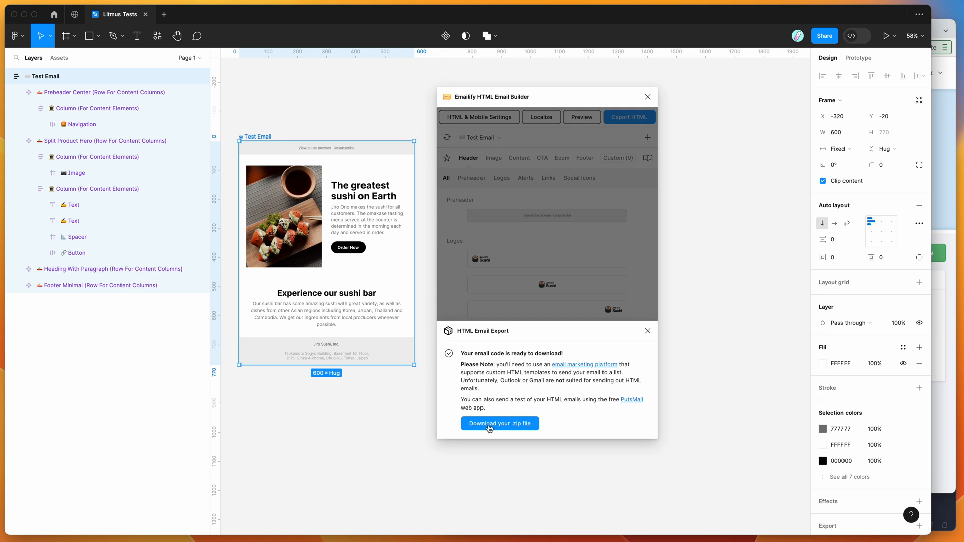
pyautogui.click(500, 423)
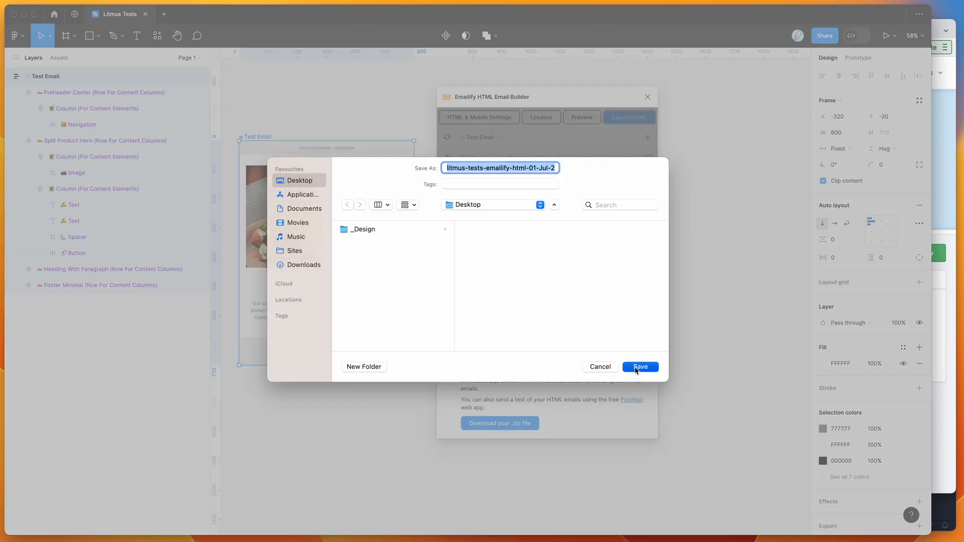
pyautogui.click(640, 367)
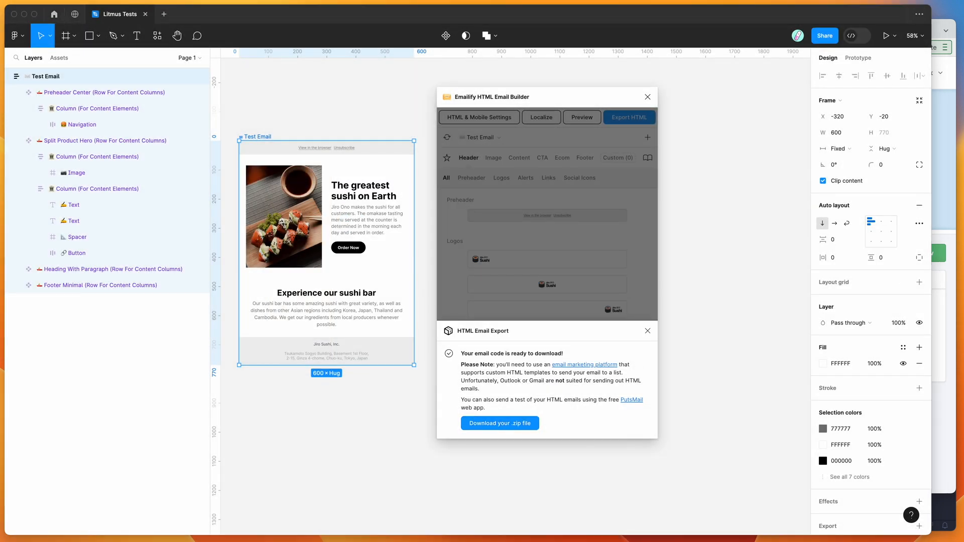
# Open the extracted export folder, expand test-email, and select index.html.
pyautogui.click(499, 423)
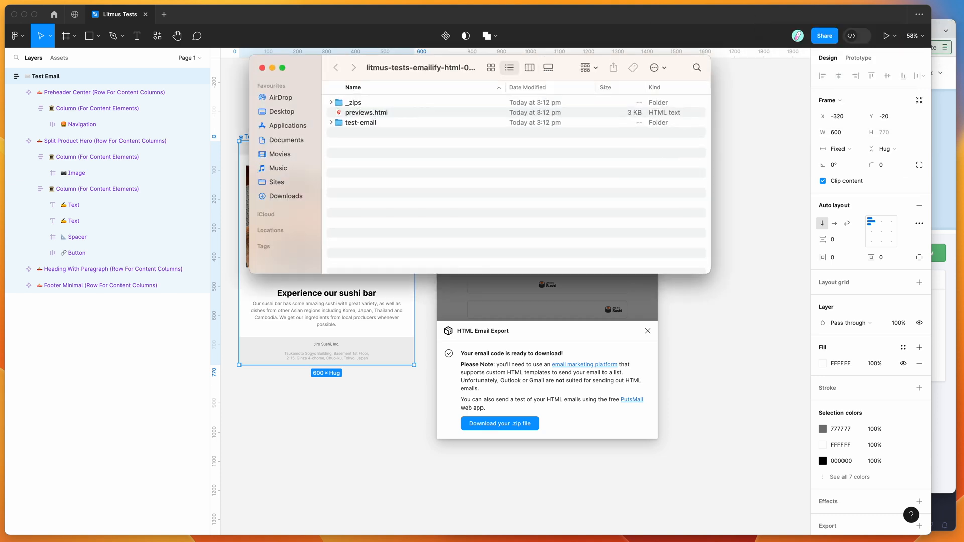
pyautogui.click(361, 123)
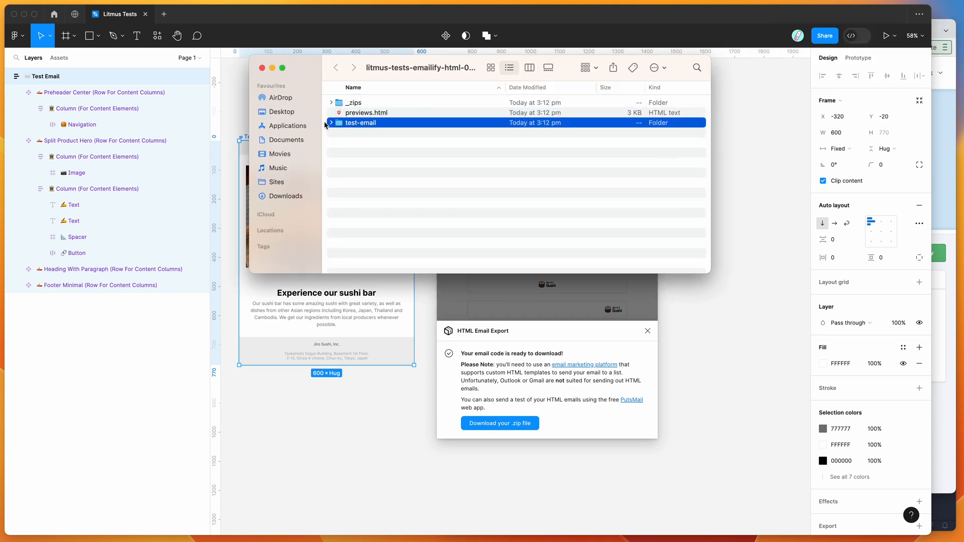
pyautogui.click(331, 122)
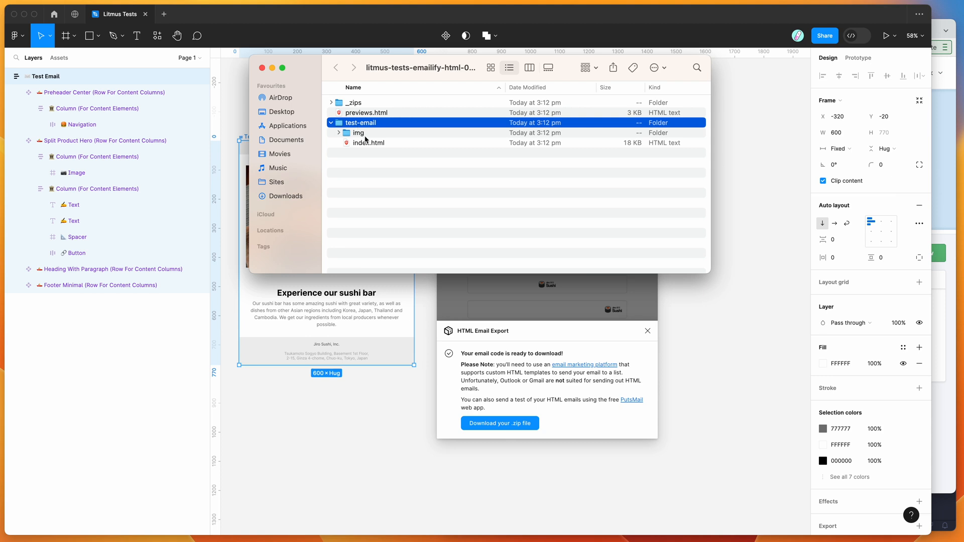
pyautogui.click(370, 143)
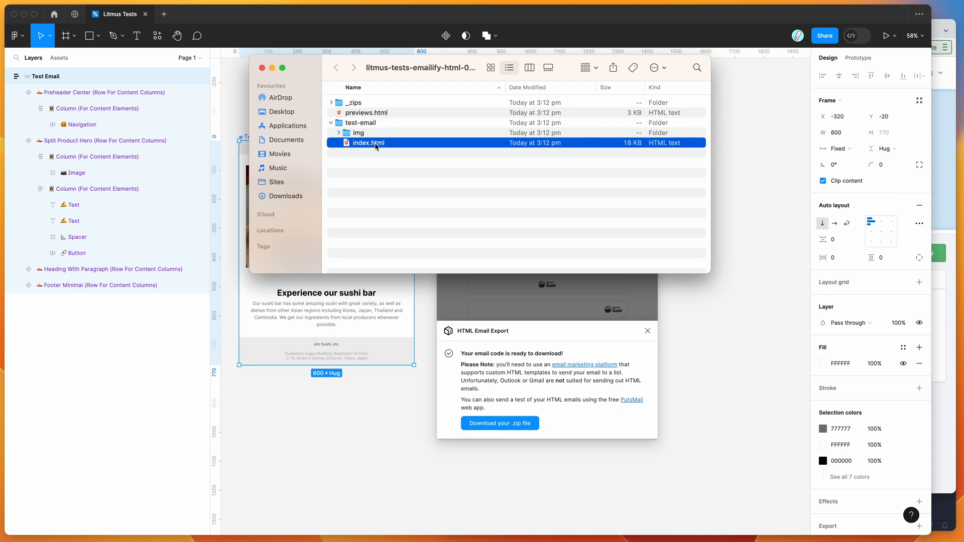
pyautogui.moveTo(835, 391)
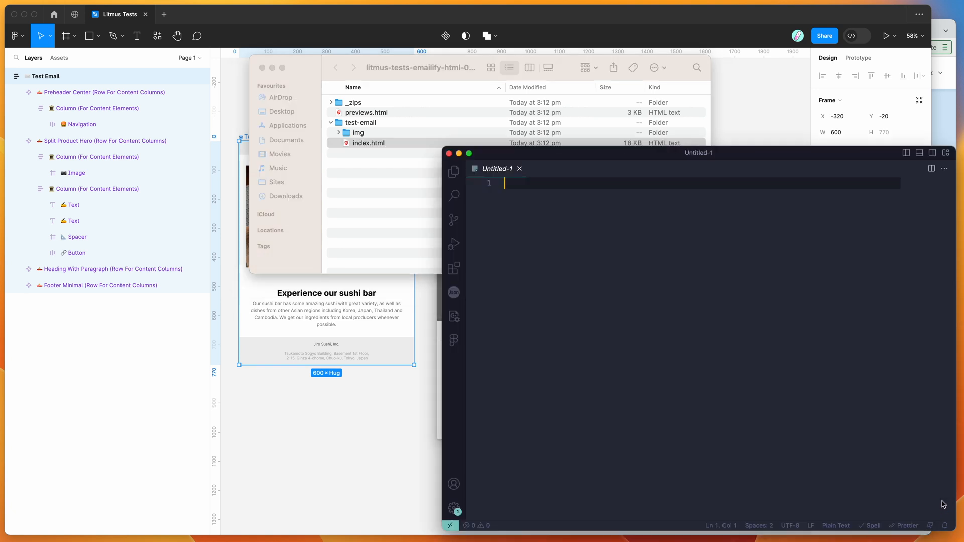
# Open index.html in Visual Studio Code and focus its HTML code.
pyautogui.click(370, 142)
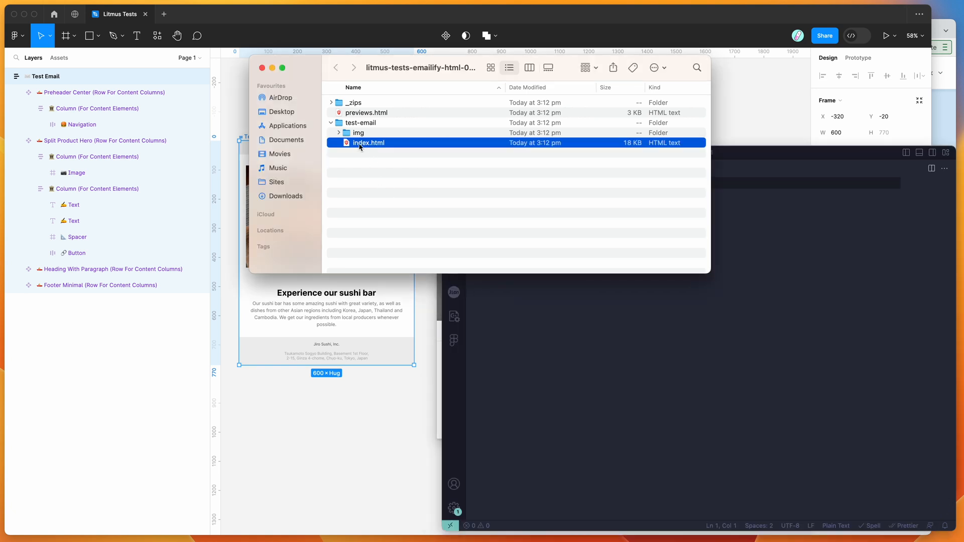
pyautogui.doubleClick(369, 143)
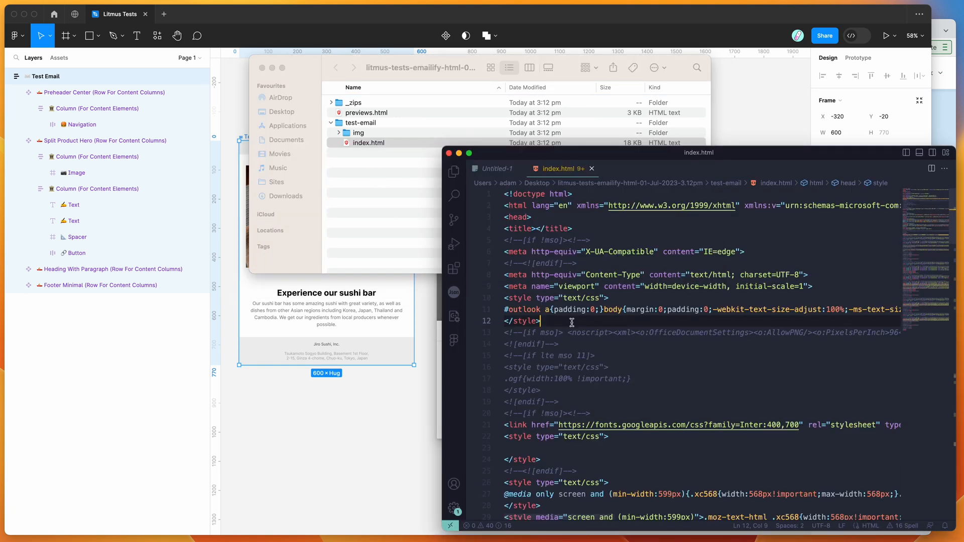
pyautogui.click(610, 298)
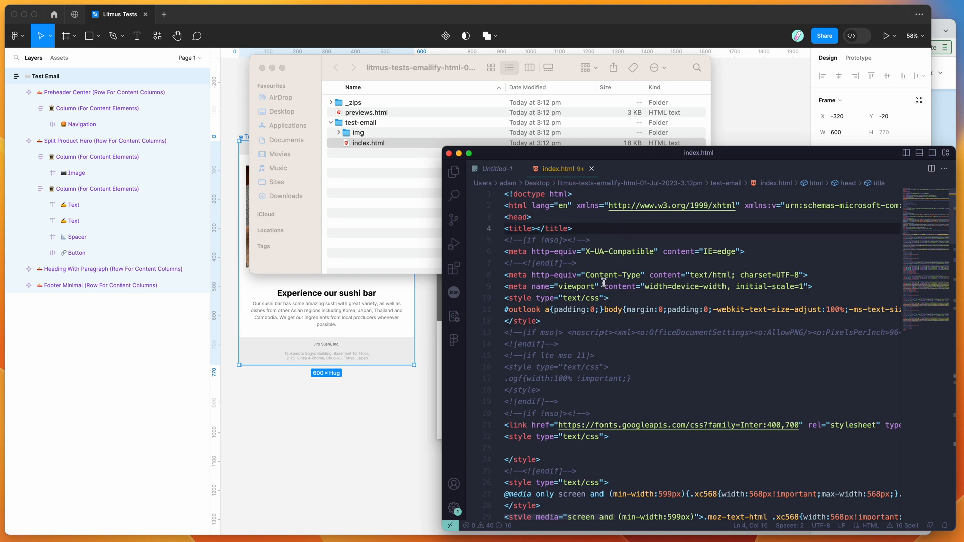
pyautogui.click(573, 194)
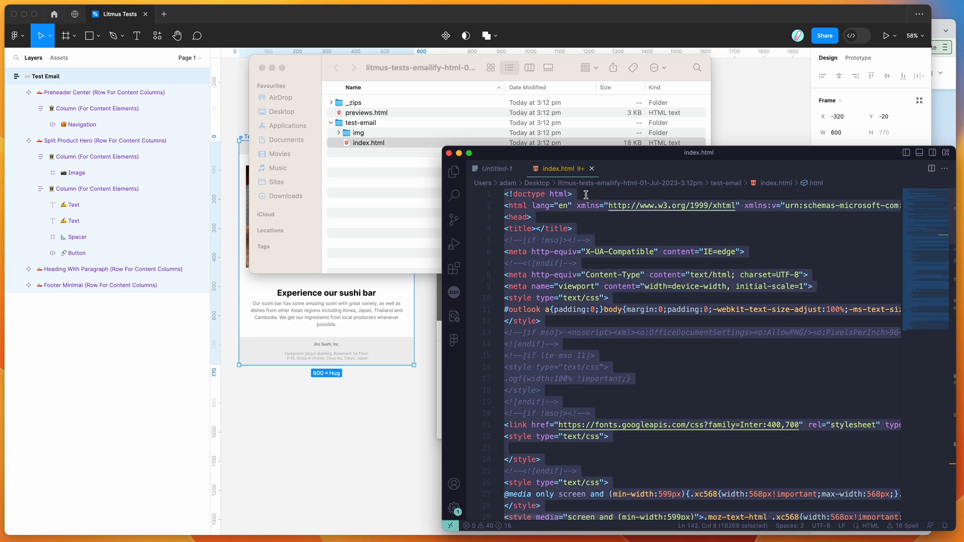
pyautogui.moveTo(665, 188)
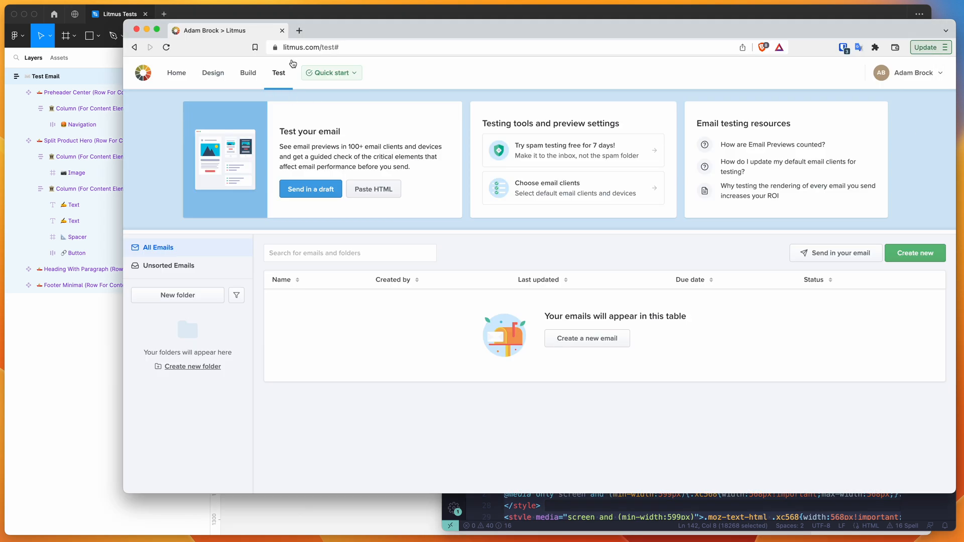
pyautogui.moveTo(498, 246)
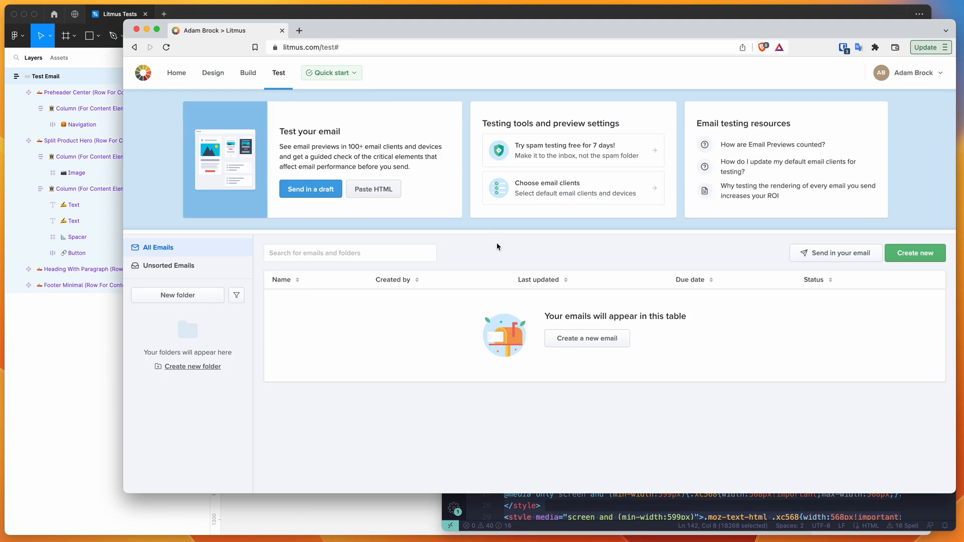
pyautogui.moveTo(459, 255)
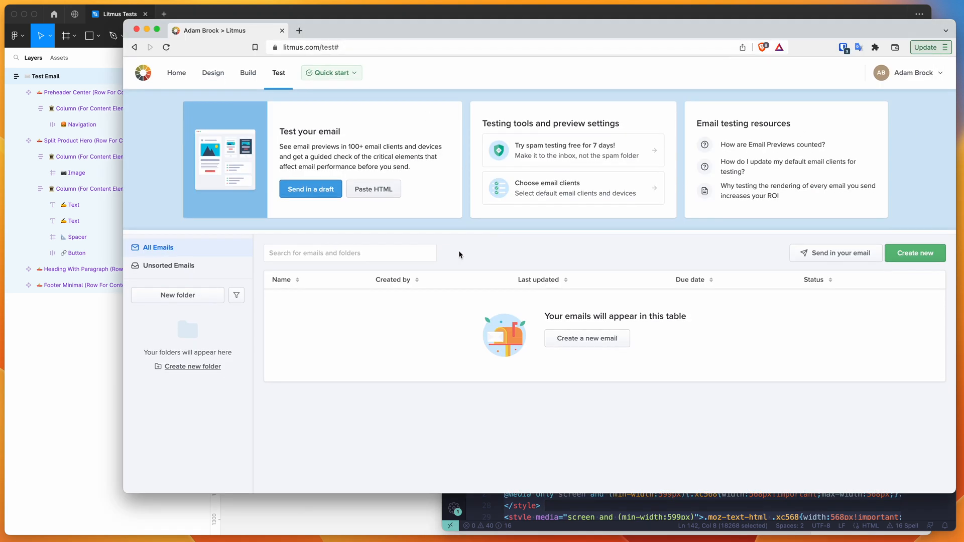
pyautogui.moveTo(504, 256)
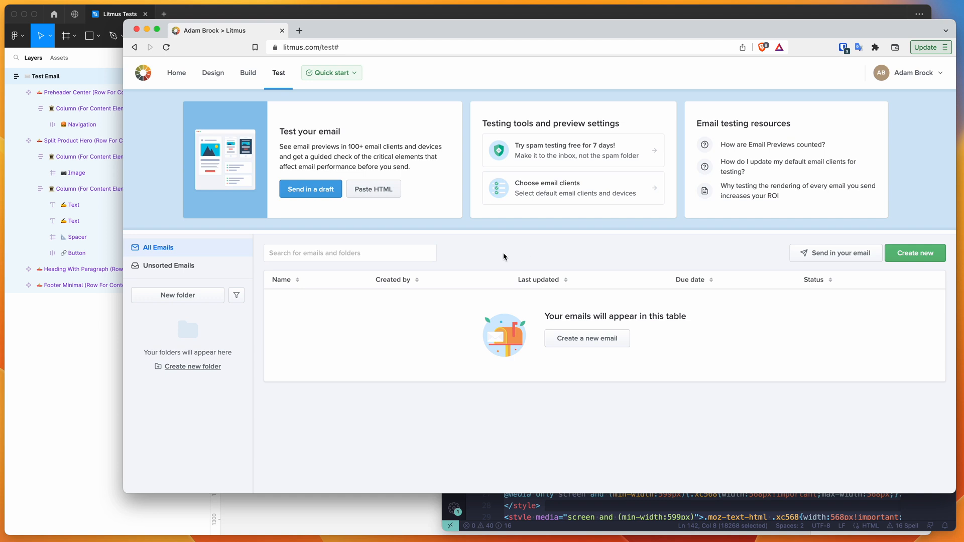
pyautogui.moveTo(354, 140)
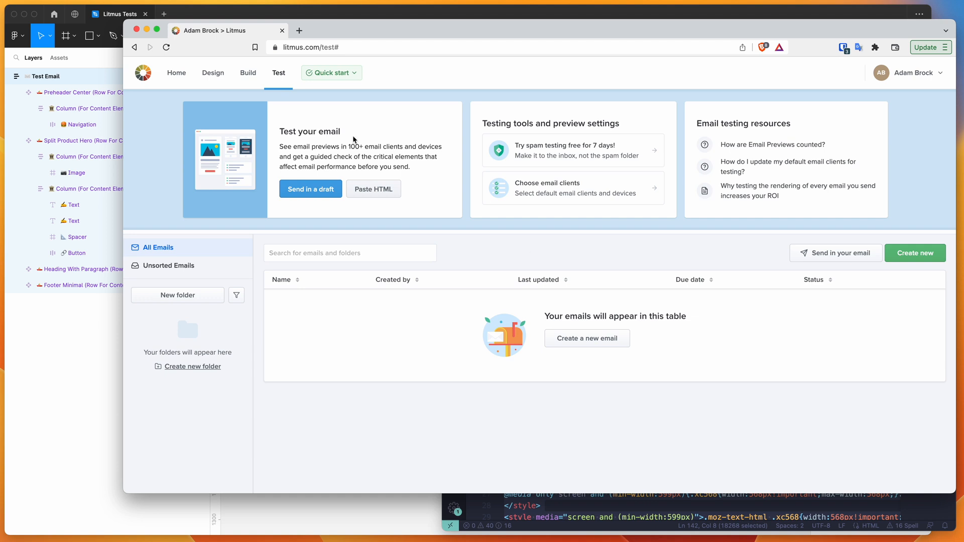
pyautogui.moveTo(278, 76)
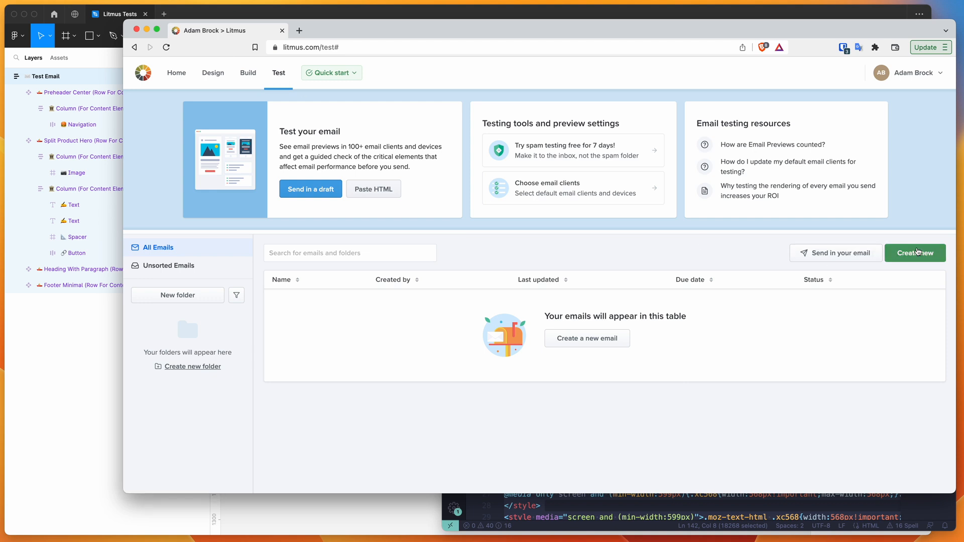
# Create a 'Dark Mode Test' email via the Test path and proceed to bringing in the email.
pyautogui.click(916, 253)
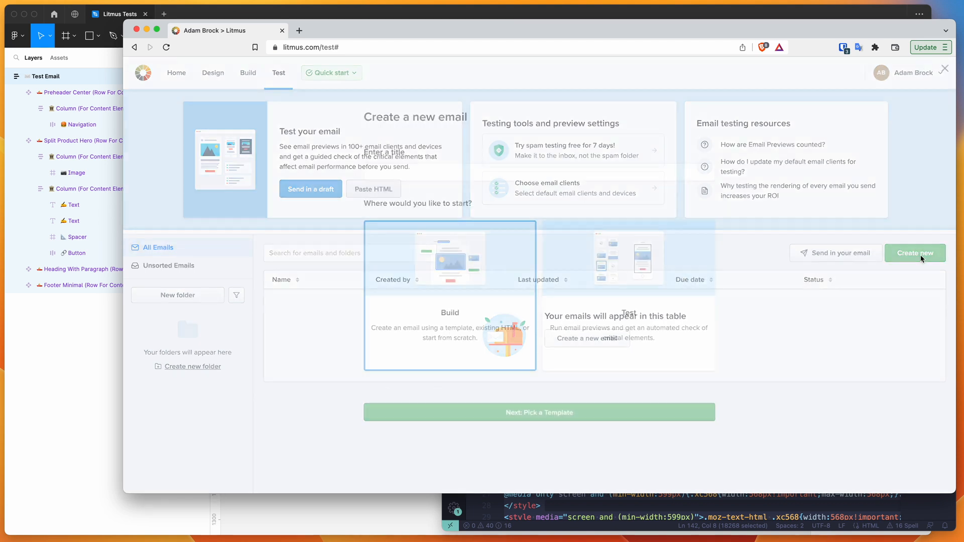
pyautogui.click(916, 252)
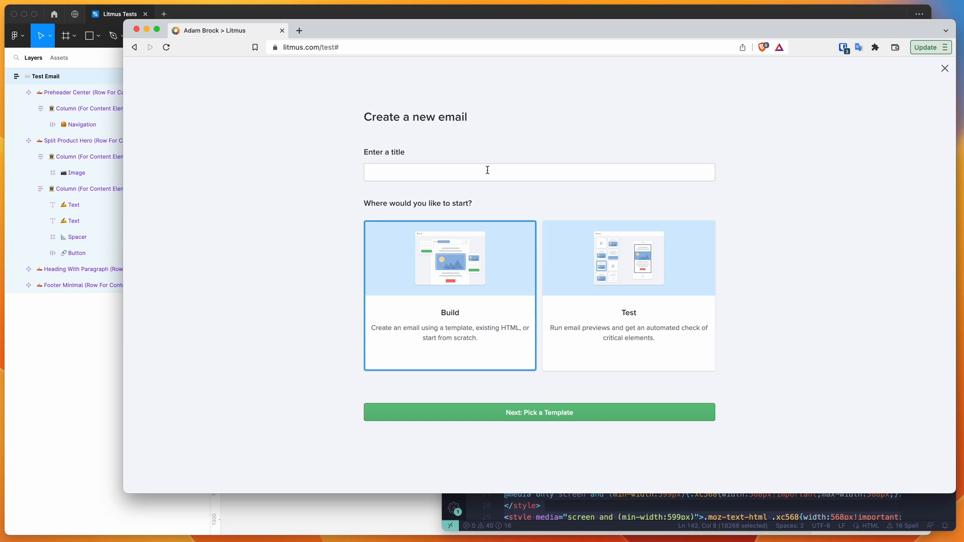
pyautogui.write('Dark ode Test')
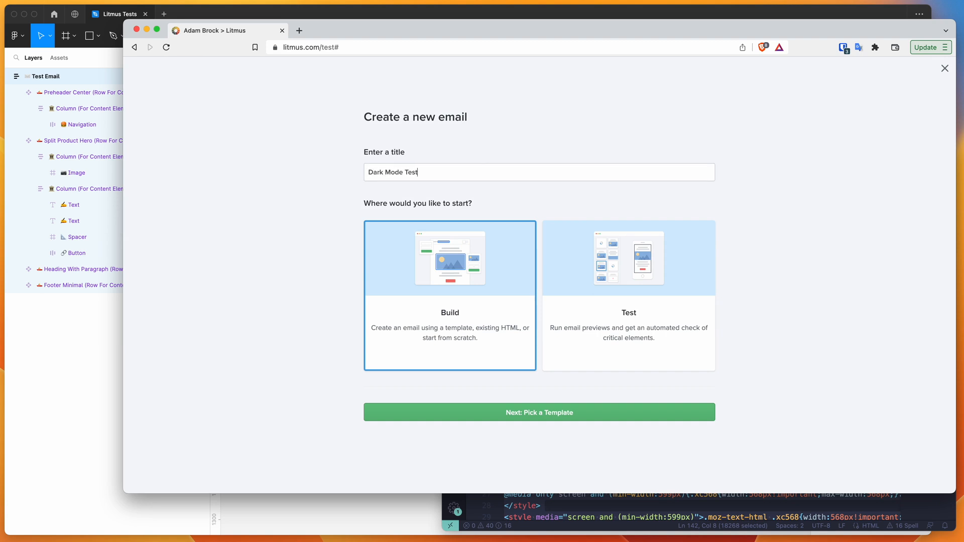
pyautogui.click(628, 296)
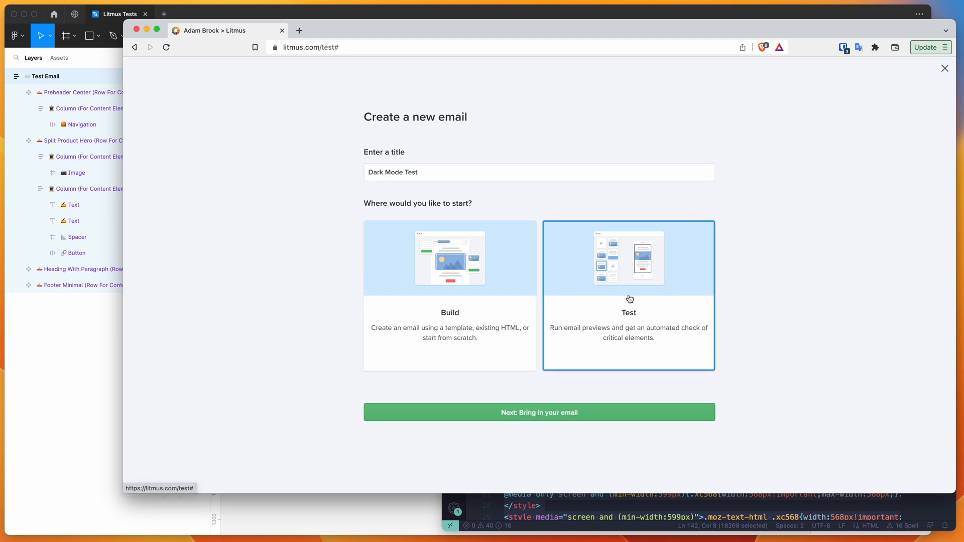
pyautogui.moveTo(450, 312)
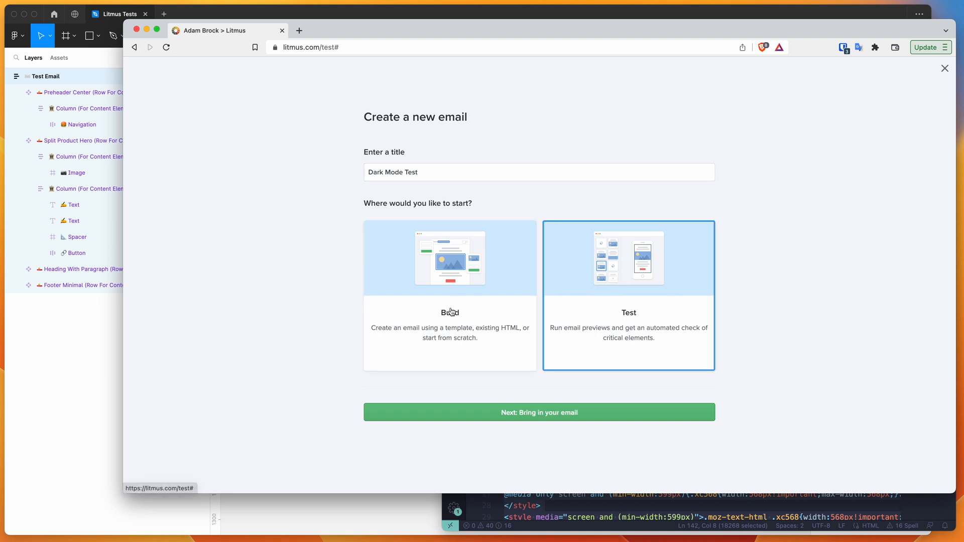
pyautogui.moveTo(550, 388)
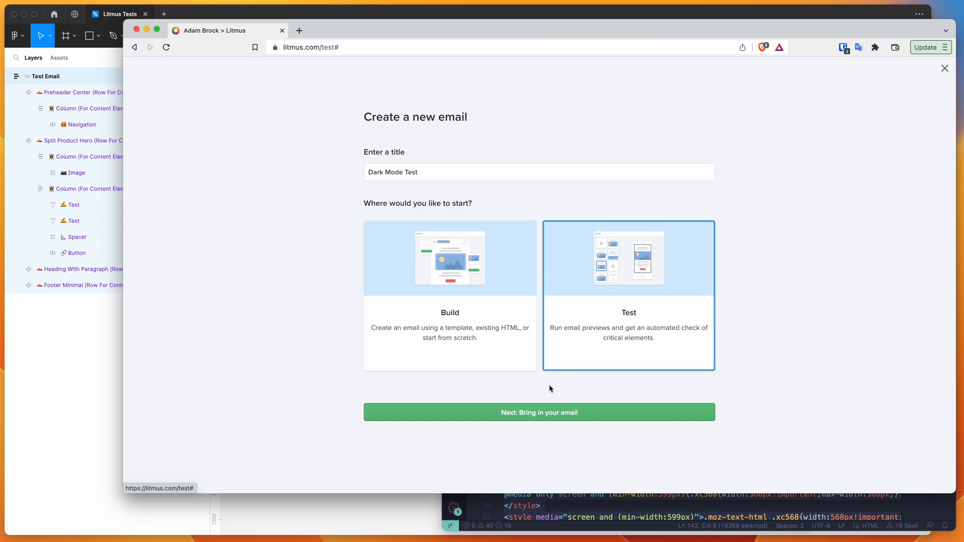
pyautogui.click(539, 412)
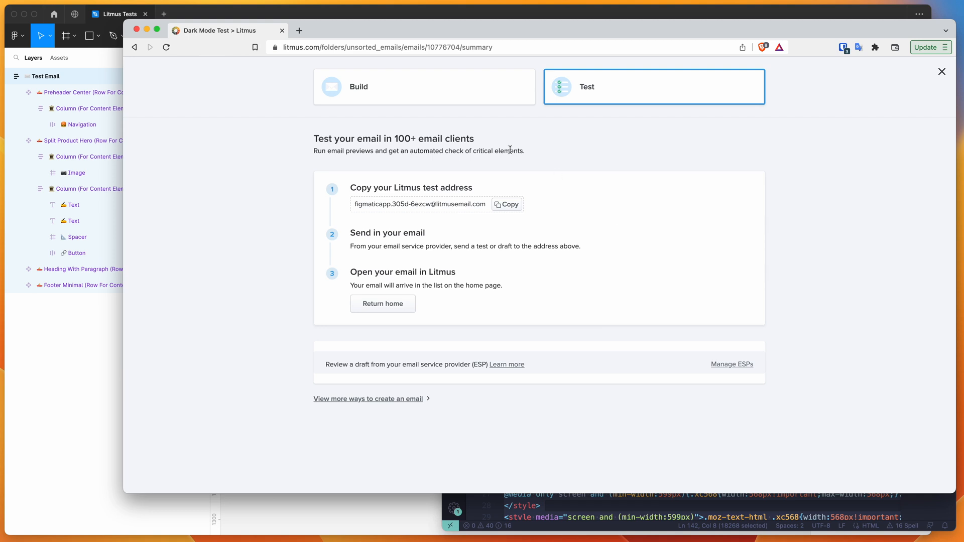
pyautogui.moveTo(416, 160)
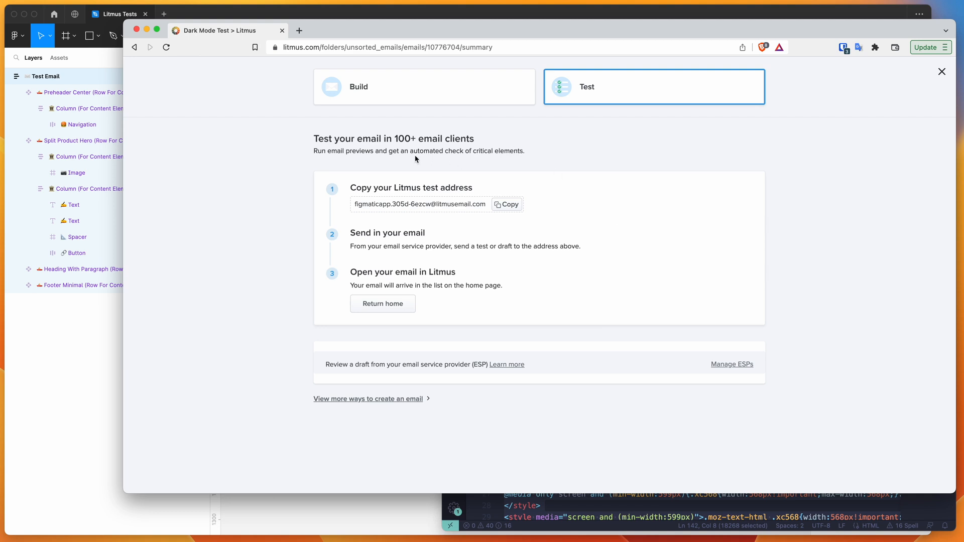
pyautogui.moveTo(223, 234)
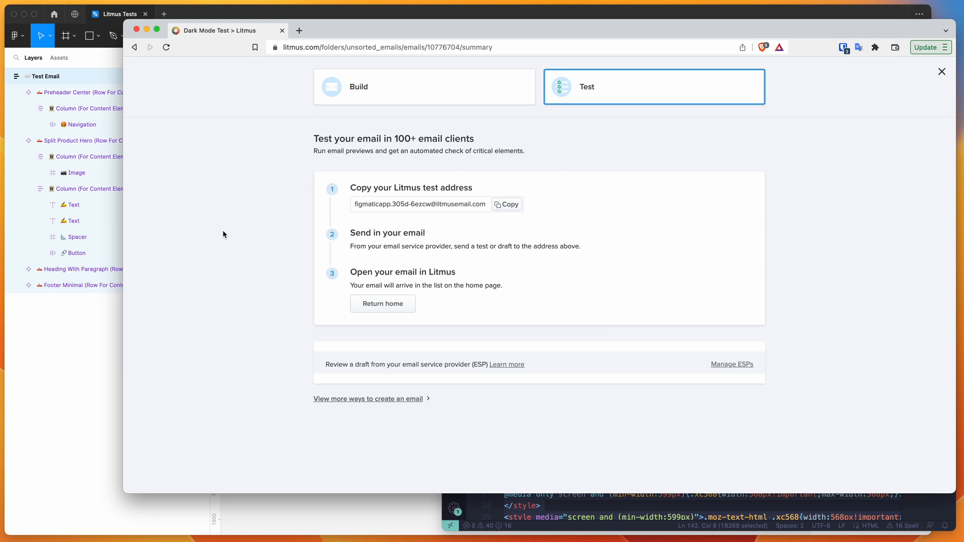
pyautogui.moveTo(343, 178)
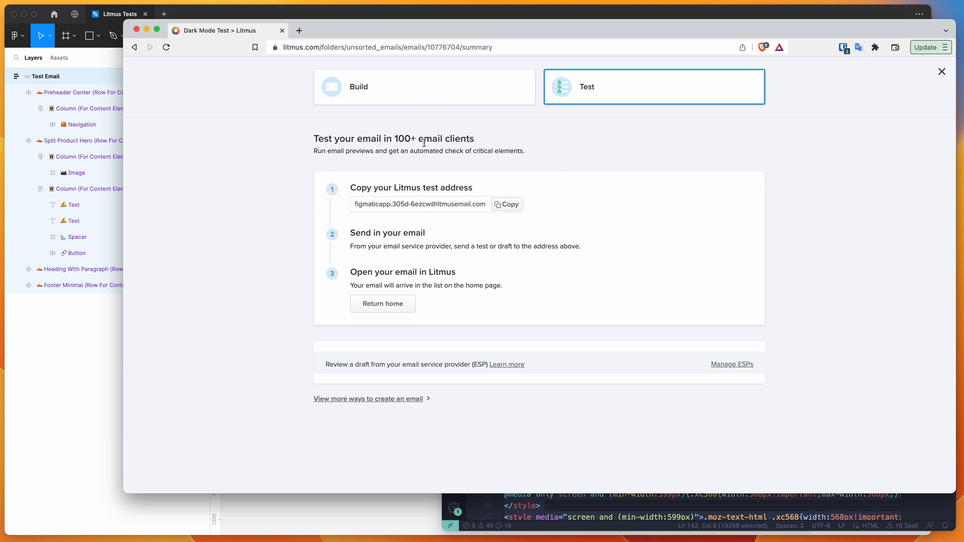
pyautogui.moveTo(285, 326)
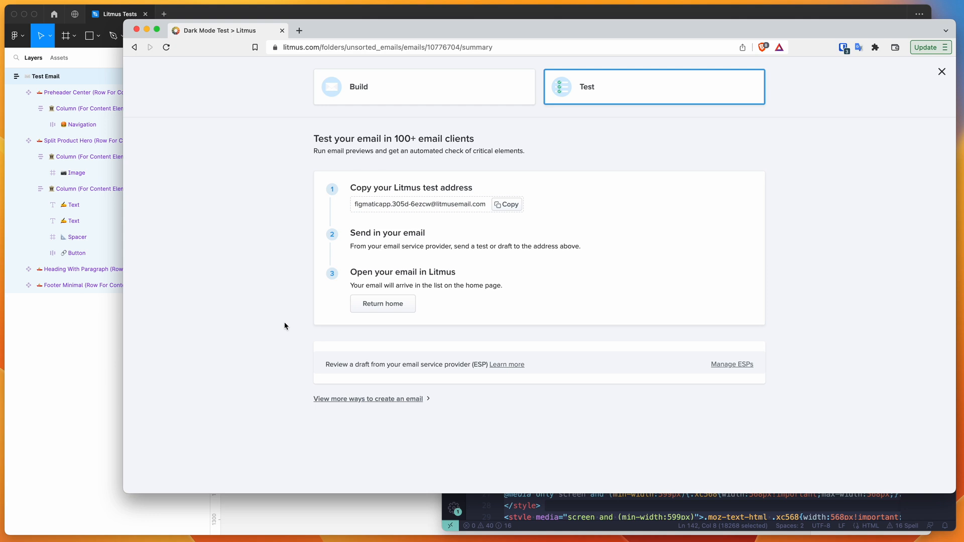
pyautogui.moveTo(290, 382)
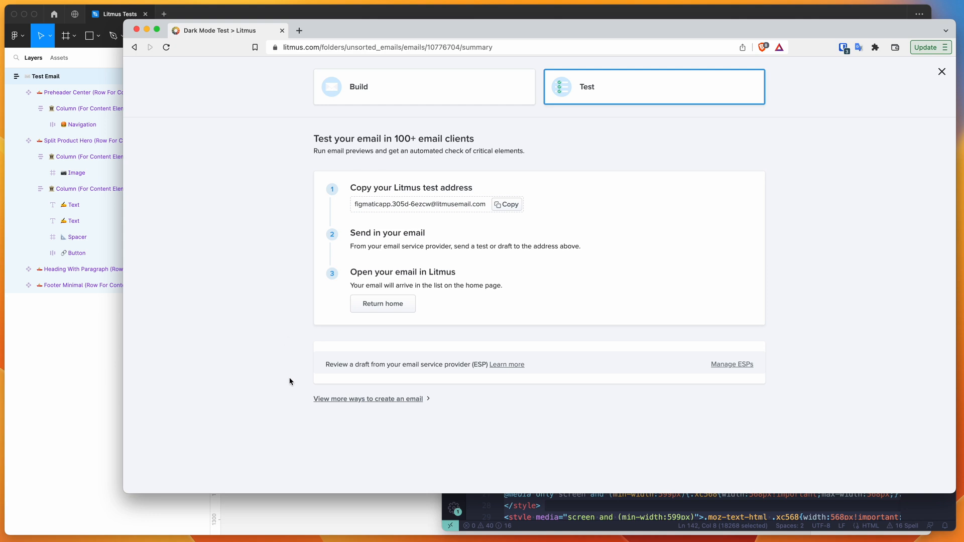
pyautogui.moveTo(348, 403)
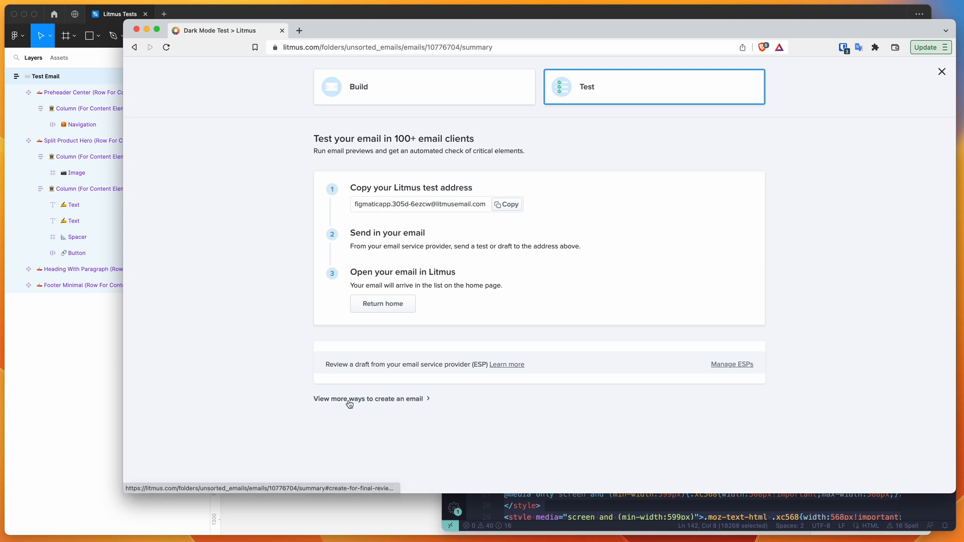
pyautogui.moveTo(369, 403)
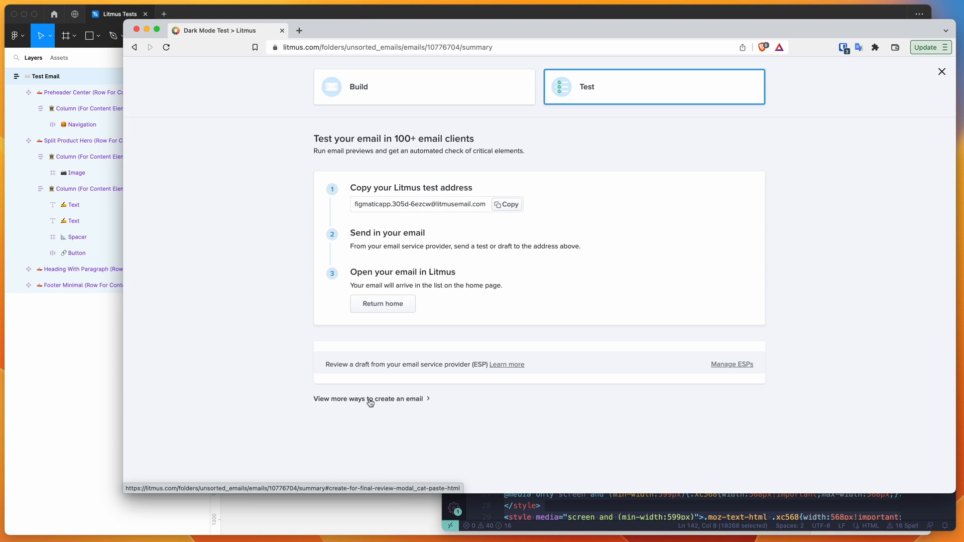
# Paste the email HTML with subject line 'Test' and submit it.
pyautogui.click(368, 398)
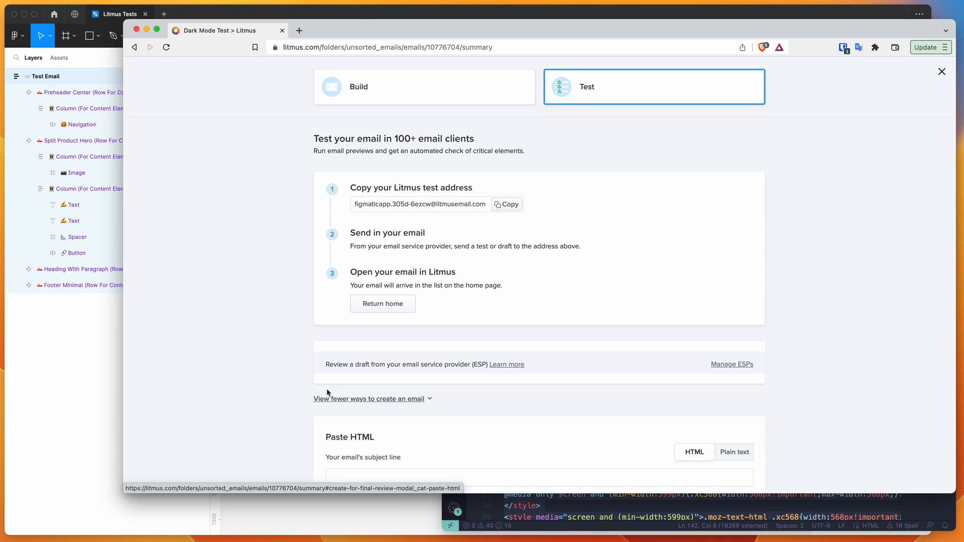
pyautogui.scroll(-3)
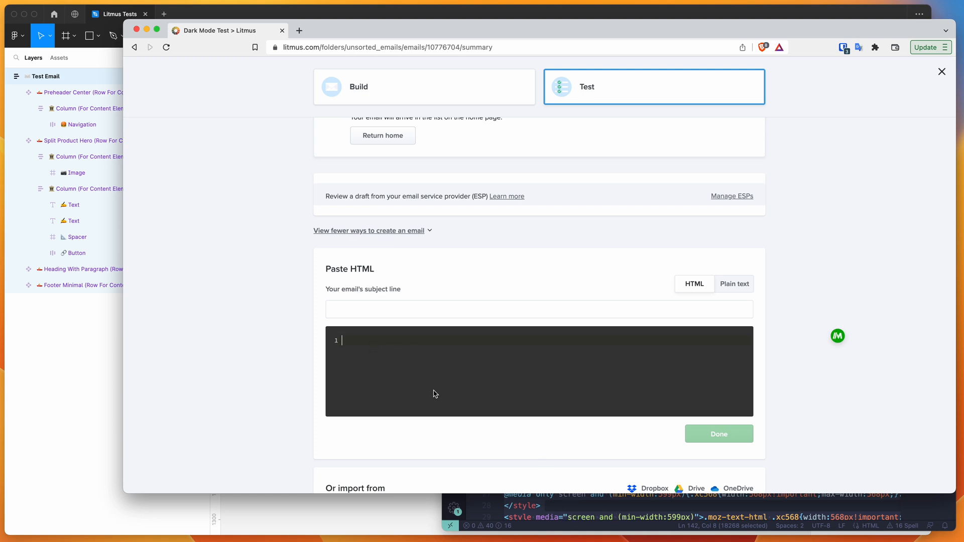
pyautogui.moveTo(397, 346)
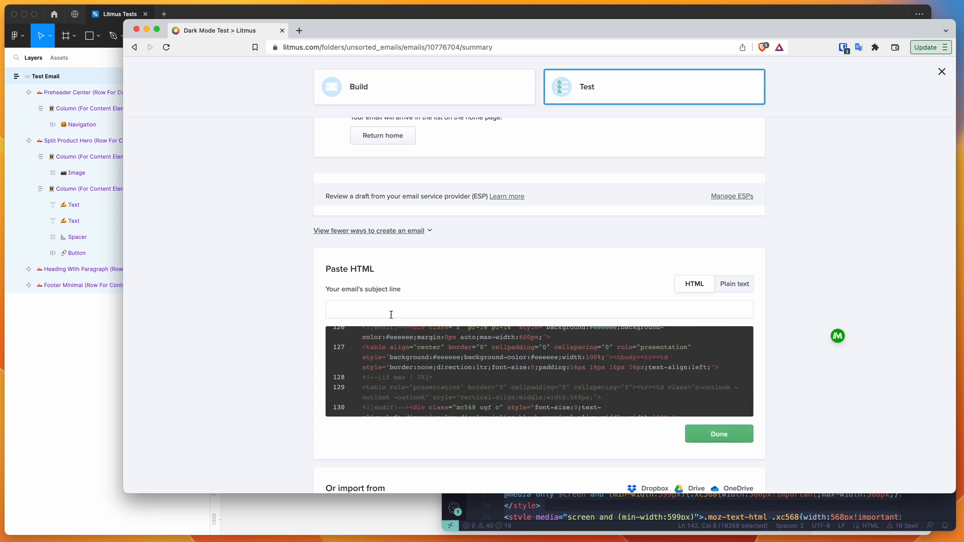
pyautogui.write('Test')
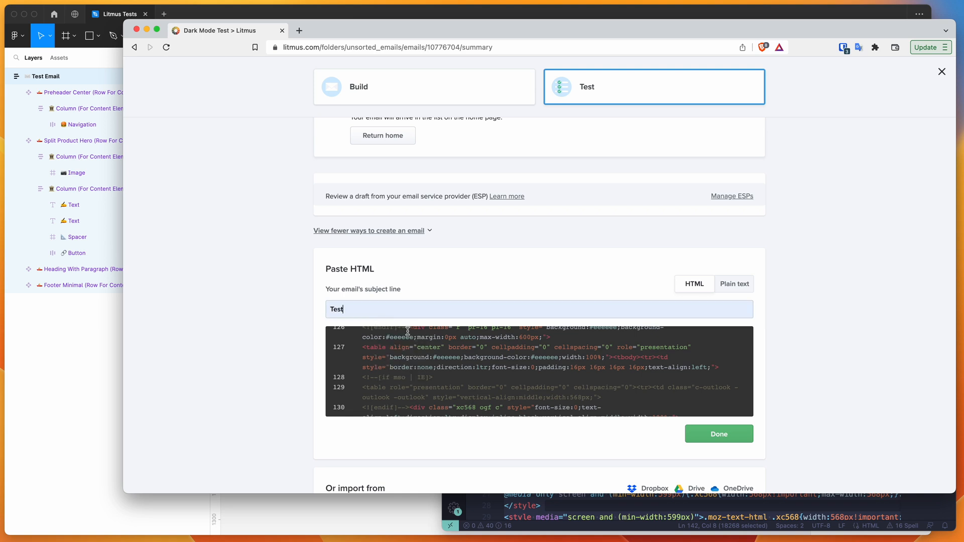
pyautogui.click(719, 434)
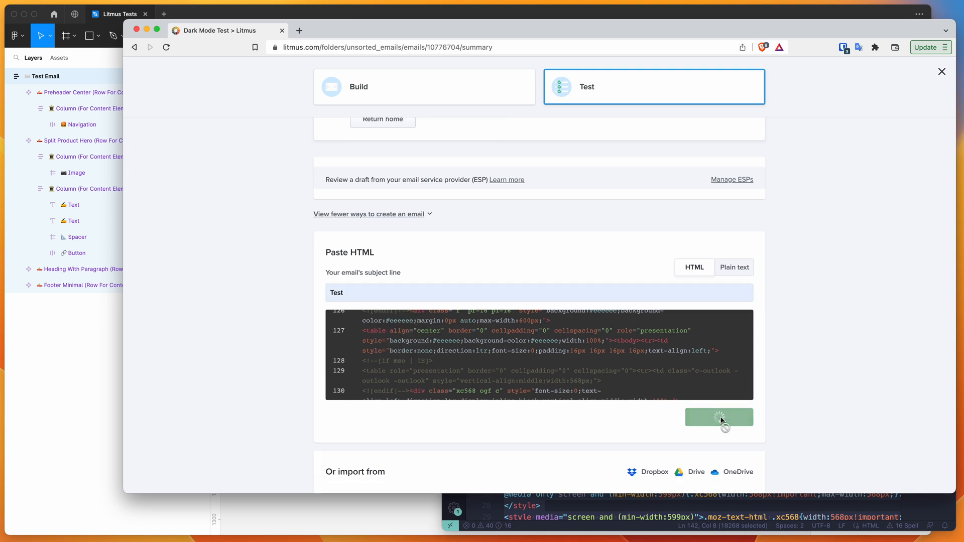
pyautogui.click(719, 417)
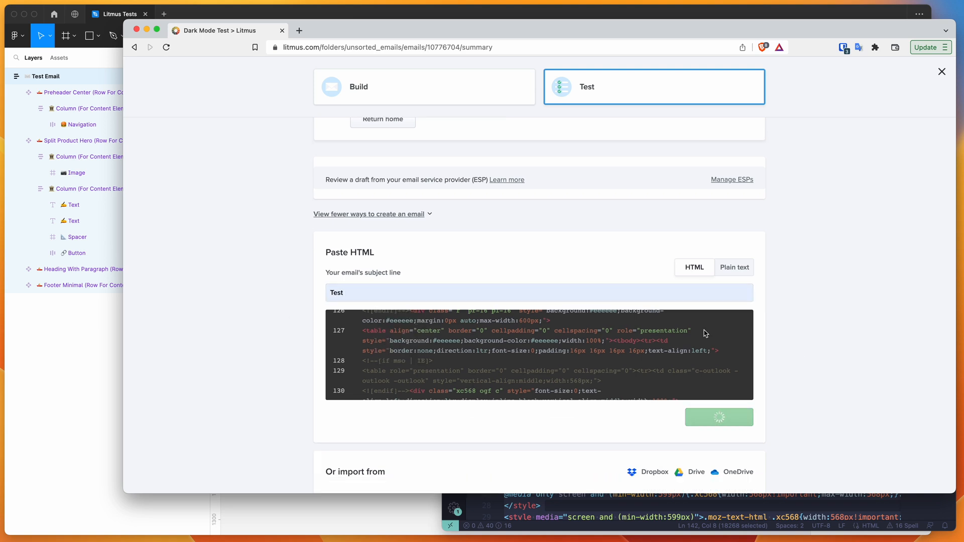
pyautogui.moveTo(528, 348)
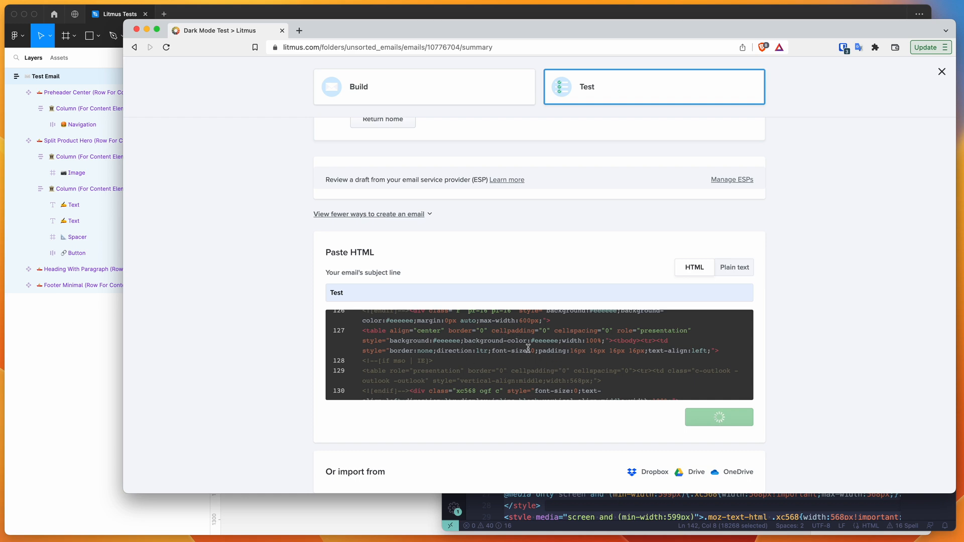
# Open Dark Mode Test's Previews & QA and scroll through desktop, mobile and web previews.
pyautogui.click(718, 417)
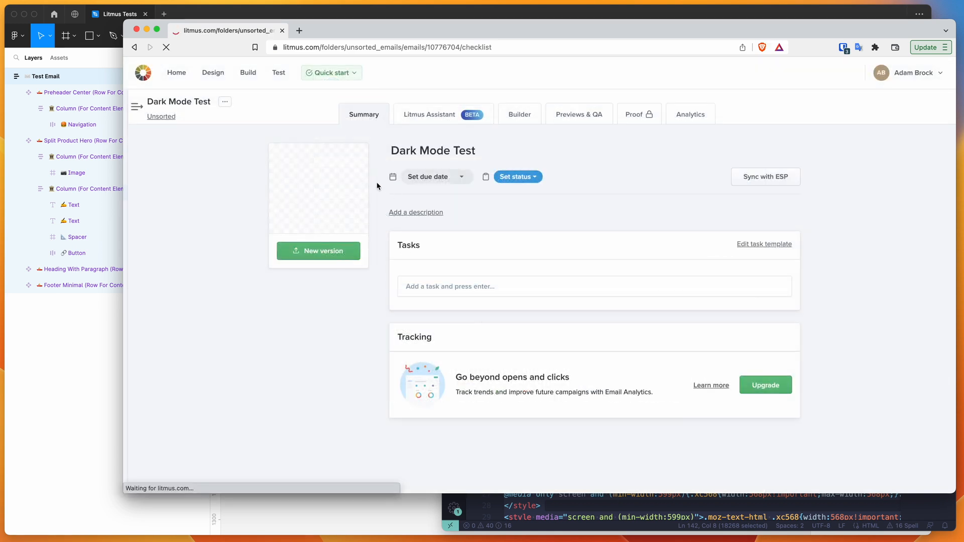
pyautogui.click(578, 115)
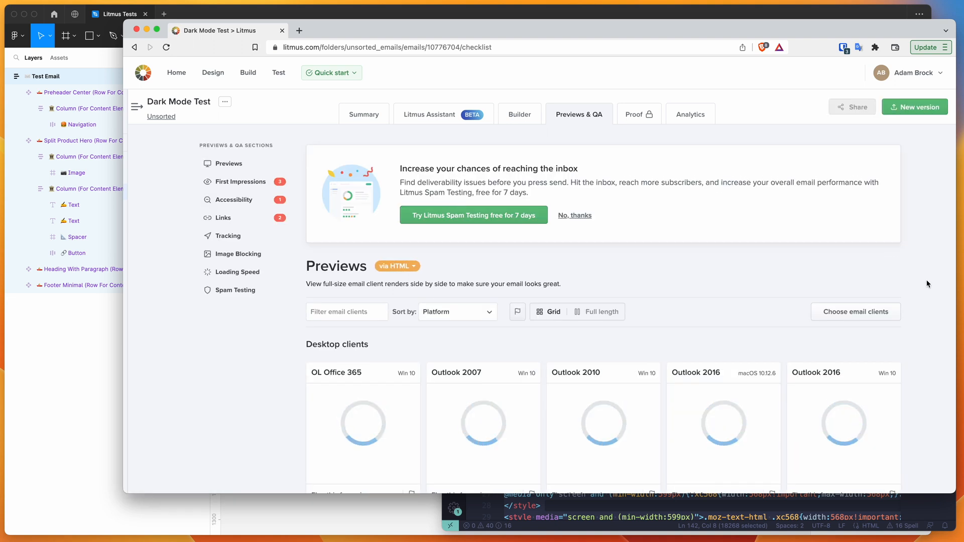
pyautogui.scroll(-3)
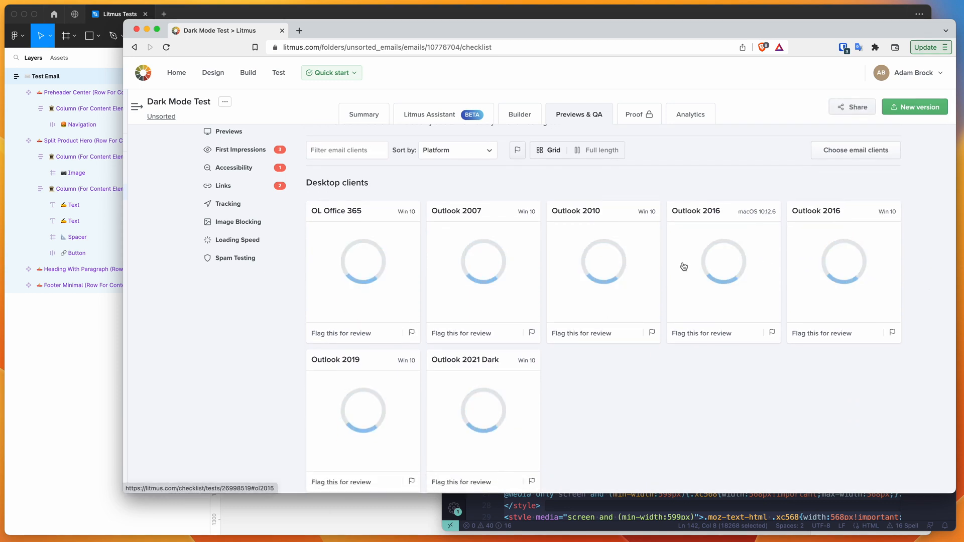
pyautogui.moveTo(287, 294)
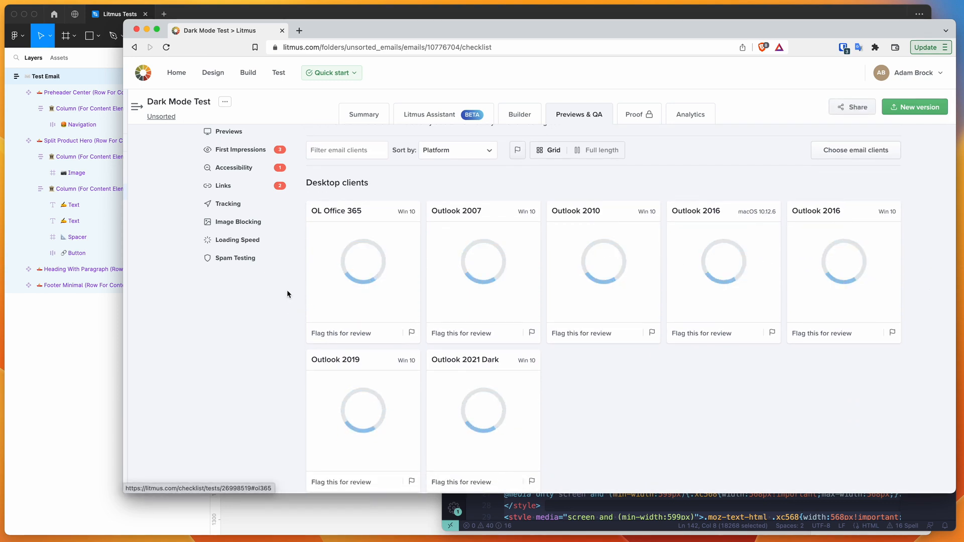
pyautogui.scroll(3)
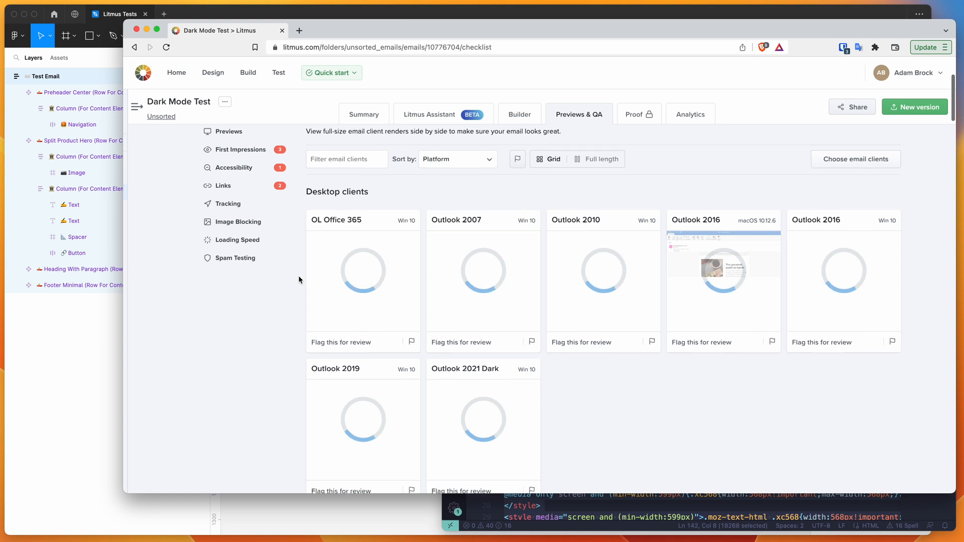
pyautogui.scroll(-3)
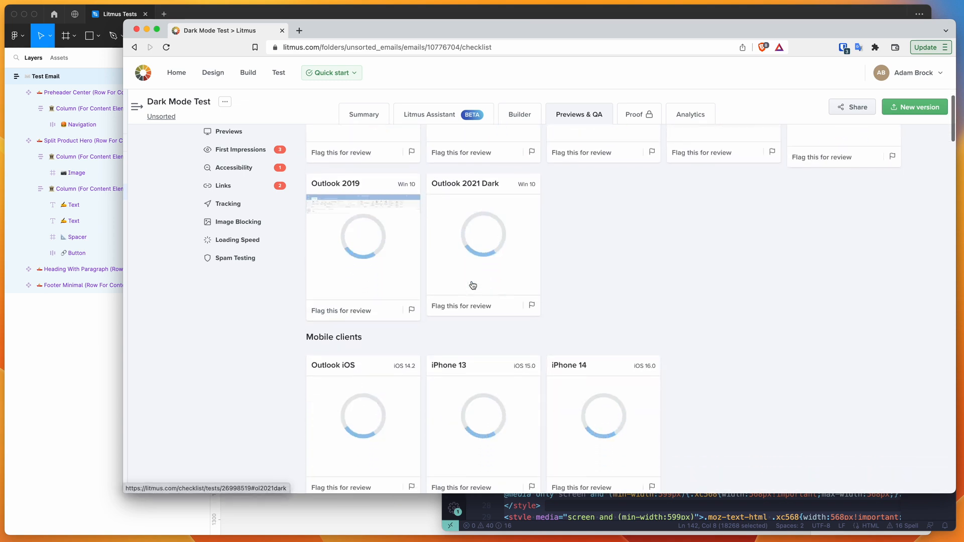
pyautogui.scroll(-3)
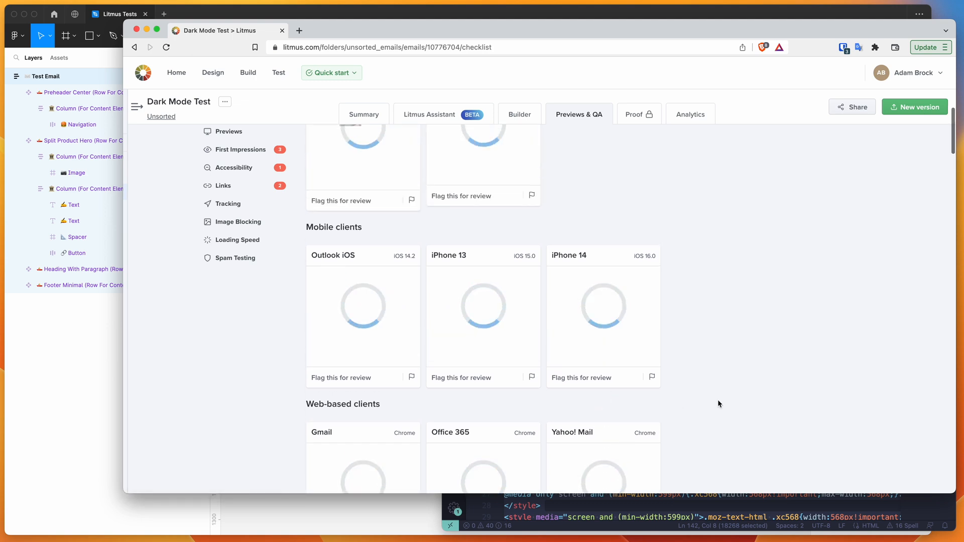
pyautogui.scroll(3)
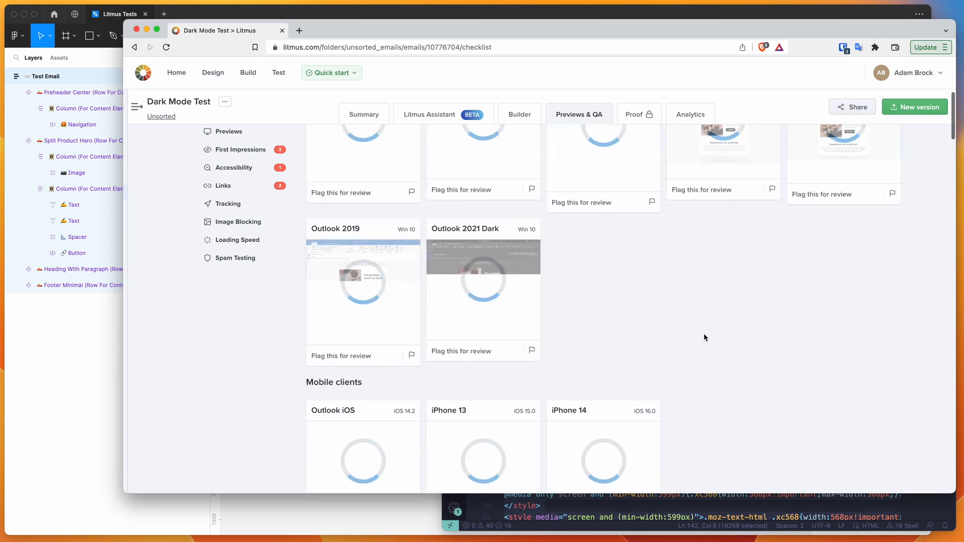
pyautogui.scroll(3)
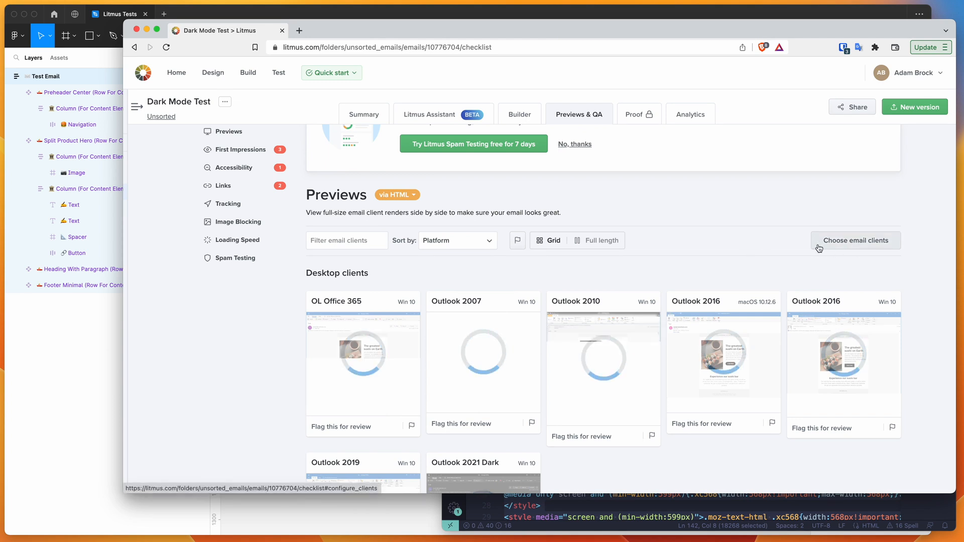
# Tick Apple Mail 16, Apple Mail 16 Dark, and OL Office 365 Dark for macOS and Windows.
pyautogui.click(854, 241)
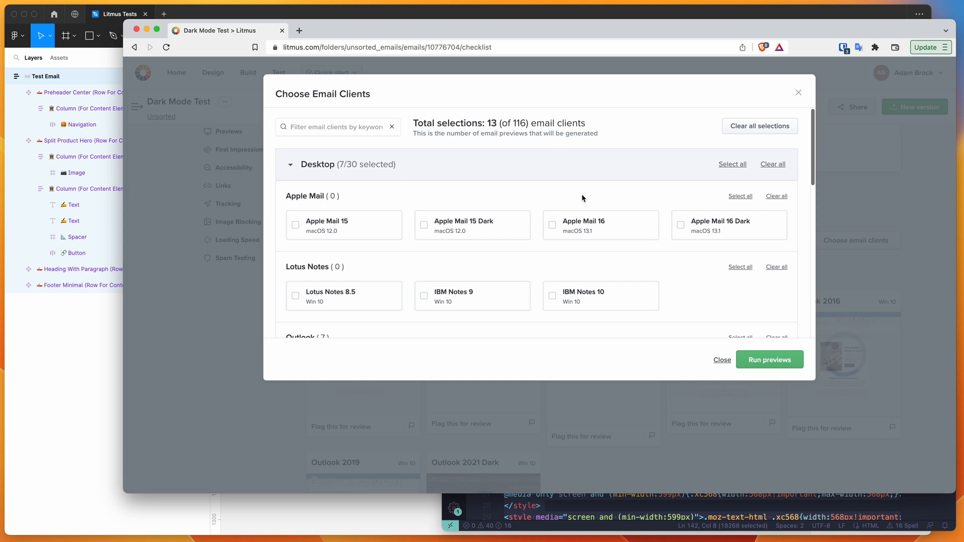
pyautogui.moveTo(588, 228)
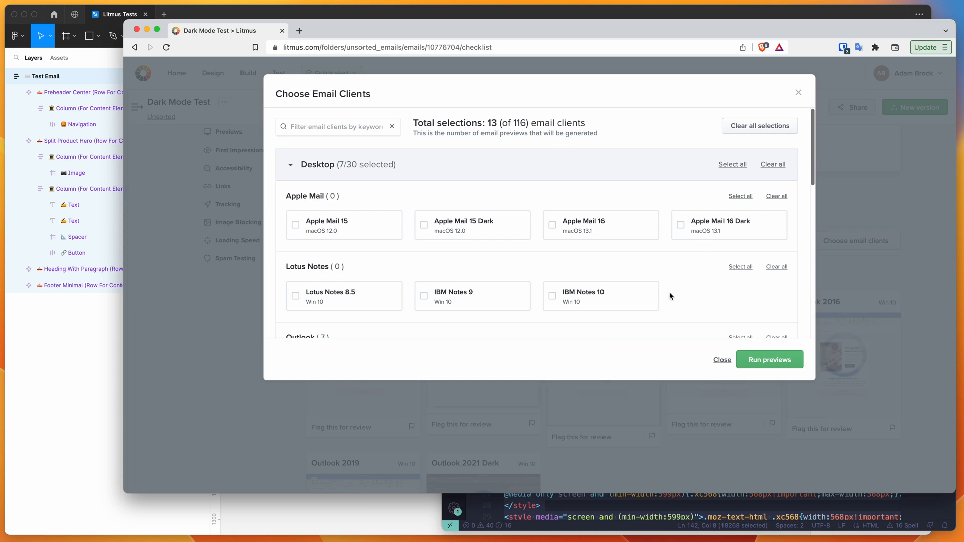
pyautogui.click(680, 226)
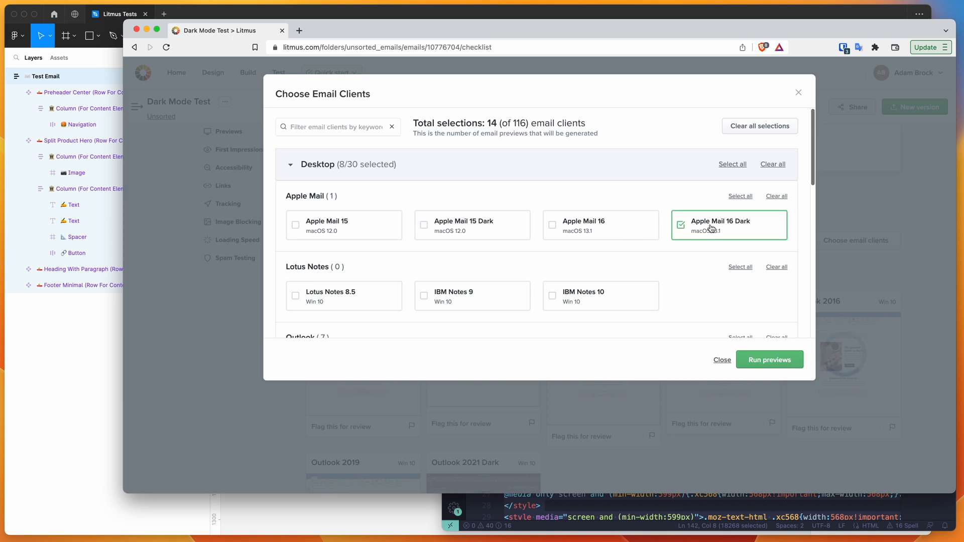
pyautogui.click(551, 225)
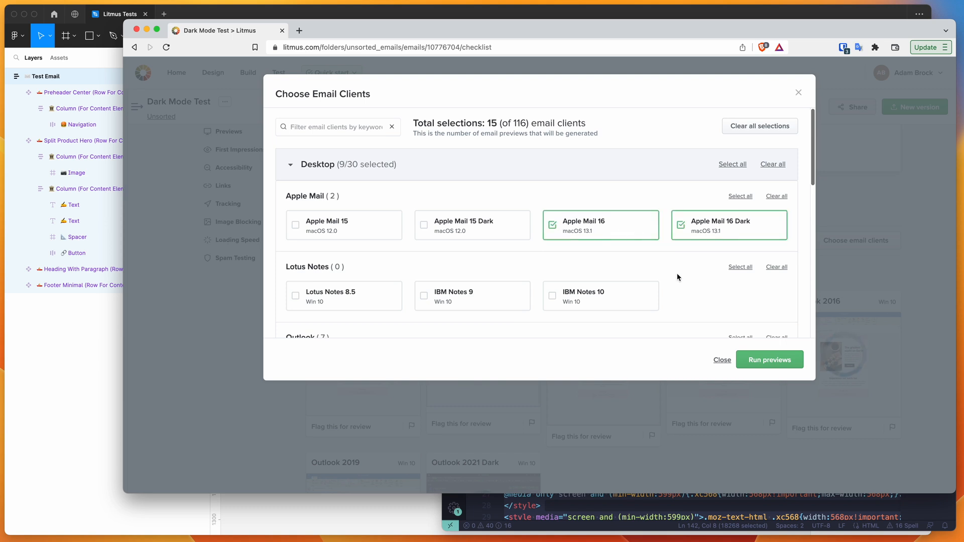
pyautogui.scroll(-3)
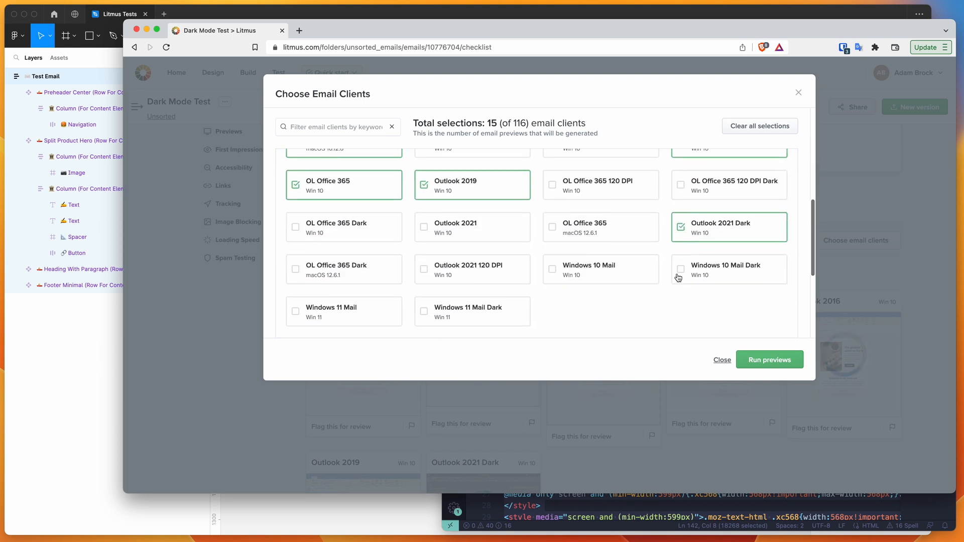
pyautogui.scroll(3)
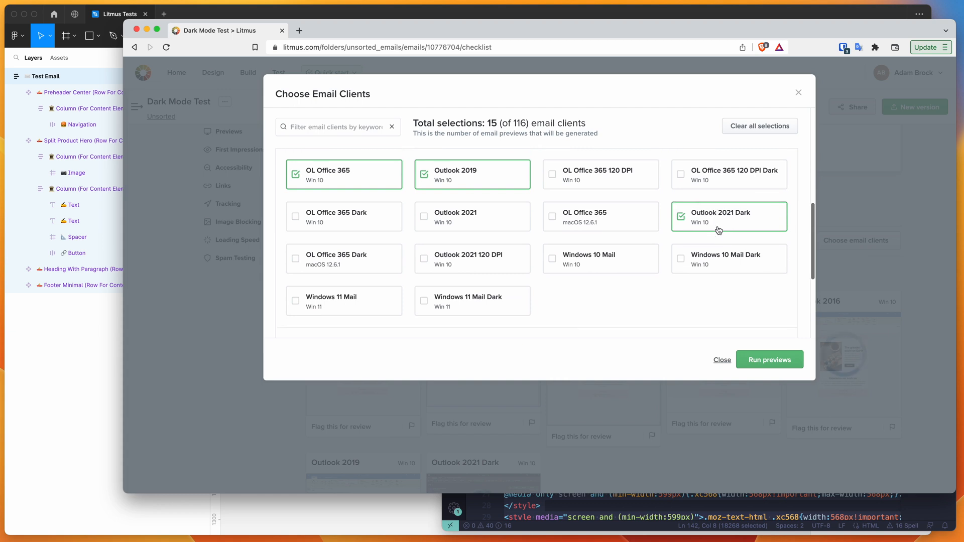
pyautogui.moveTo(370, 265)
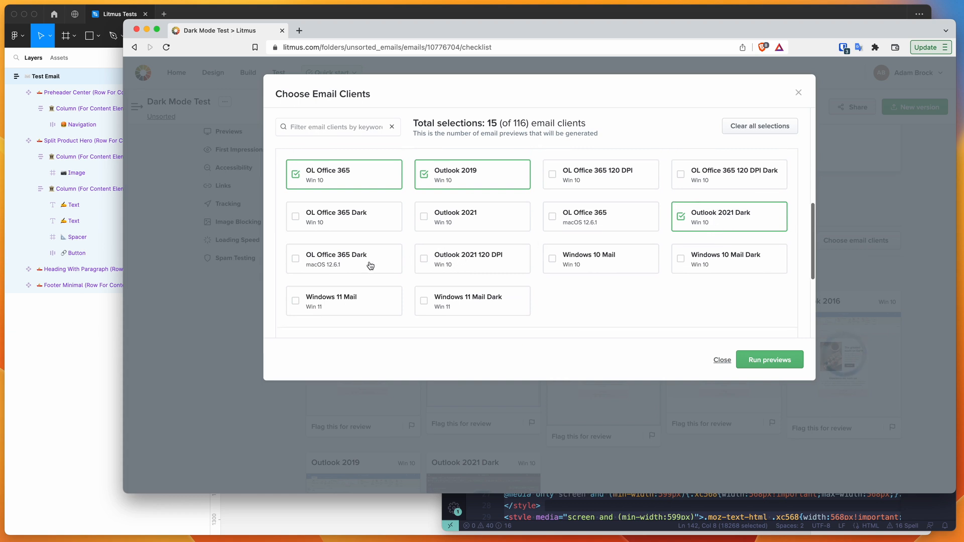
pyautogui.moveTo(338, 265)
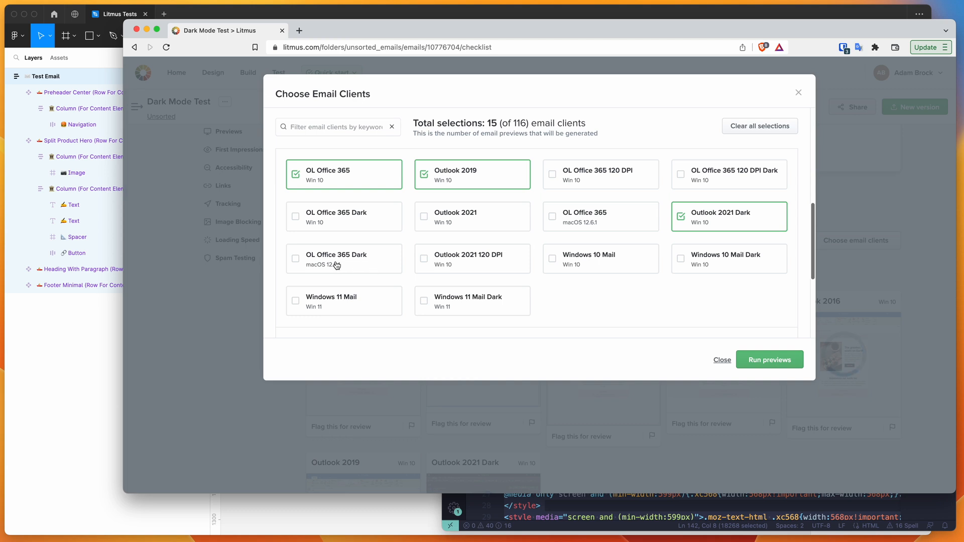
pyautogui.click(296, 263)
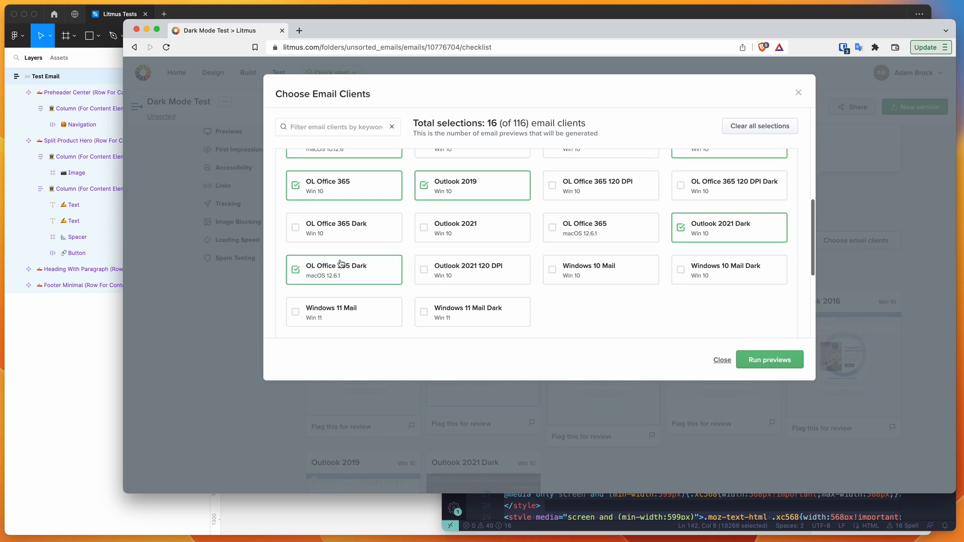
pyautogui.click(296, 227)
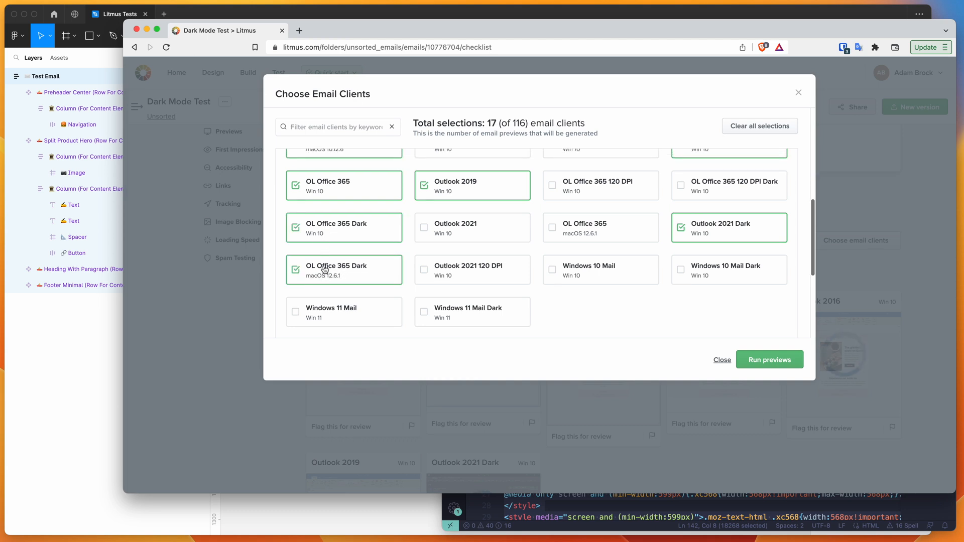
pyautogui.moveTo(371, 277)
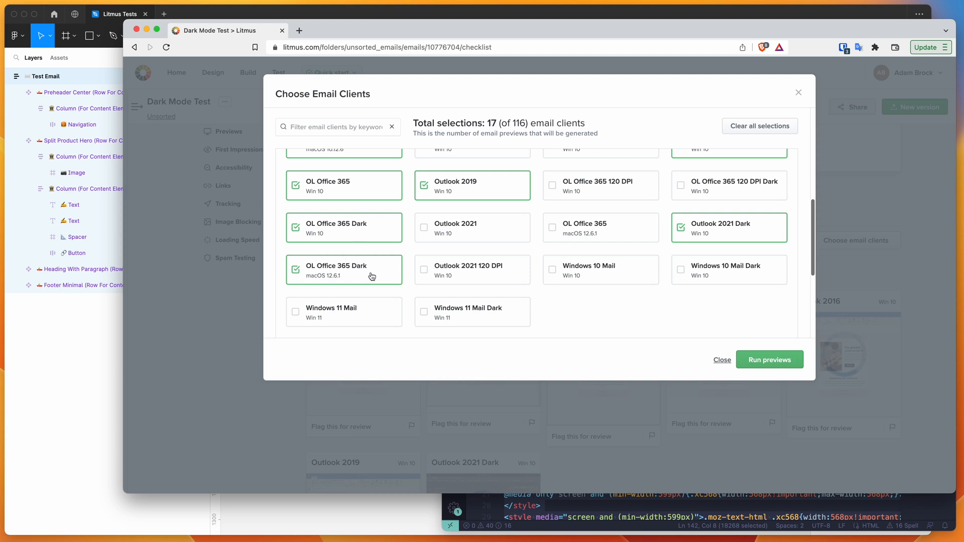
# Expand the Mobile/Tablet client list and tick an Android Gmail App client.
pyautogui.scroll(-3)
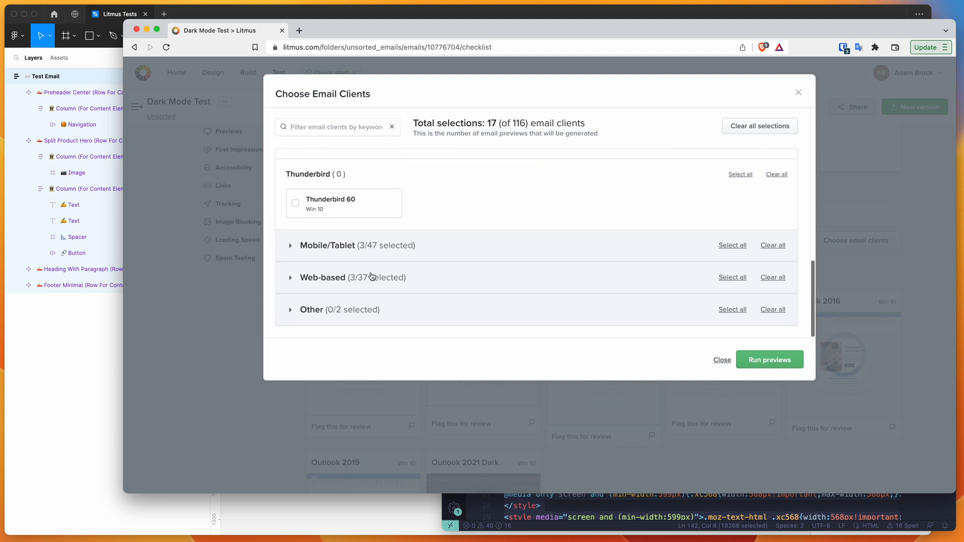
pyautogui.click(290, 246)
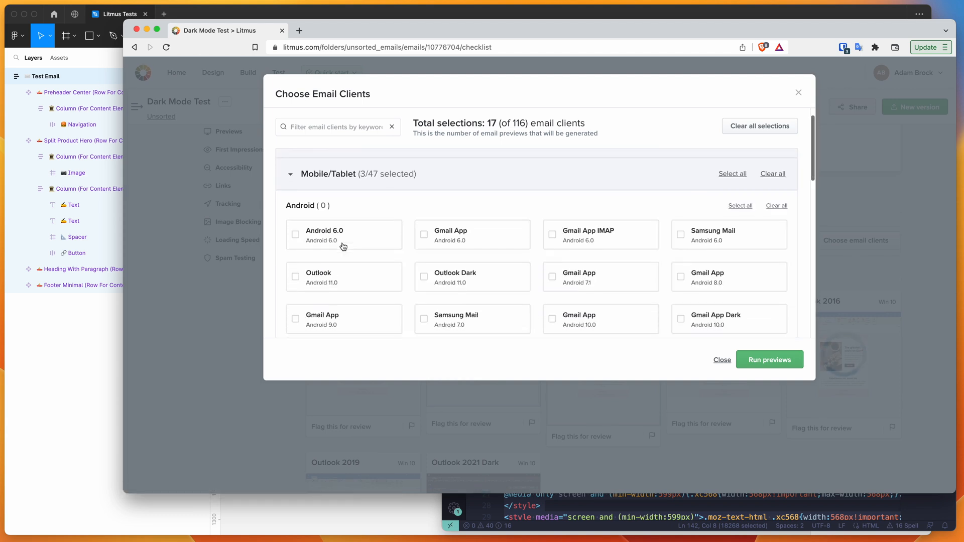
pyautogui.scroll(-3)
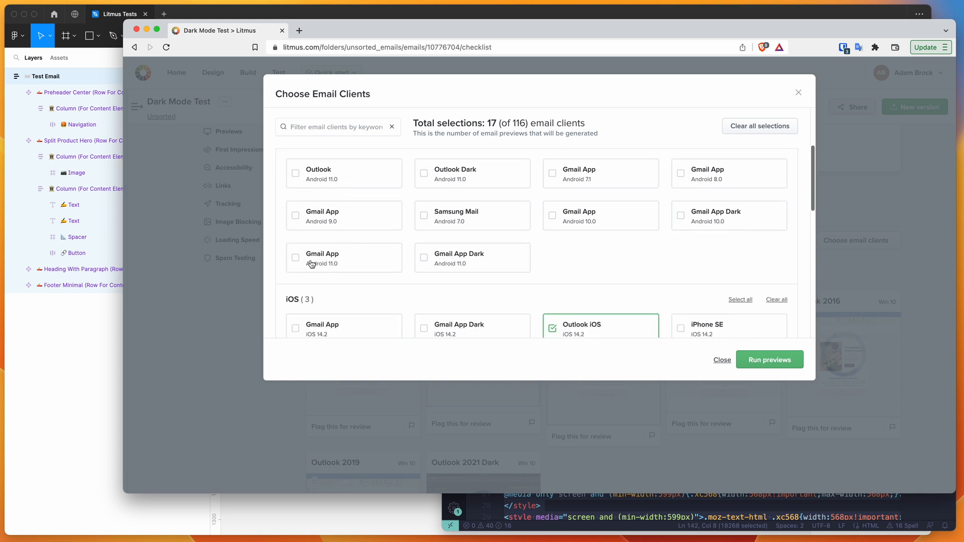
pyautogui.click(296, 258)
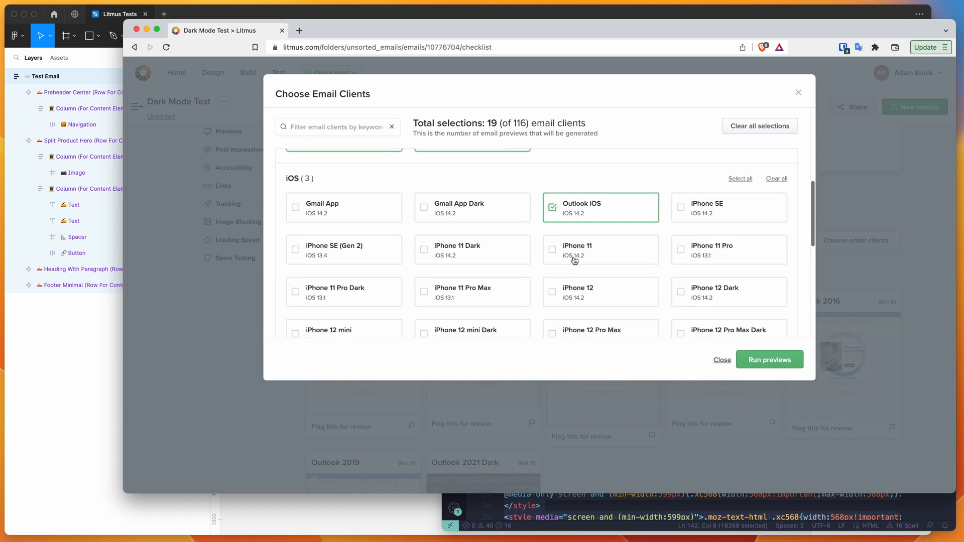
pyautogui.scroll(3)
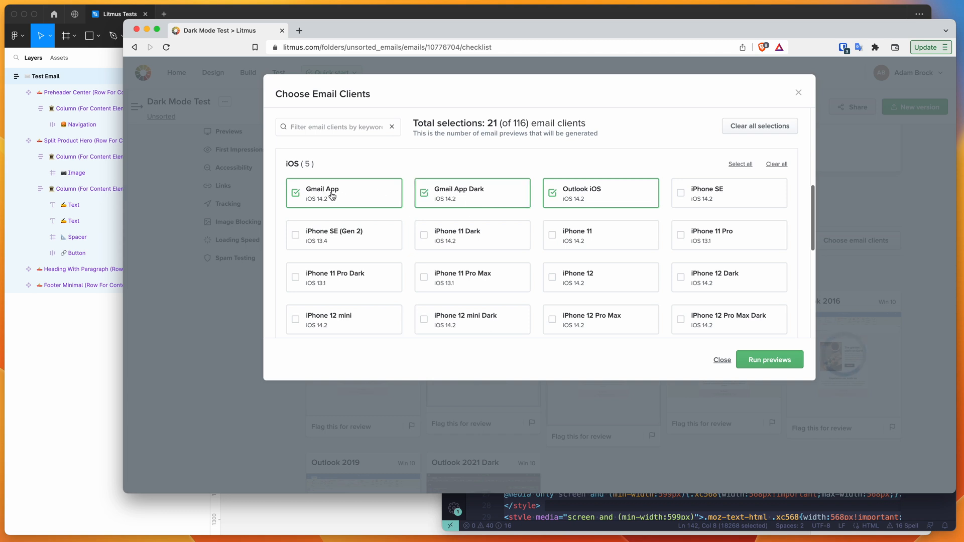
pyautogui.scroll(-3)
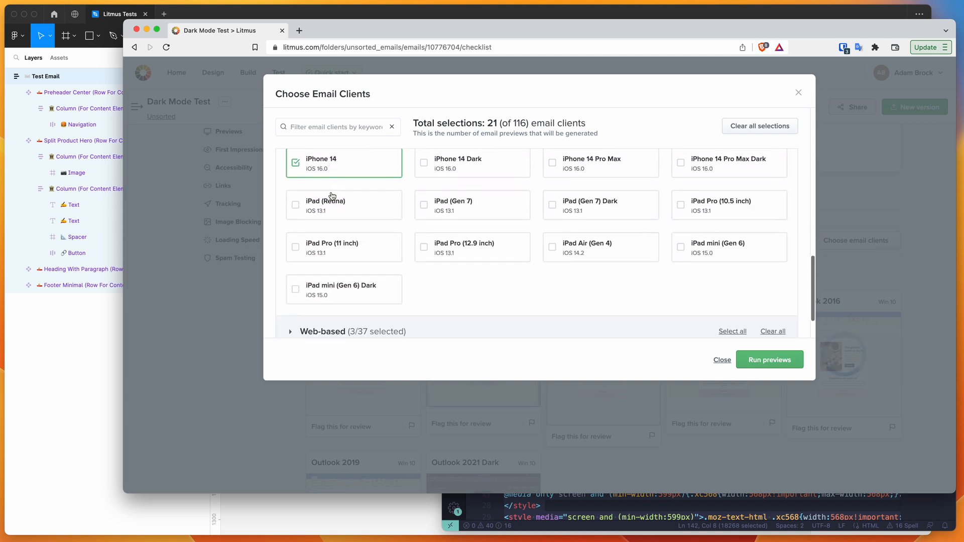
pyautogui.scroll(3)
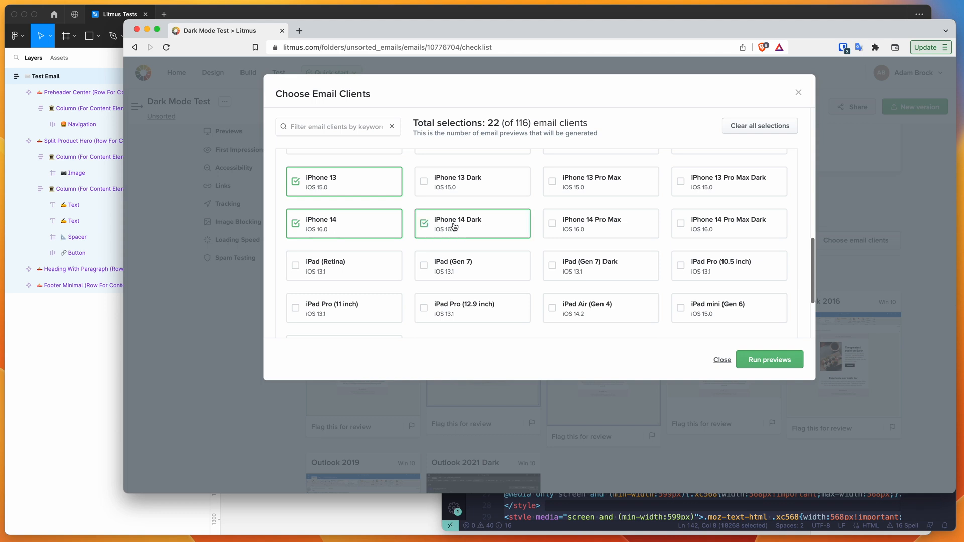
pyautogui.scroll(-3)
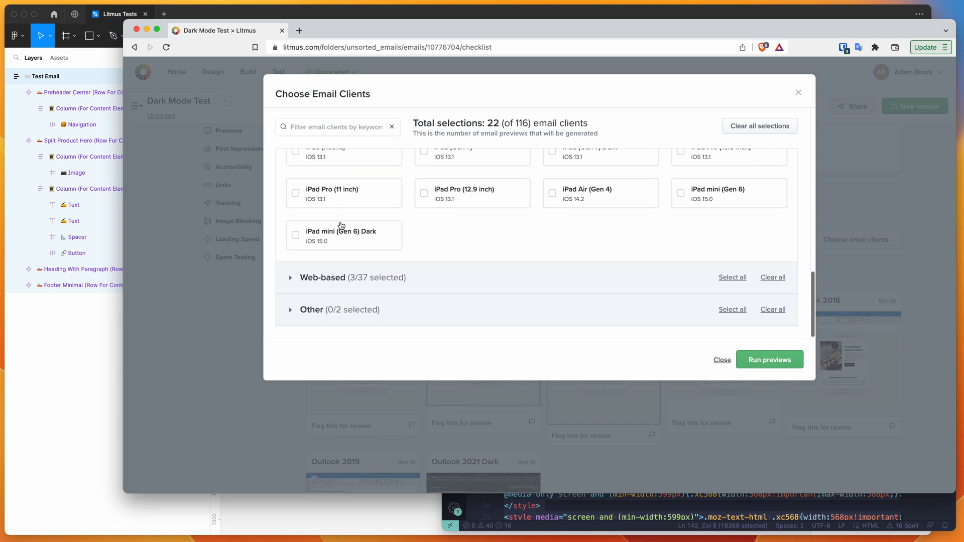
# Run previews for the 22 selected email clients.
pyautogui.scroll(3)
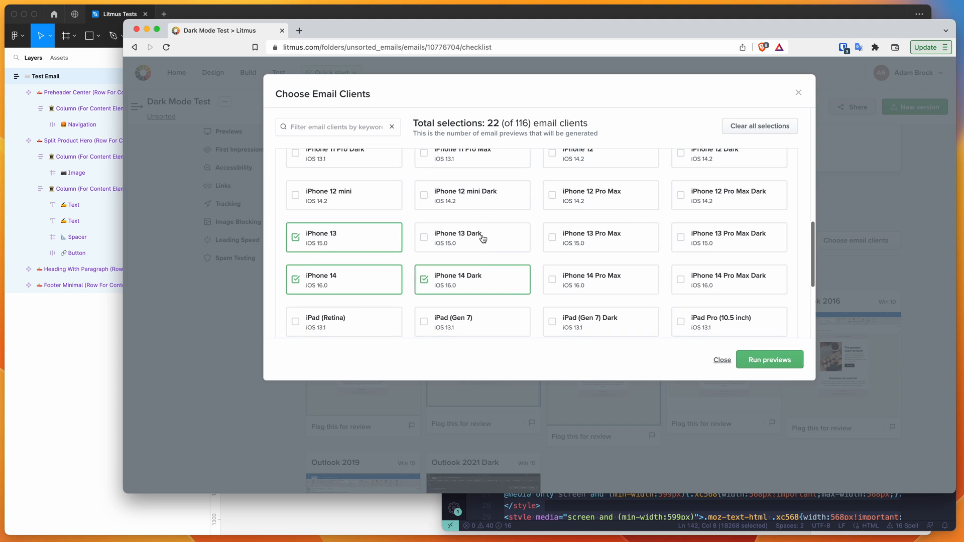
pyautogui.scroll(-3)
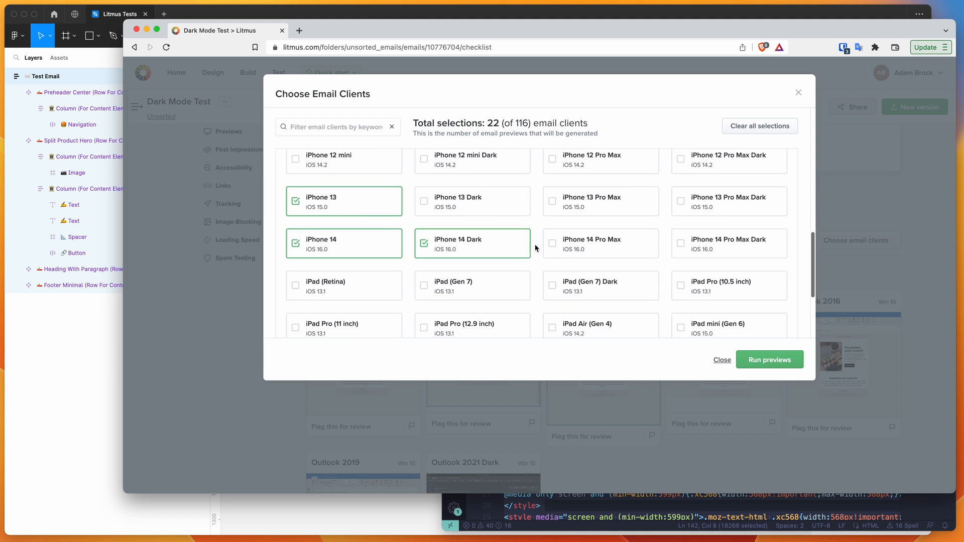
pyautogui.click(769, 359)
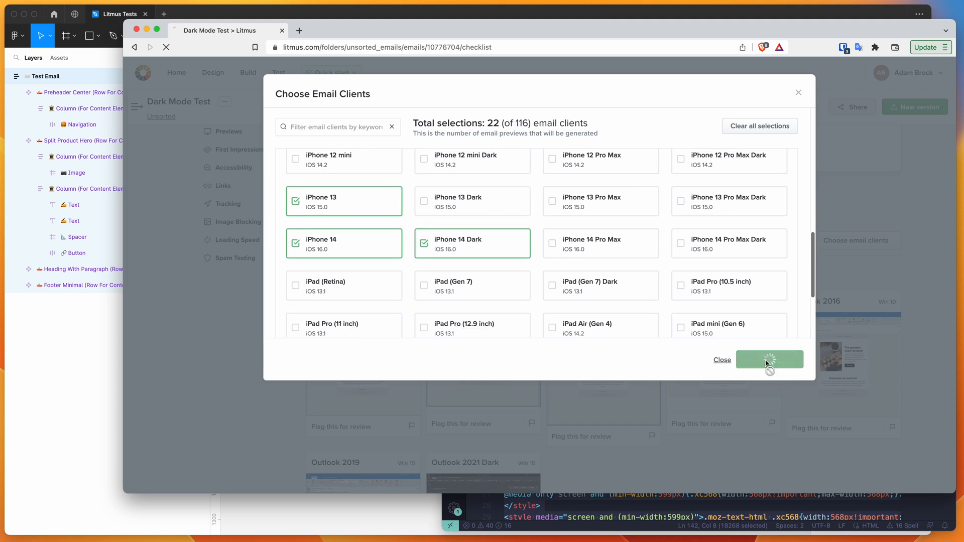
pyautogui.moveTo(535, 351)
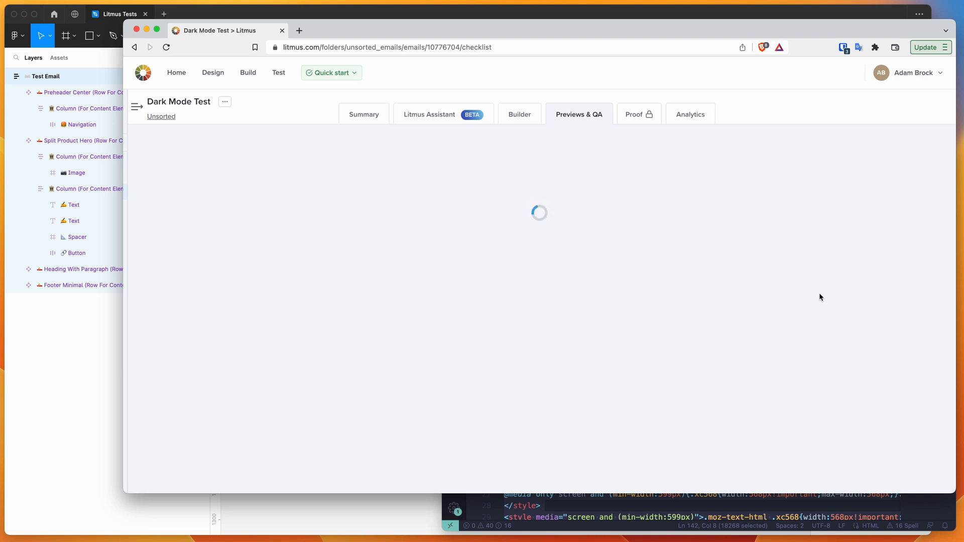
pyautogui.moveTo(834, 258)
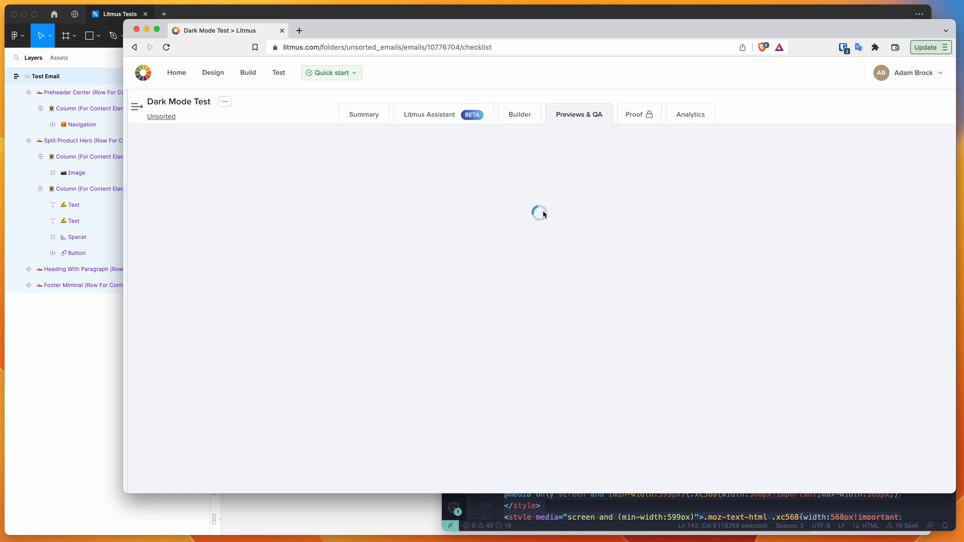
# Scroll the Previews & QA grid past Desktop clients to the Mobile client renders.
pyautogui.click(578, 114)
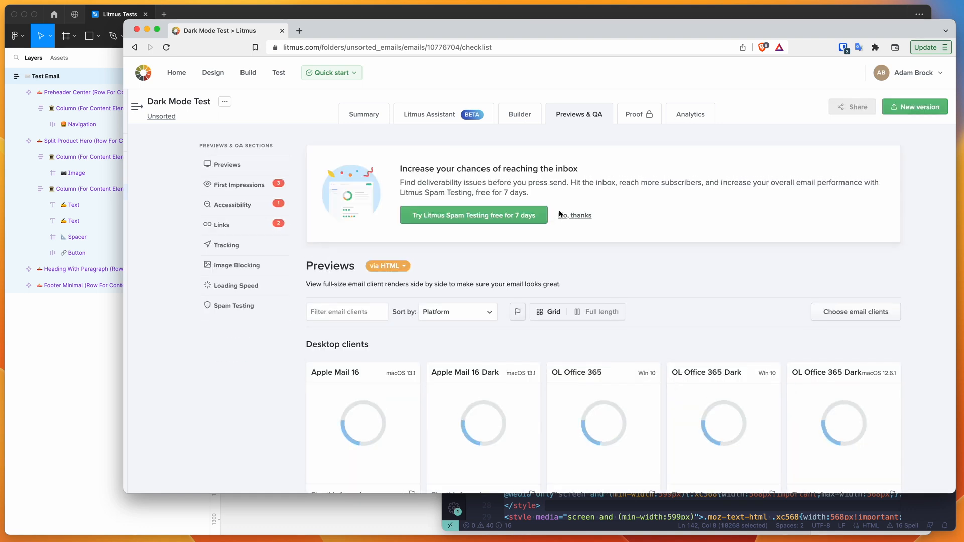
pyautogui.scroll(-3)
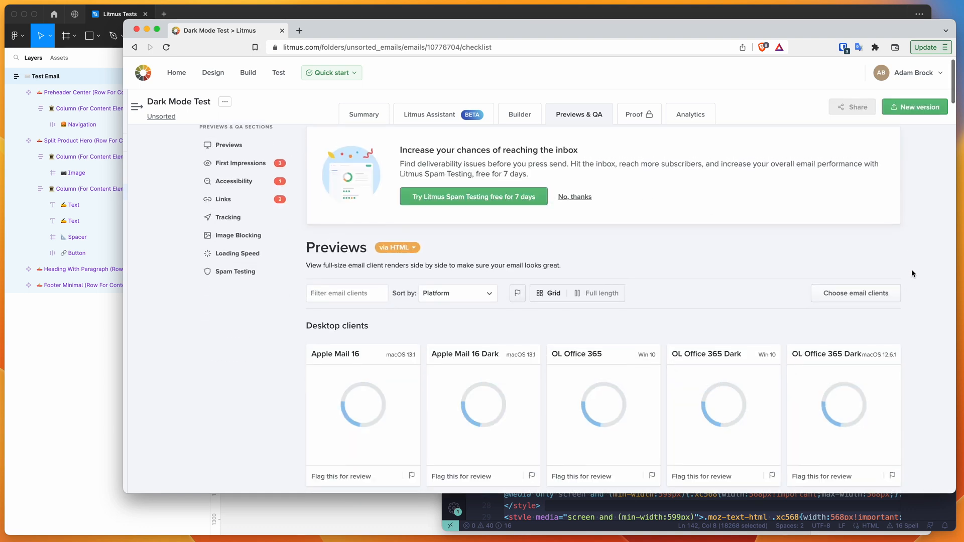
pyautogui.scroll(-3)
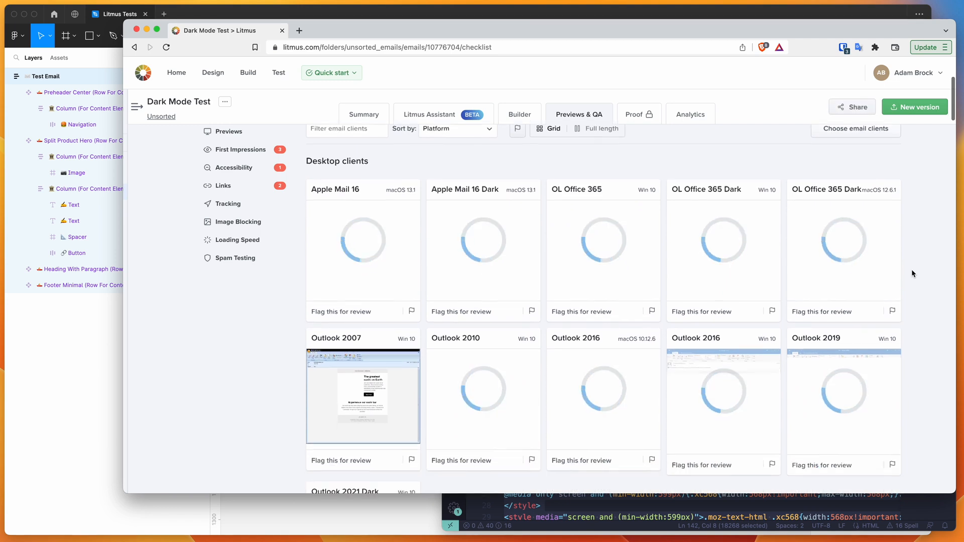
pyautogui.scroll(-3)
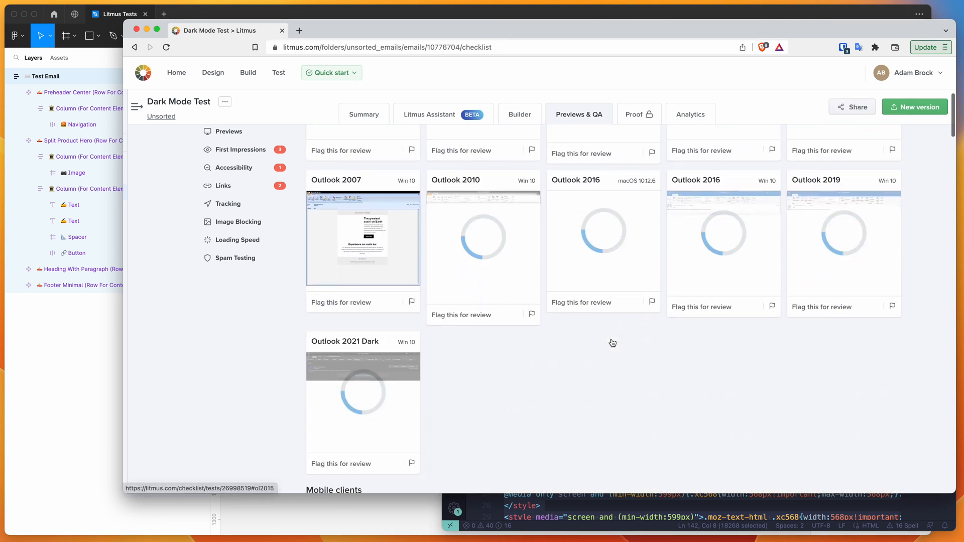
pyautogui.scroll(-3)
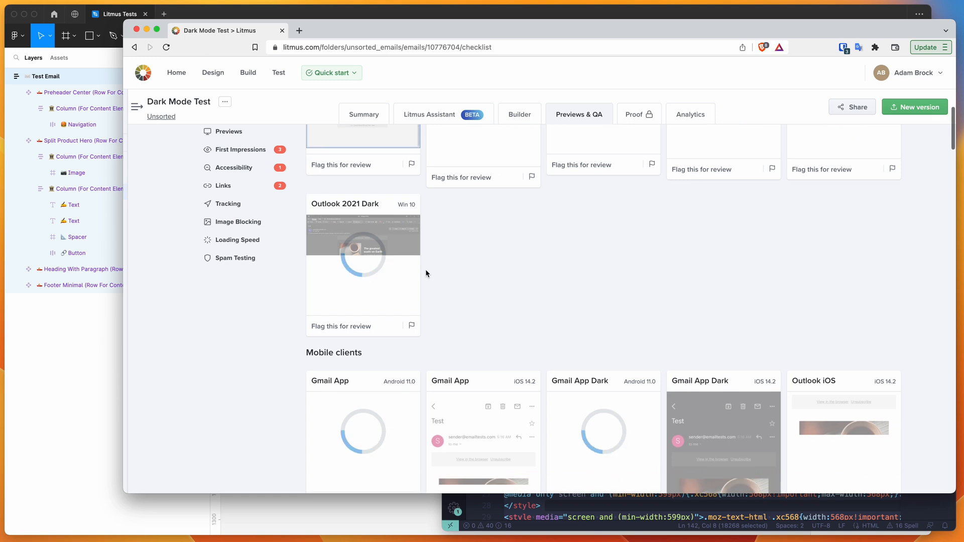
pyautogui.scroll(-3)
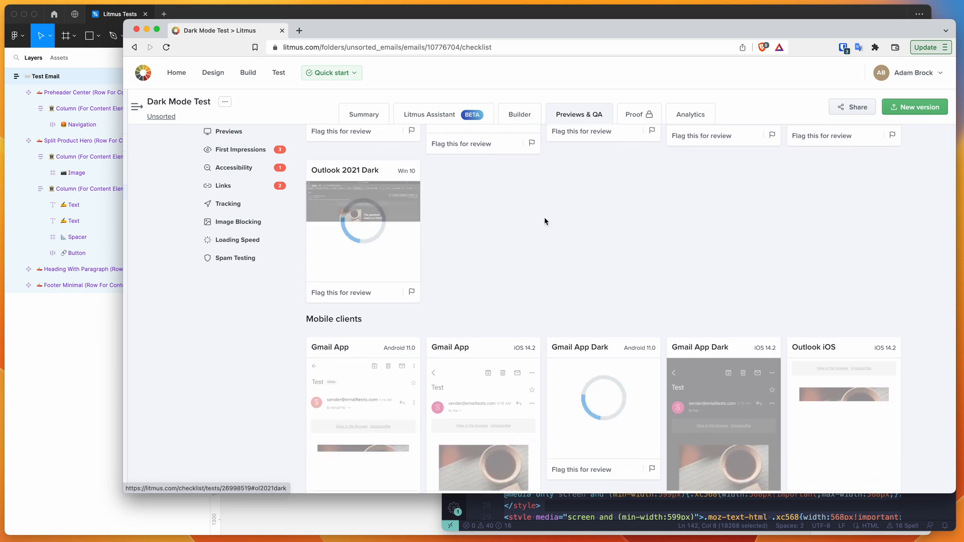
pyautogui.scroll(-3)
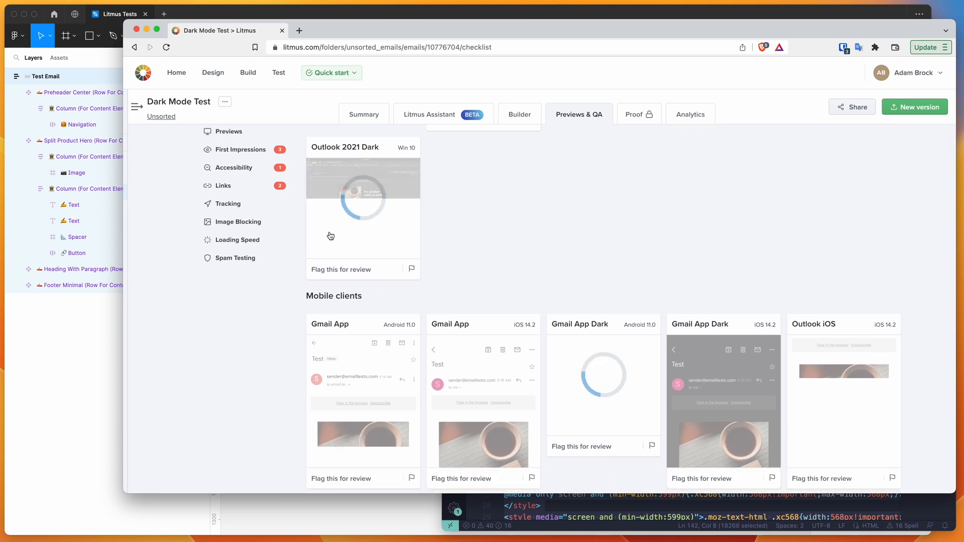
pyautogui.scroll(-3)
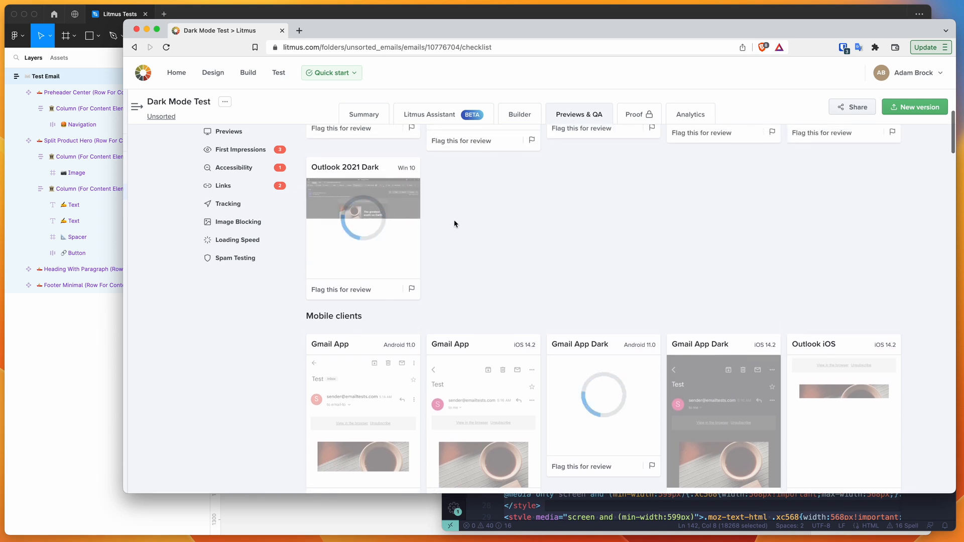
pyautogui.scroll(-3)
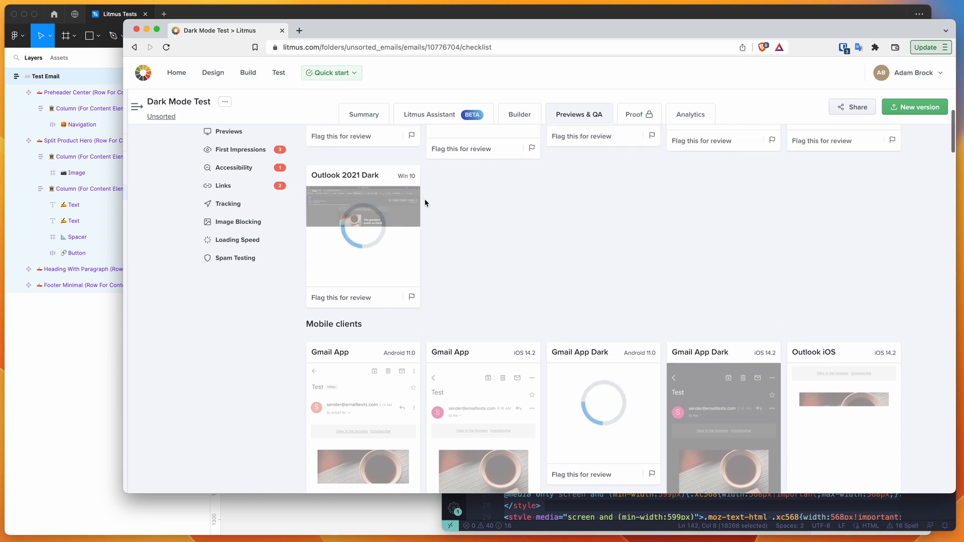
pyautogui.scroll(3)
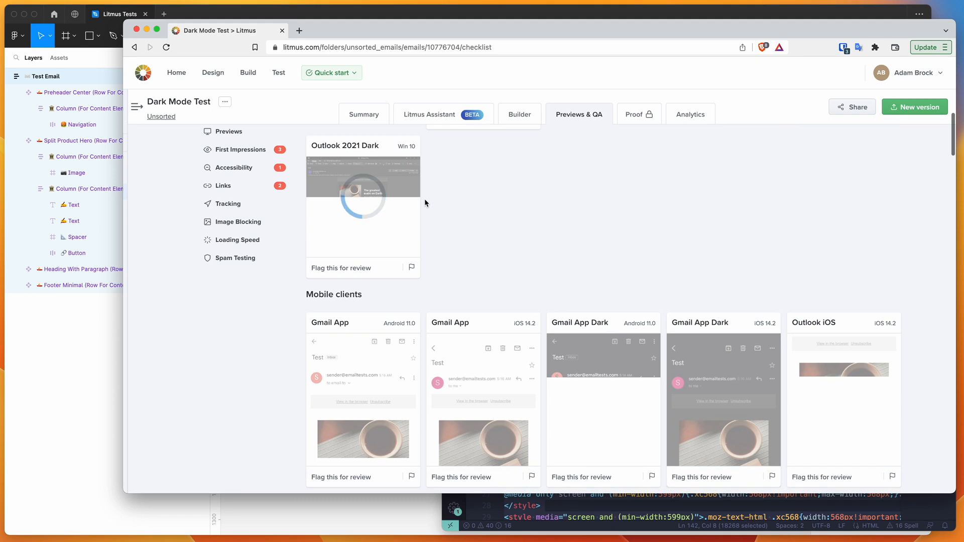
pyautogui.scroll(-3)
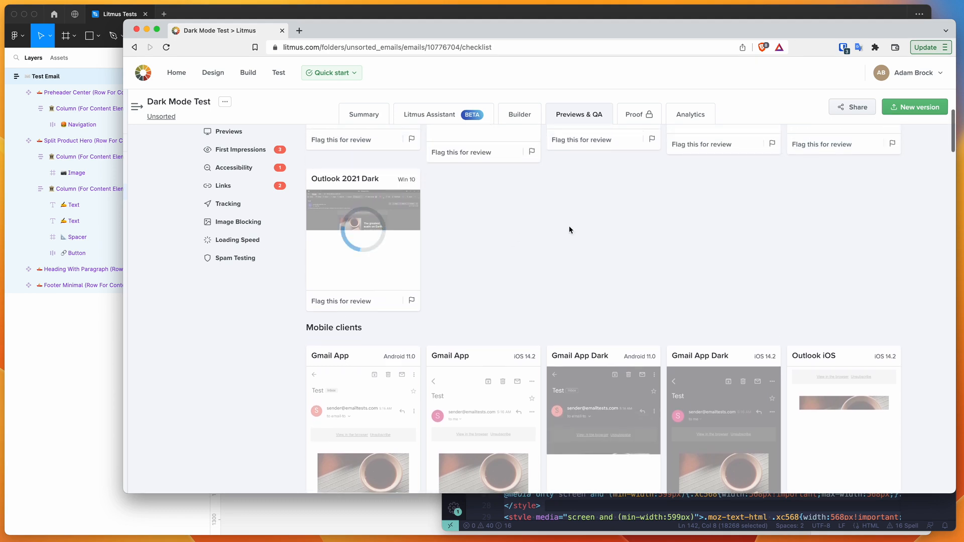
pyautogui.moveTo(425, 229)
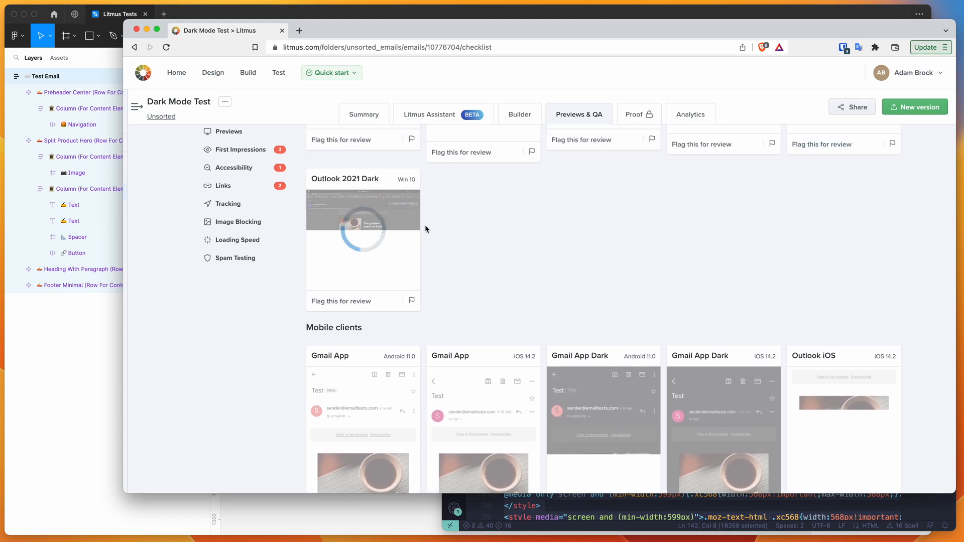
pyautogui.scroll(3)
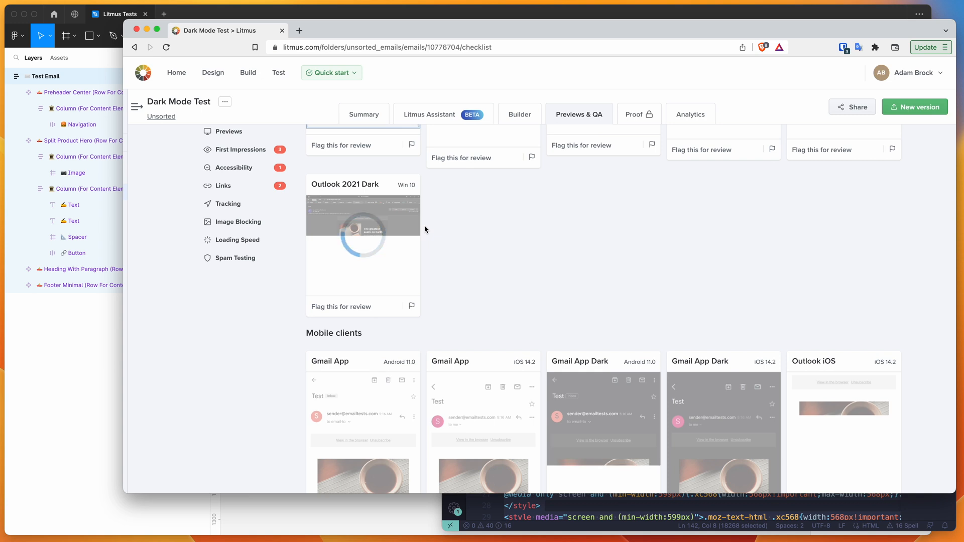
pyautogui.scroll(-3)
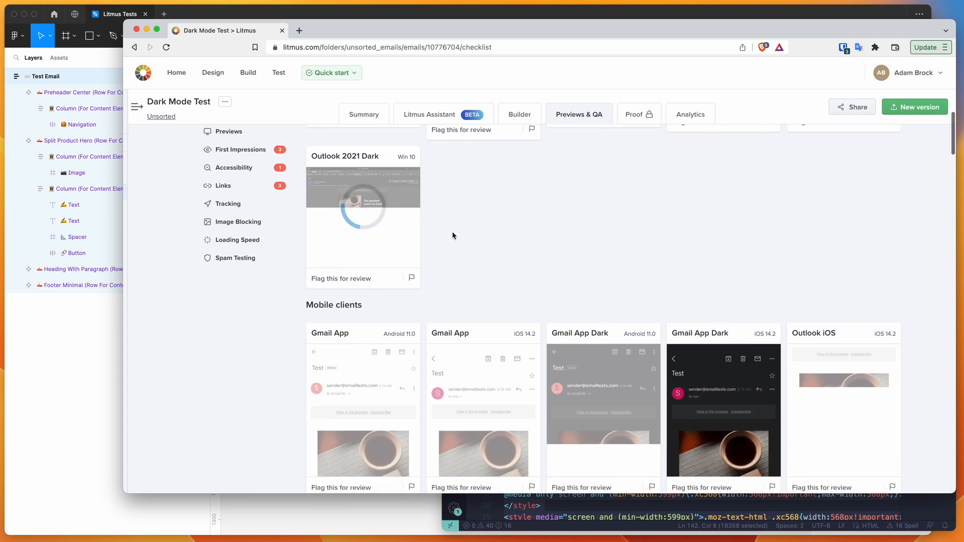
pyautogui.scroll(-3)
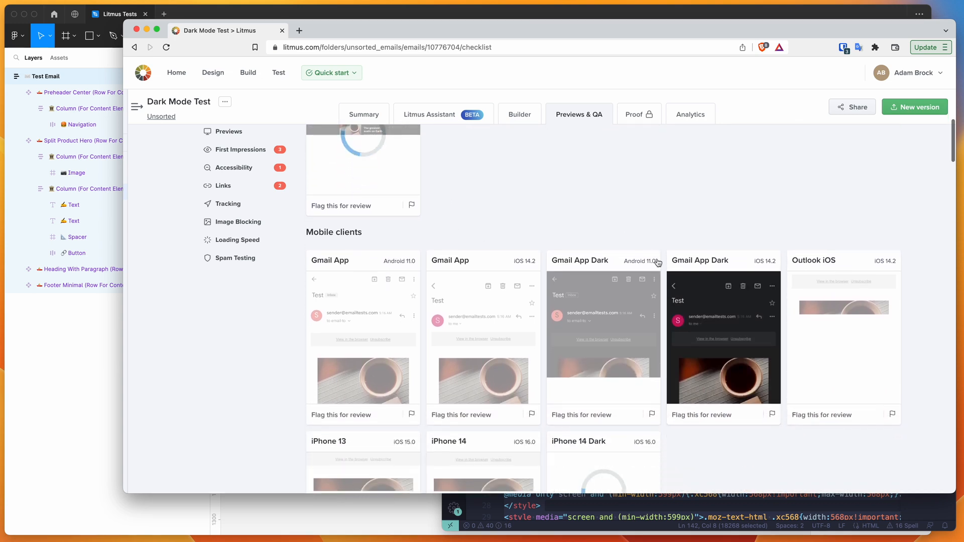
pyautogui.scroll(-3)
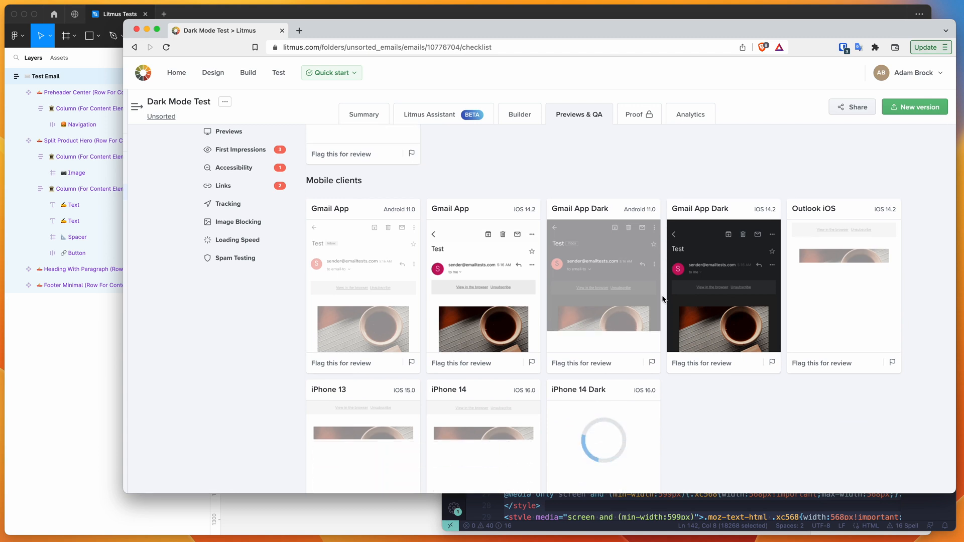
pyautogui.scroll(-3)
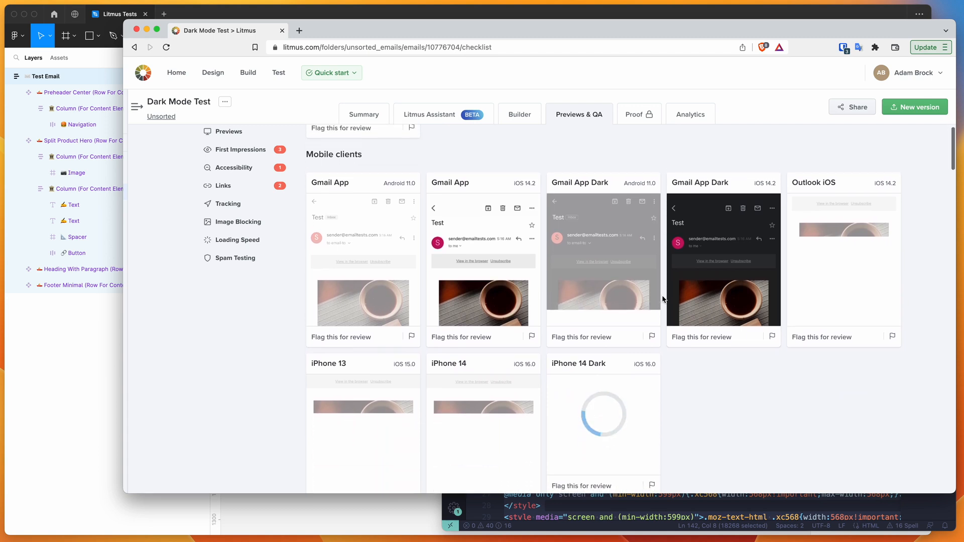
pyautogui.moveTo(693, 286)
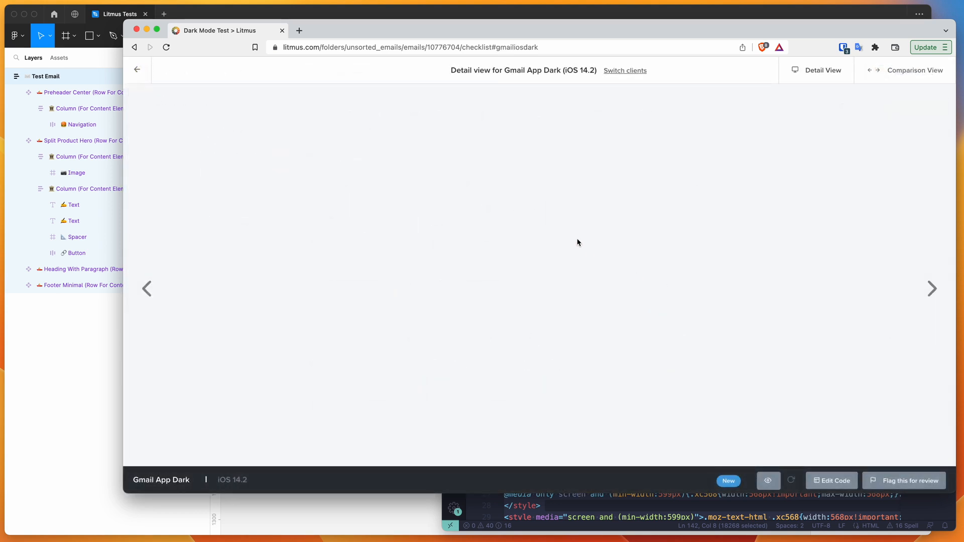
pyautogui.moveTo(611, 220)
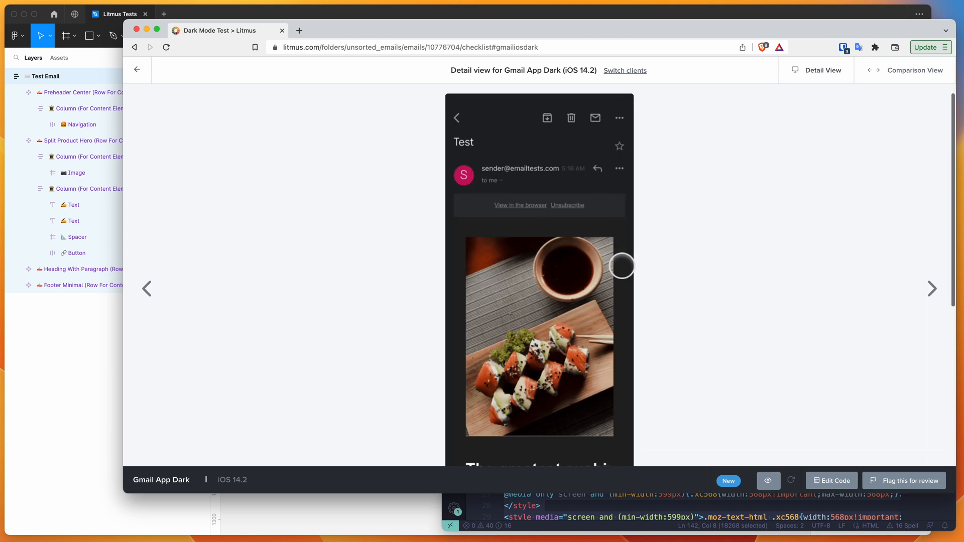
pyautogui.moveTo(520, 206)
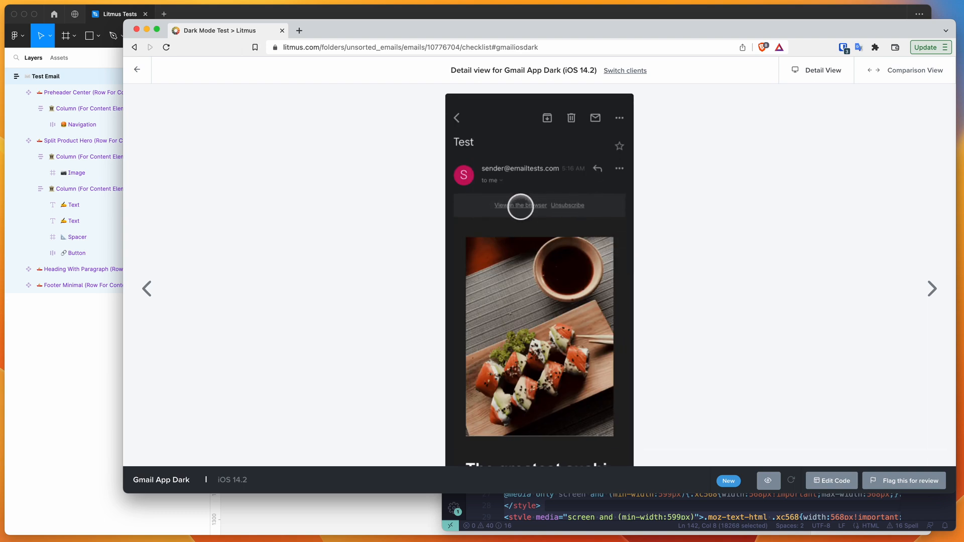
pyautogui.moveTo(605, 209)
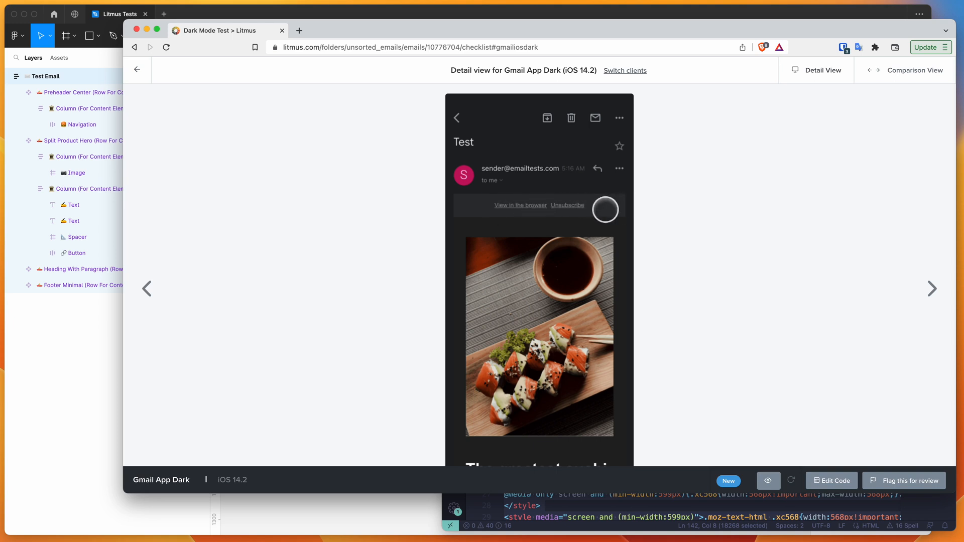
pyautogui.scroll(-3)
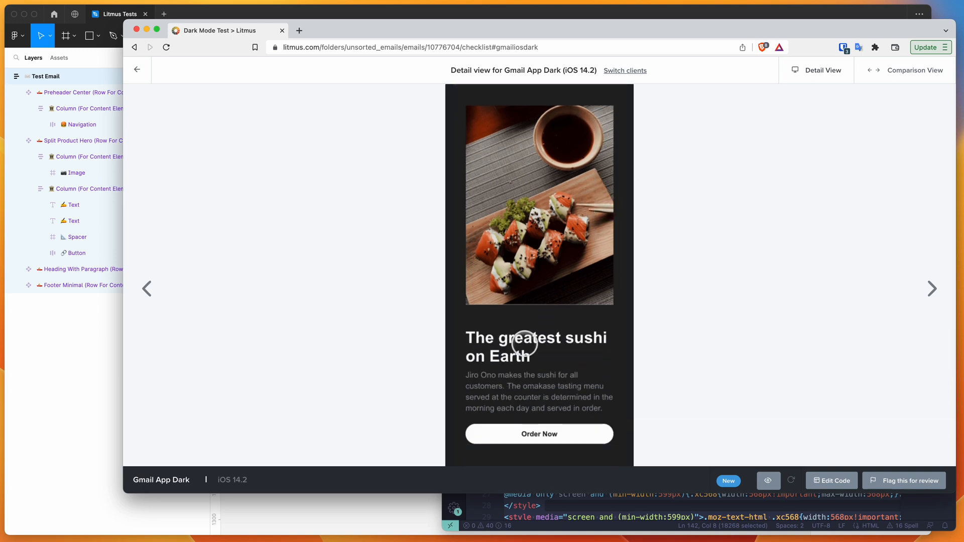
pyautogui.scroll(-3)
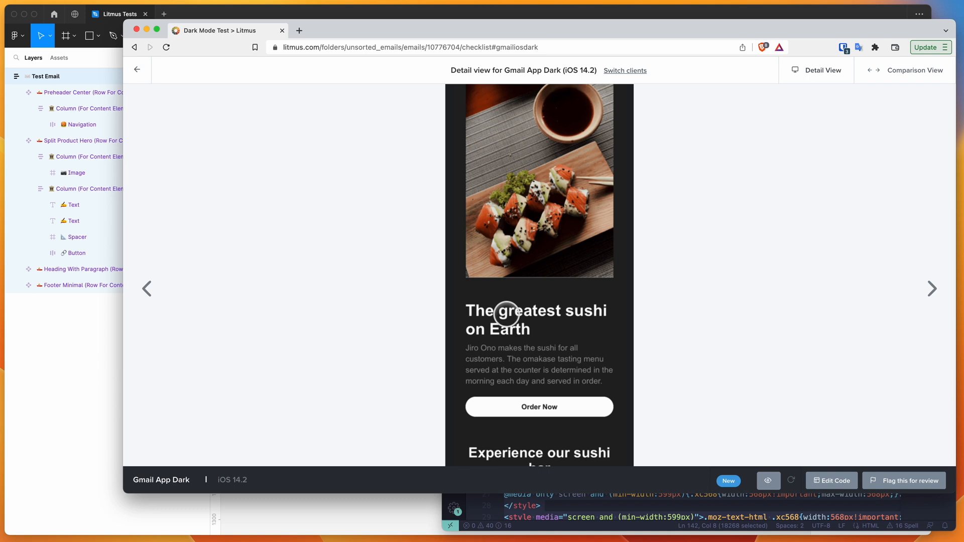
pyautogui.scroll(-3)
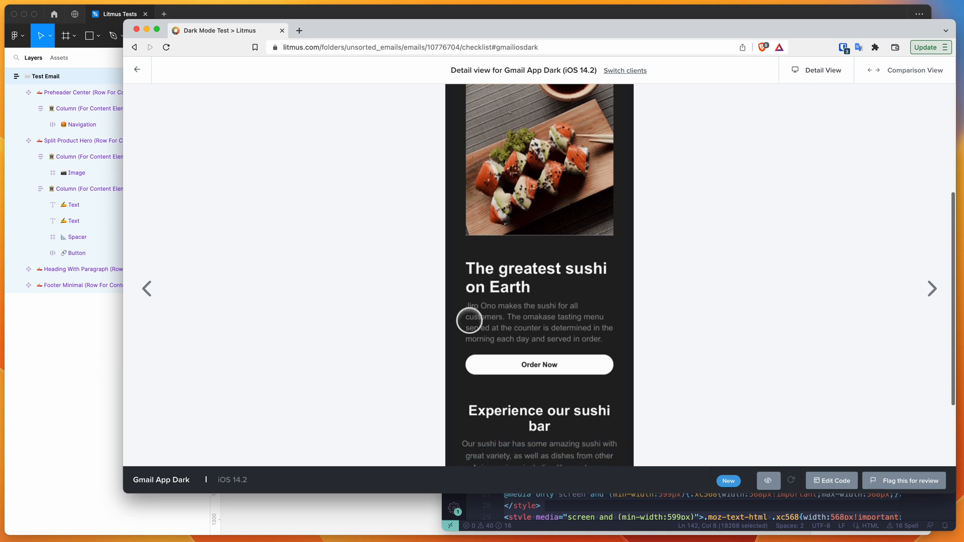
pyautogui.scroll(-3)
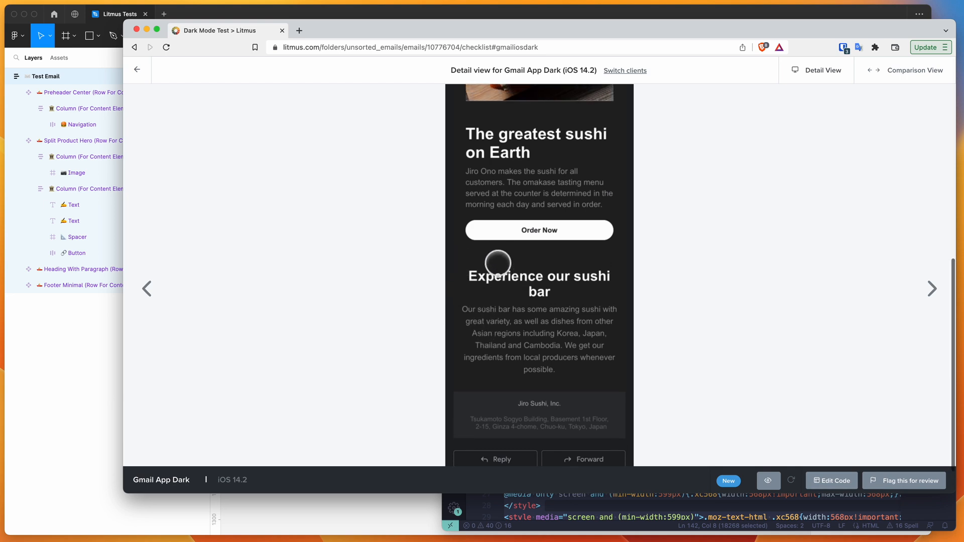
pyautogui.scroll(3)
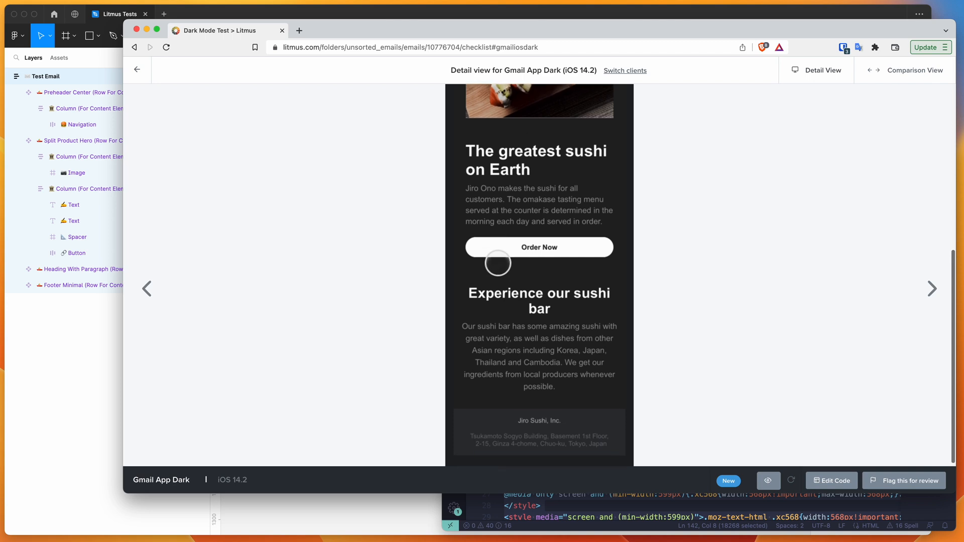
pyautogui.scroll(-3)
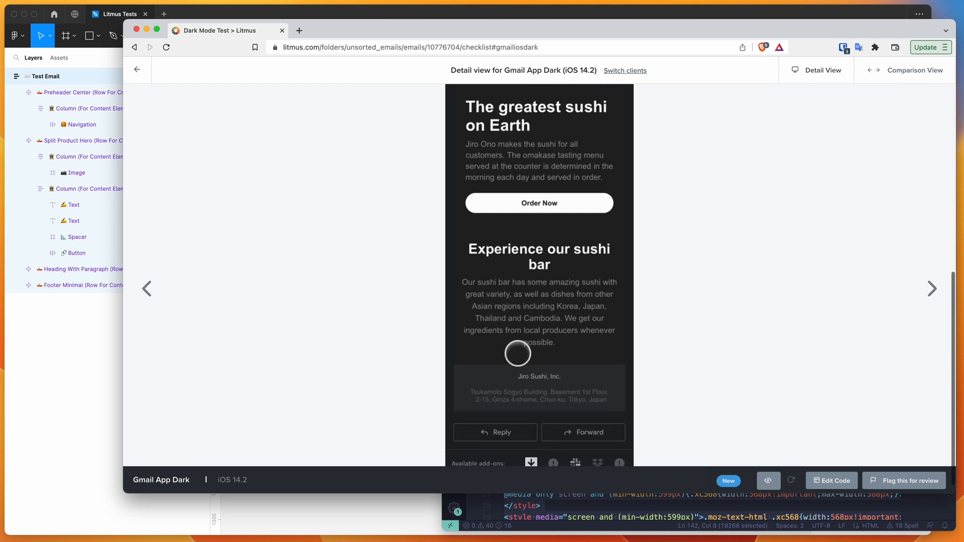
pyautogui.scroll(3)
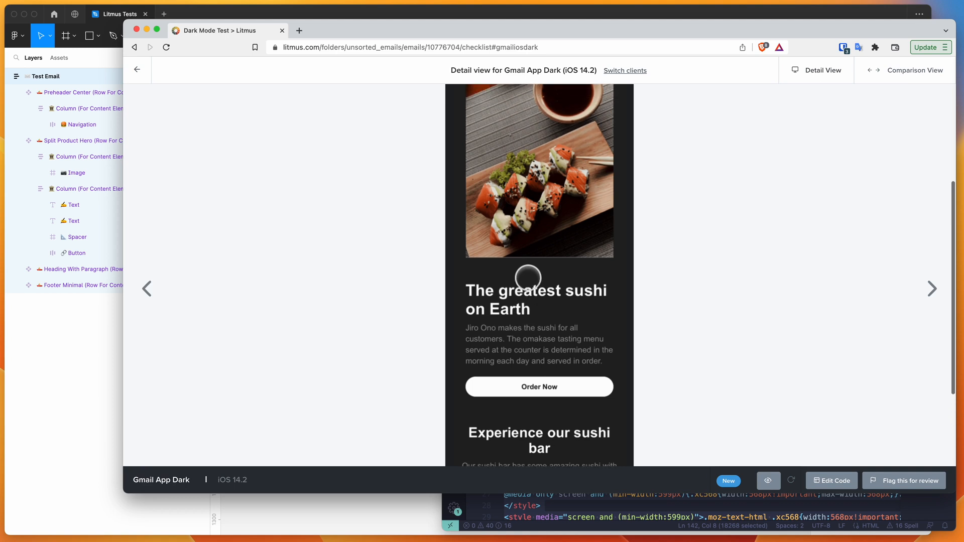
pyautogui.scroll(3)
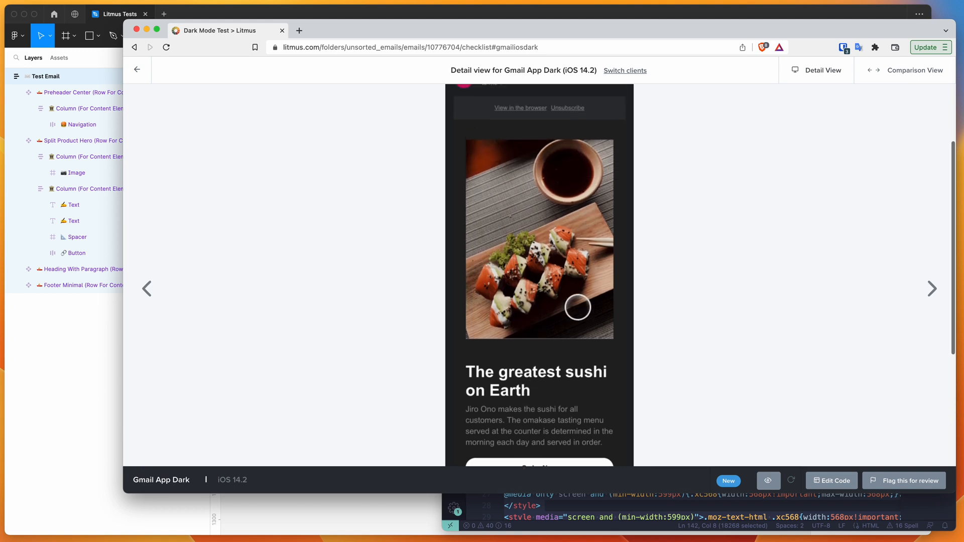
pyautogui.scroll(3)
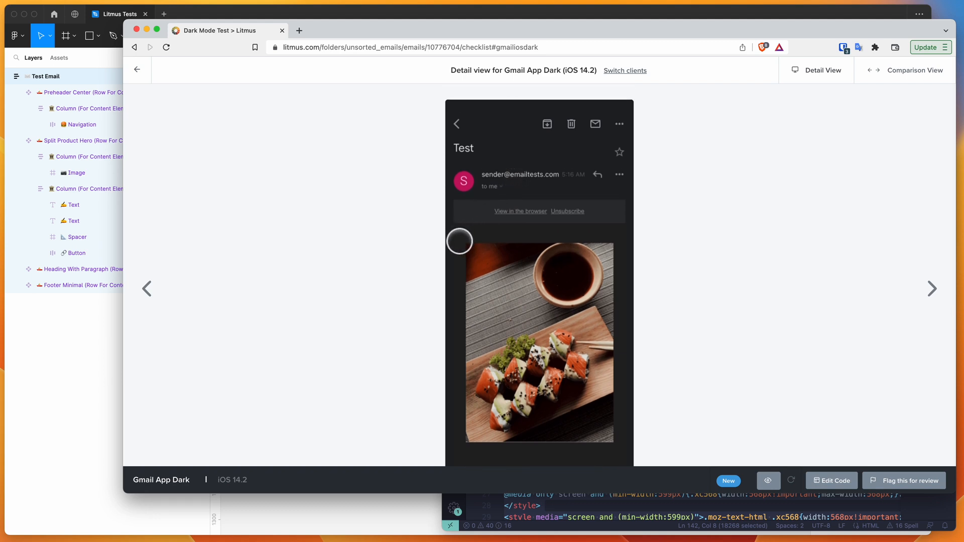
pyautogui.scroll(-3)
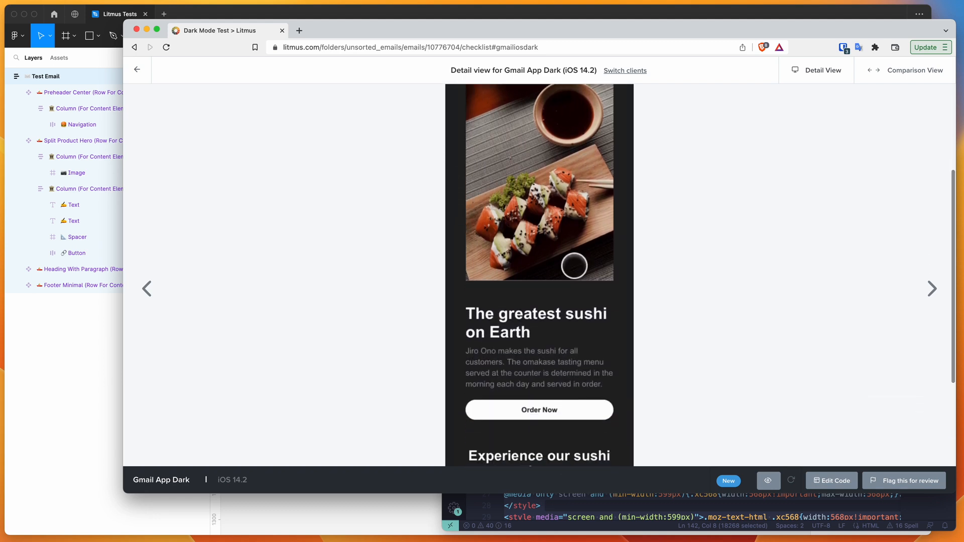
pyautogui.scroll(-3)
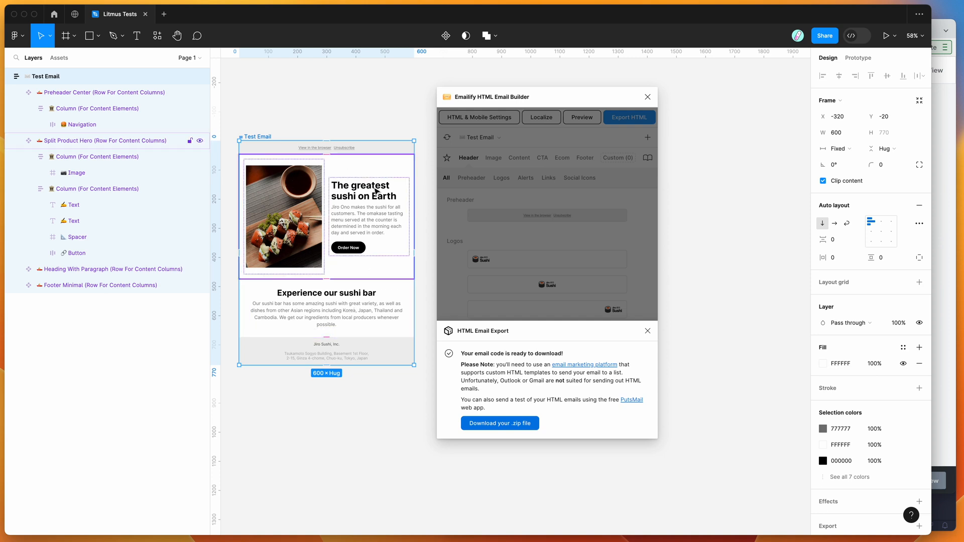
# Close the HTML Email Export notice and select the Split Product Hero row.
pyautogui.click(326, 148)
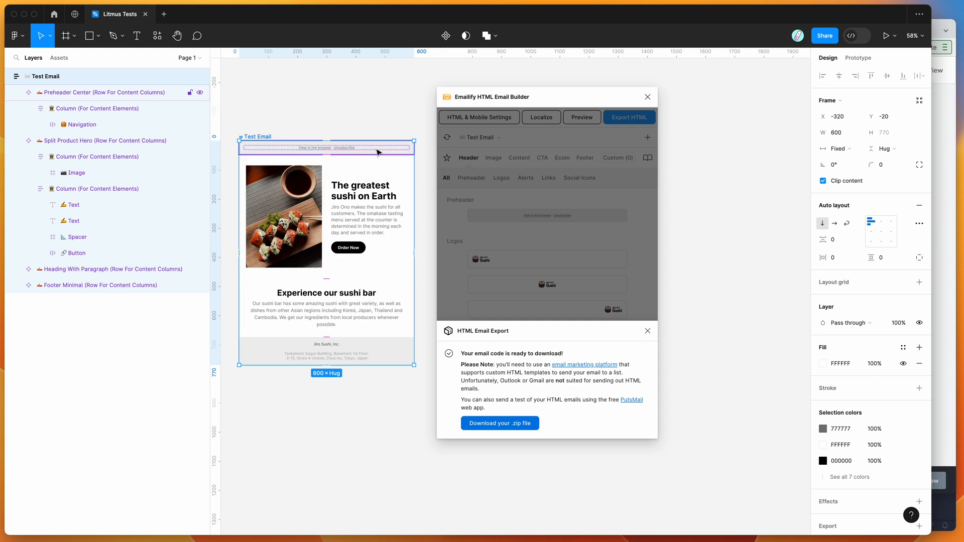
pyautogui.moveTo(410, 153)
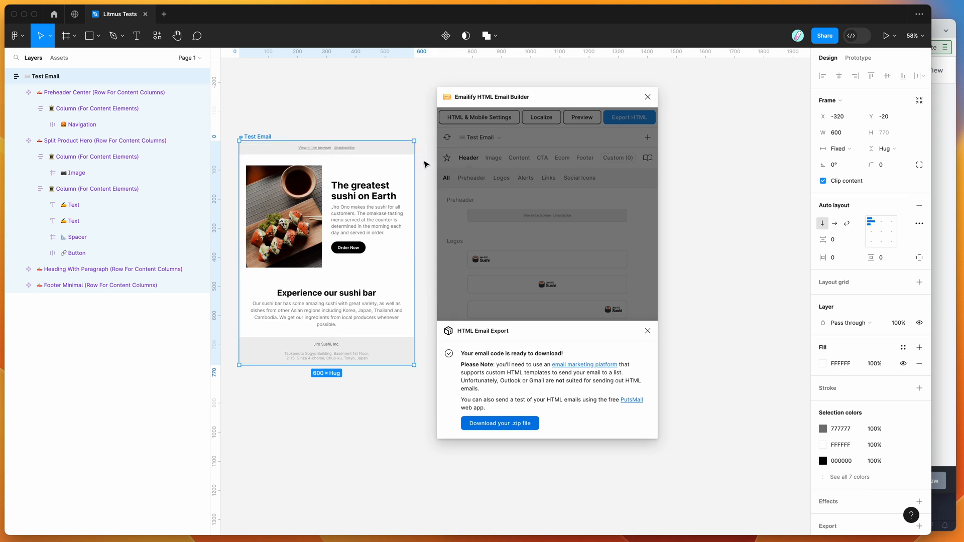
pyautogui.click(647, 331)
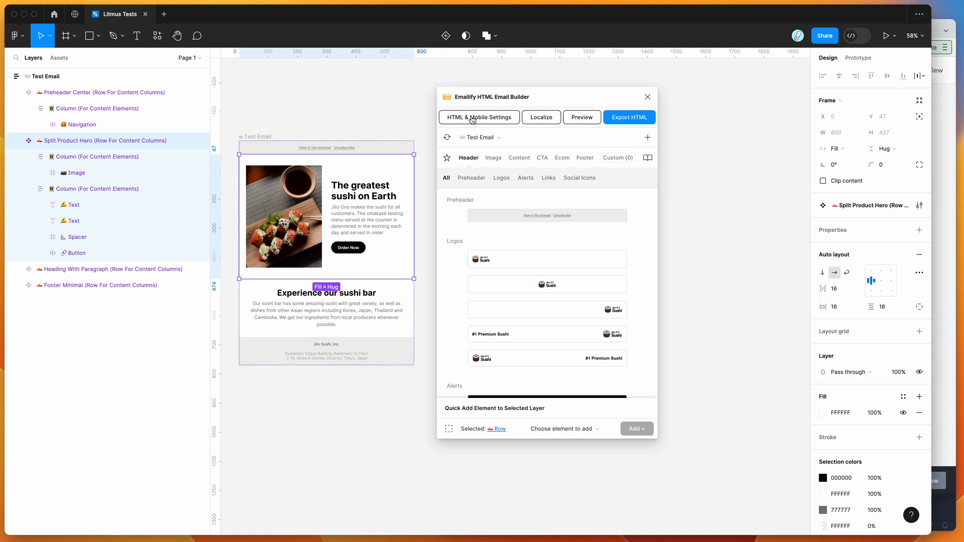
# Open Split Product Hero's layer settings and check its dark mode background and text colour fields.
pyautogui.click(479, 117)
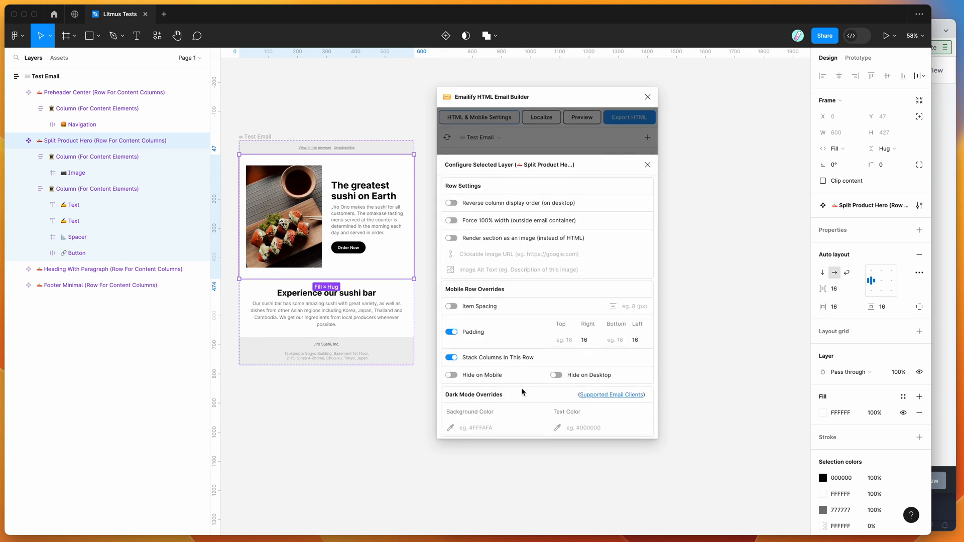
pyautogui.click(493, 427)
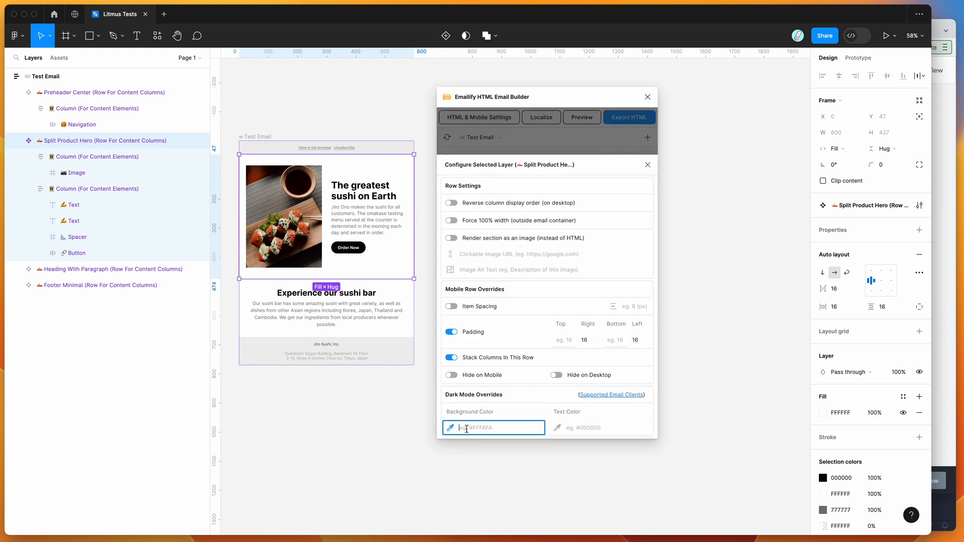
pyautogui.click(600, 427)
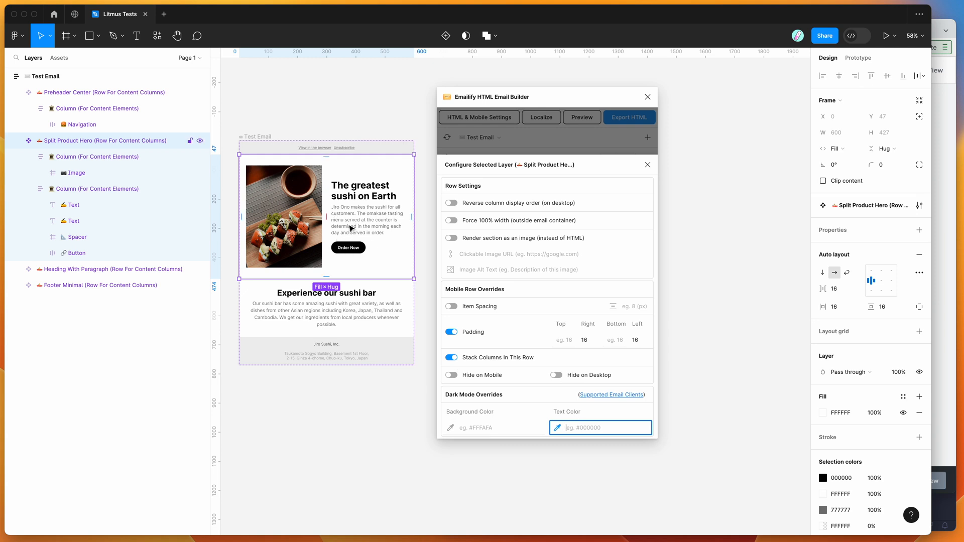
pyautogui.click(493, 427)
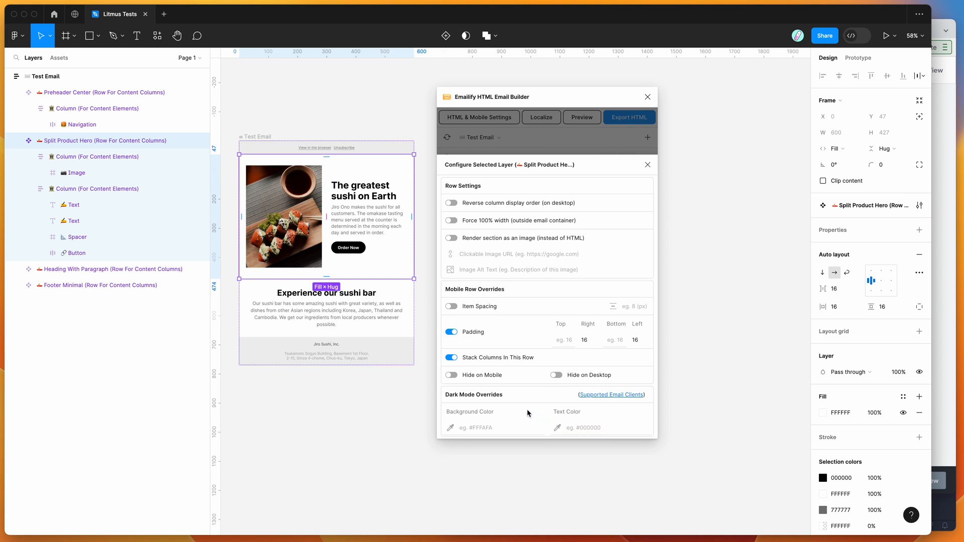
pyautogui.moveTo(512, 417)
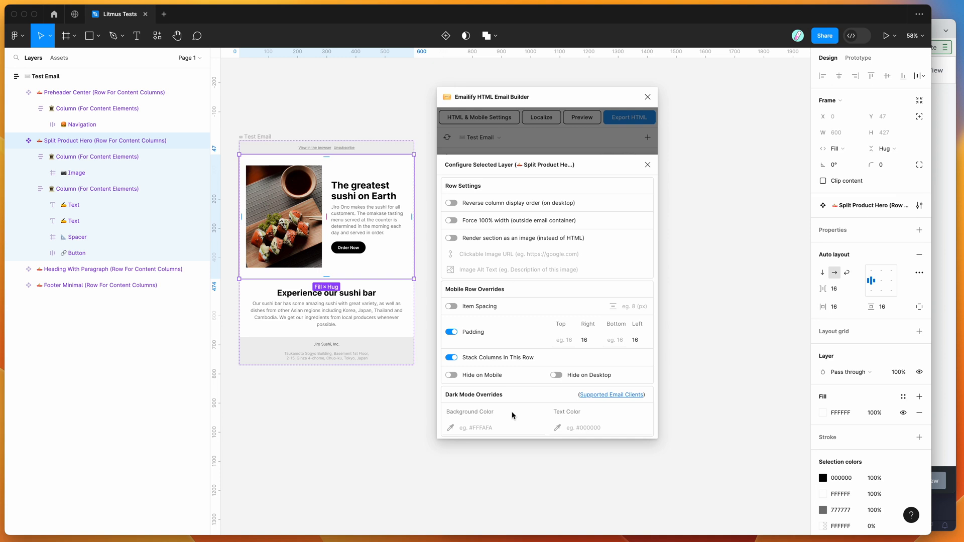
pyautogui.moveTo(491, 416)
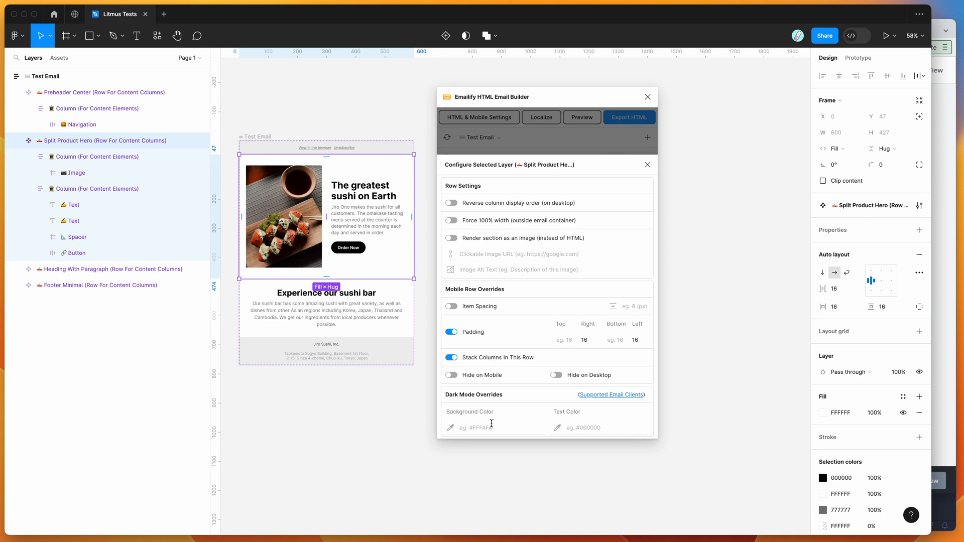
pyautogui.click(492, 427)
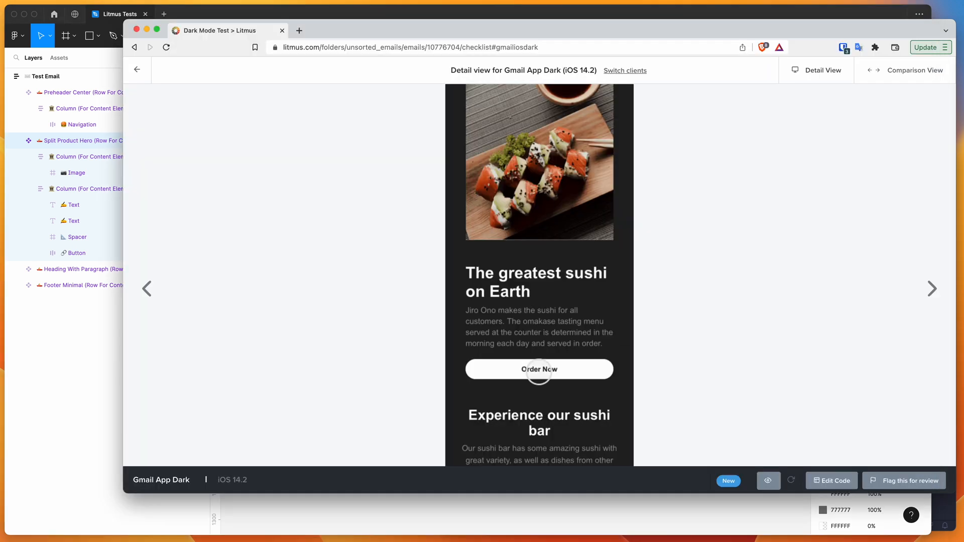
# Go back from the Gmail App Dark detail to the grid of Outlook desktop renders.
pyautogui.scroll(3)
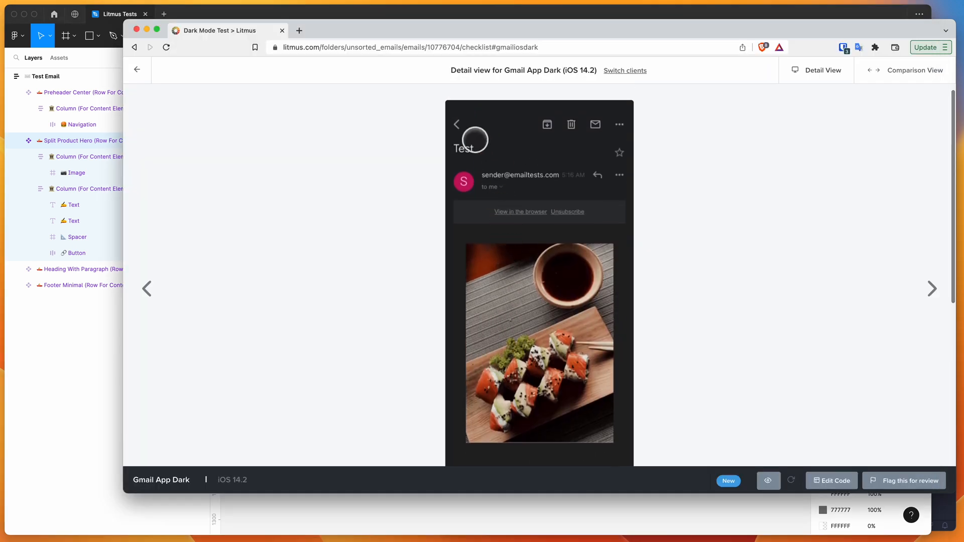
pyautogui.click(137, 69)
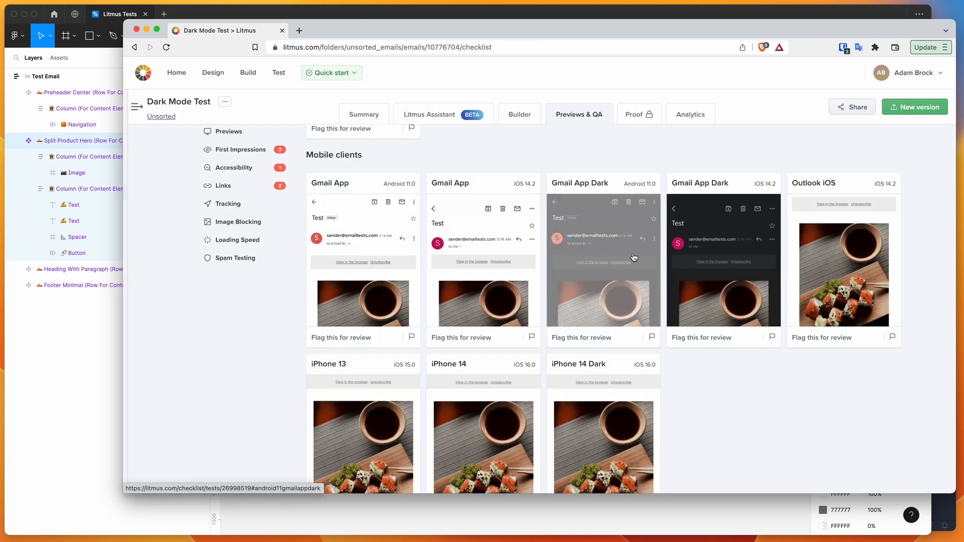
pyautogui.scroll(-3)
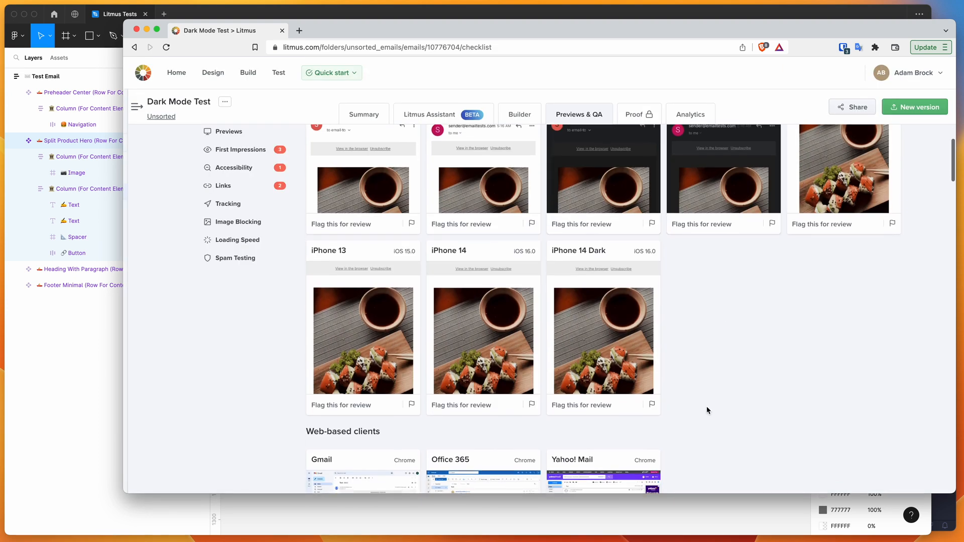
pyautogui.scroll(3)
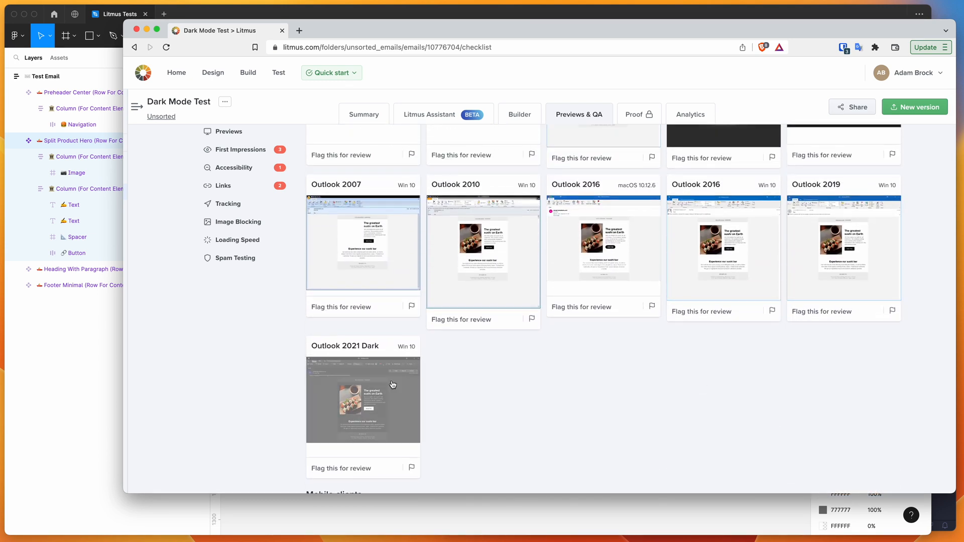
# Open the Outlook 2021 Dark preview and scroll its render down to the footer.
pyautogui.click(362, 400)
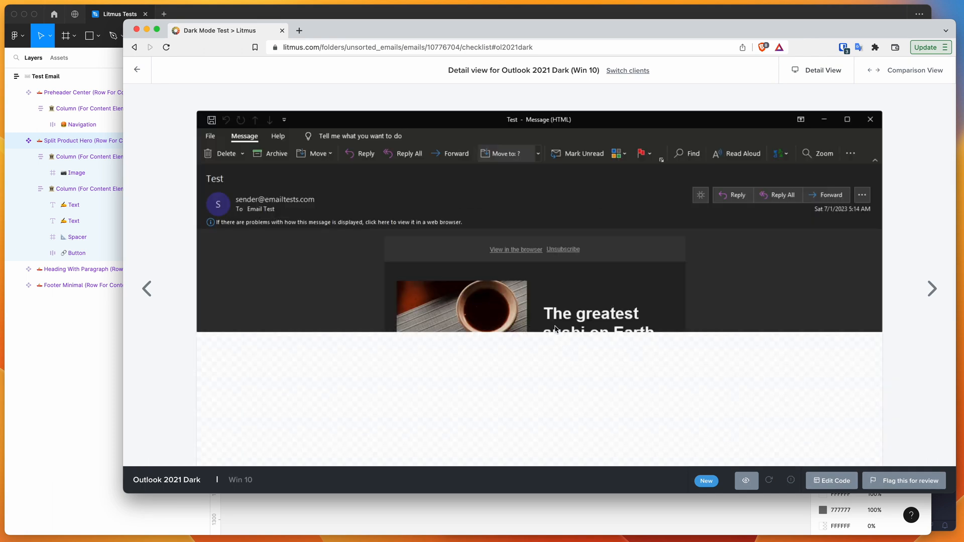
pyautogui.scroll(-3)
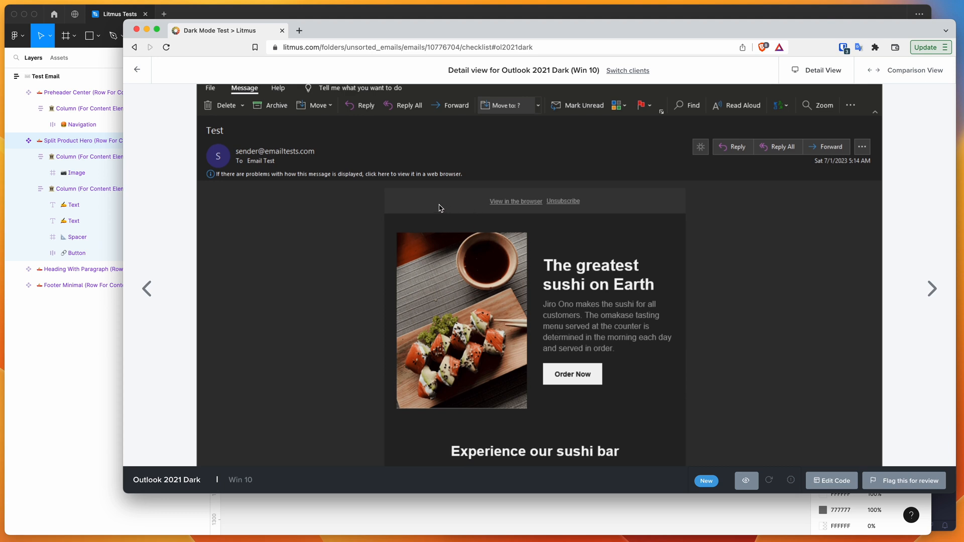
pyautogui.moveTo(619, 206)
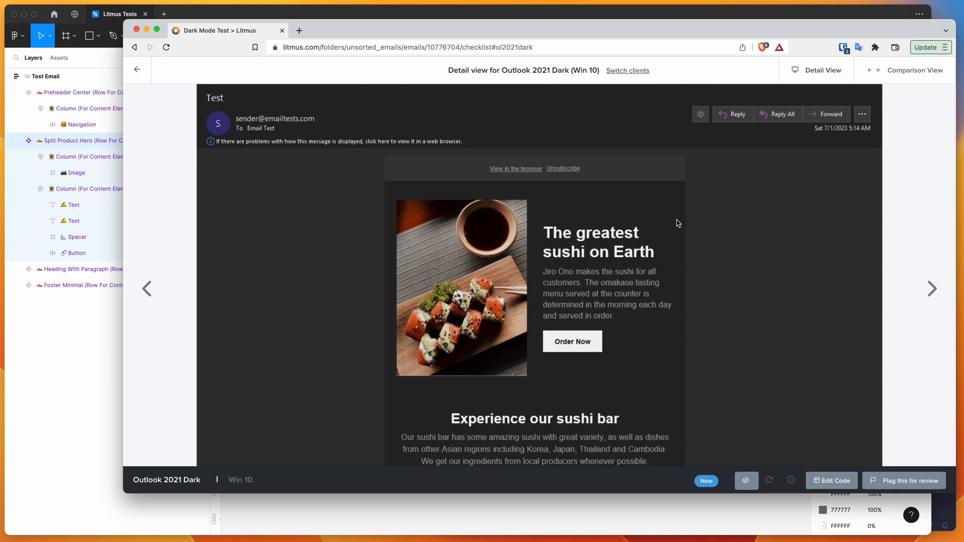
pyautogui.scroll(3)
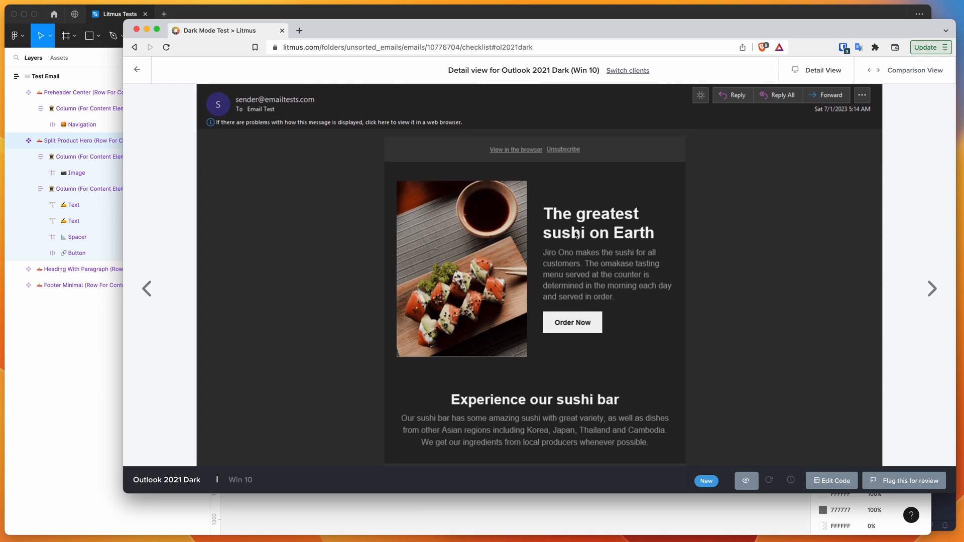
pyautogui.scroll(-3)
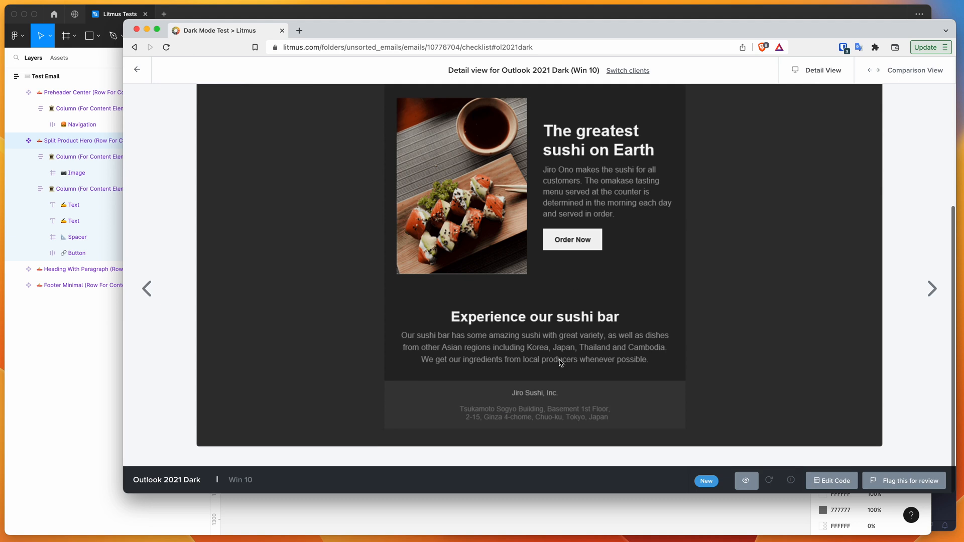
pyautogui.scroll(3)
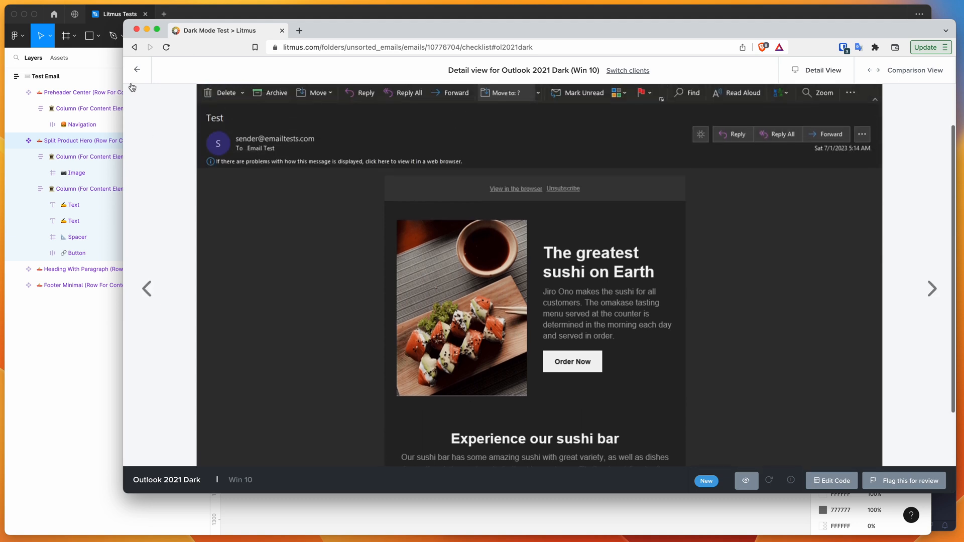
# Return to the grid and open the OL Office 365 Dark (macOS 12.6.1) preview.
pyautogui.click(137, 69)
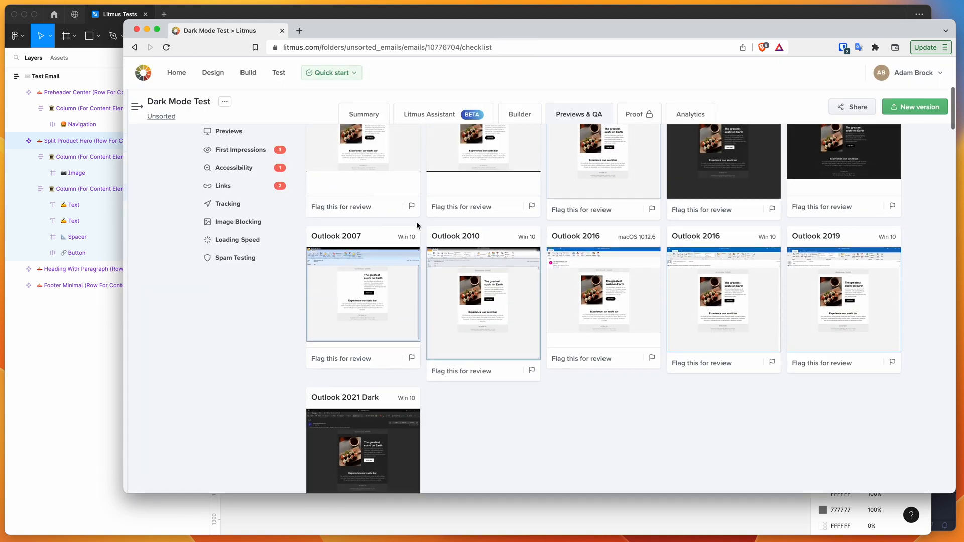
pyautogui.scroll(3)
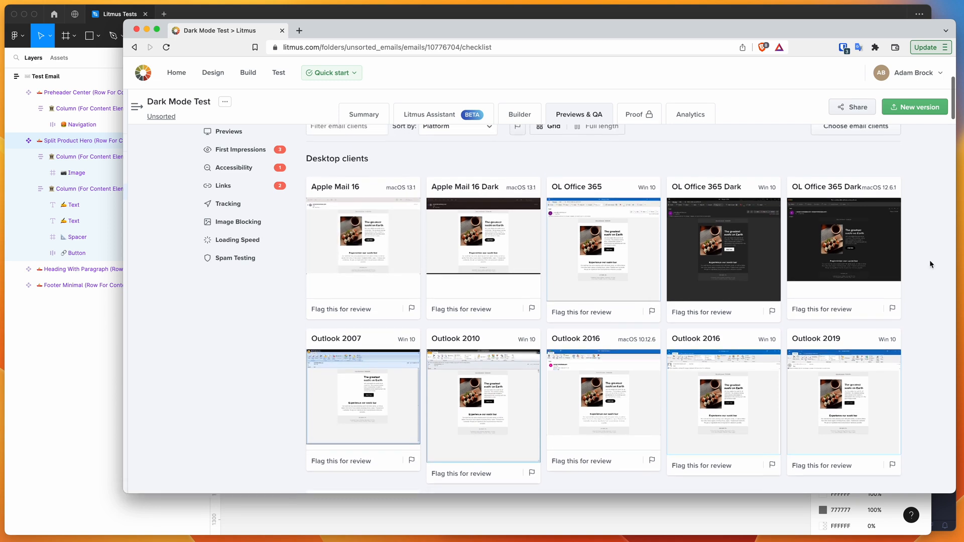
pyautogui.scroll(-3)
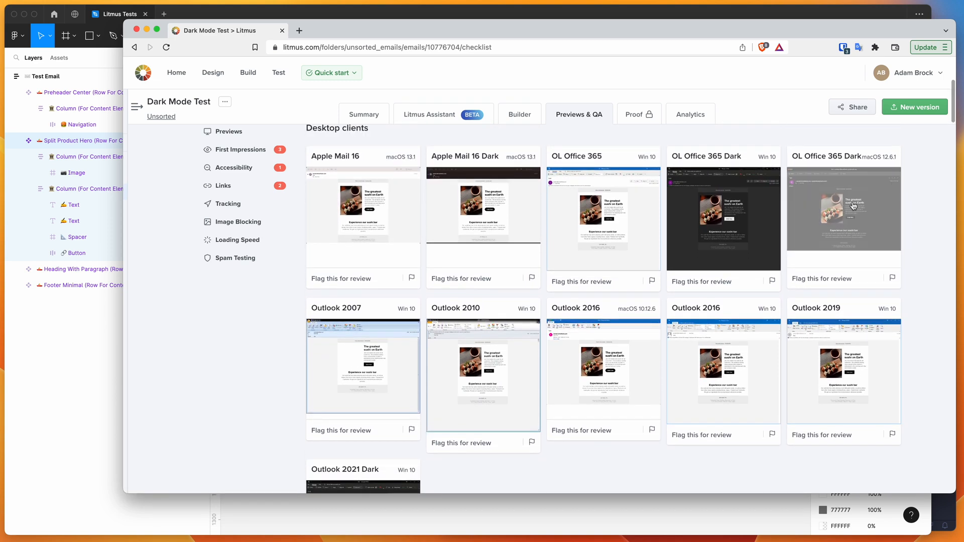
pyautogui.click(843, 209)
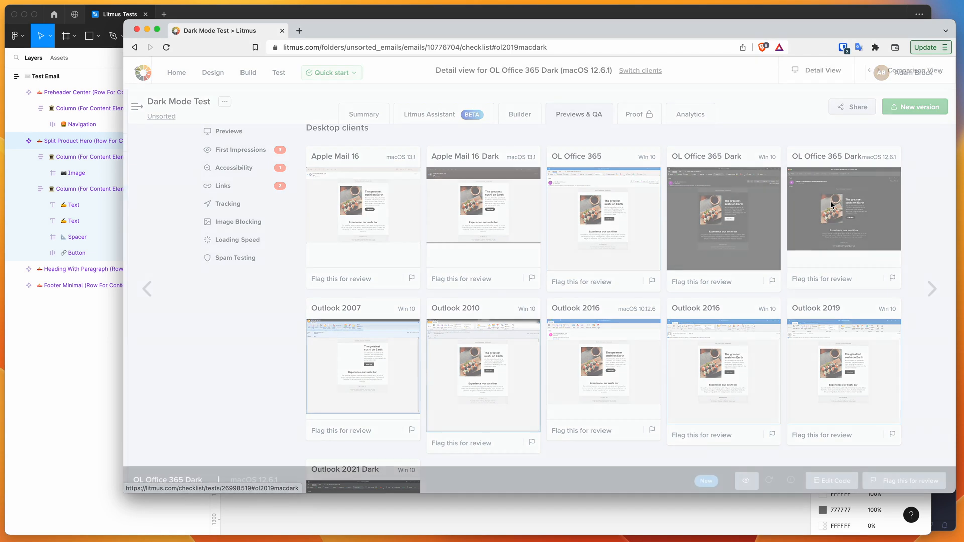
# Scroll the OL Office 365 Dark render down to the Jiro Sushi footer and back up.
pyautogui.click(844, 209)
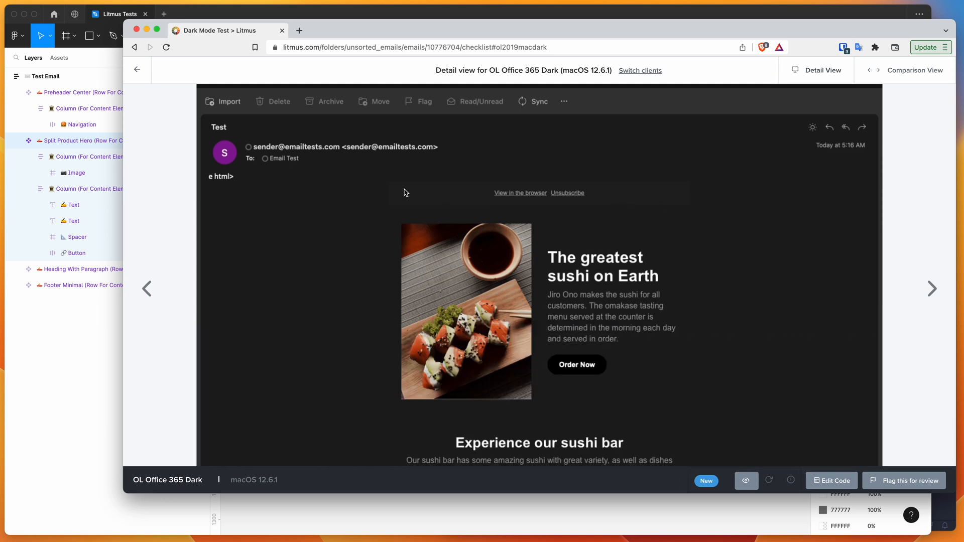
pyautogui.moveTo(422, 194)
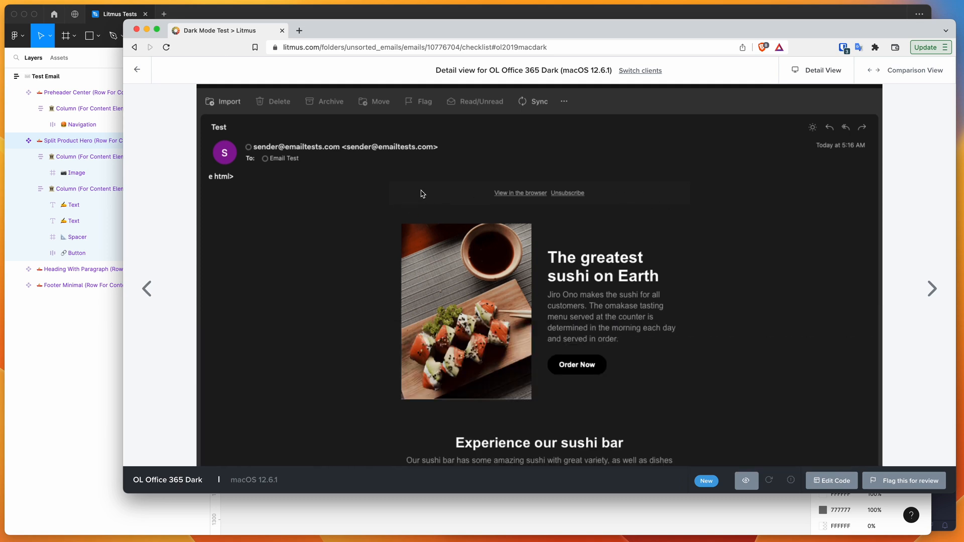
pyautogui.scroll(-3)
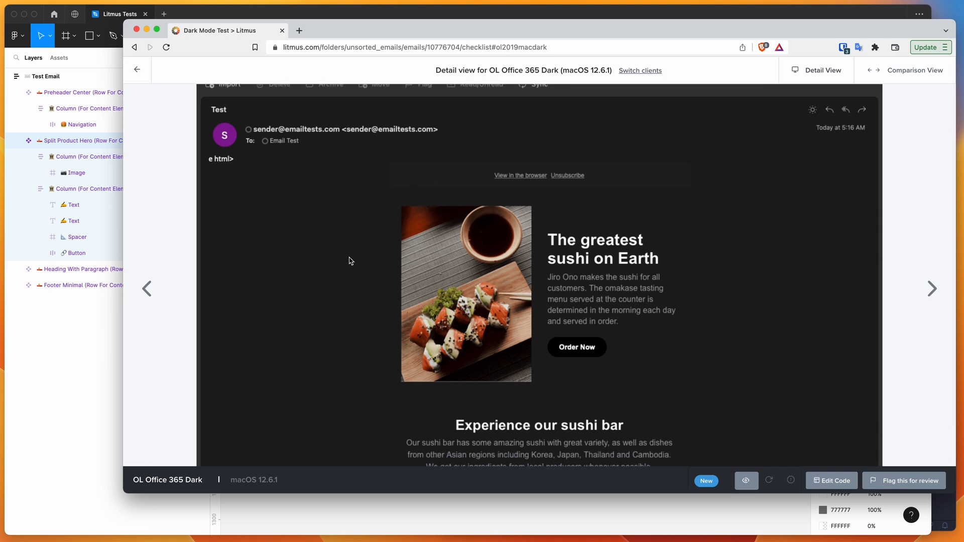
pyautogui.moveTo(431, 264)
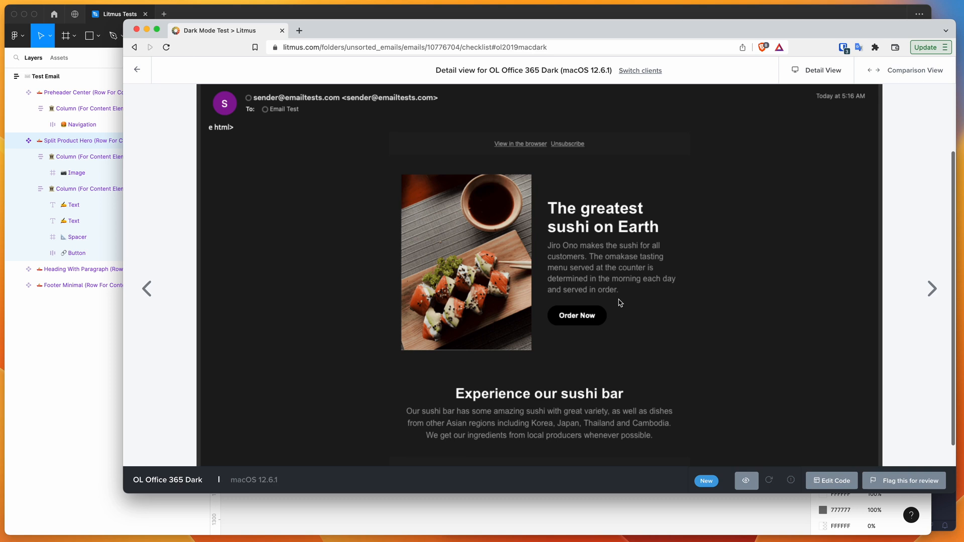
pyautogui.scroll(-3)
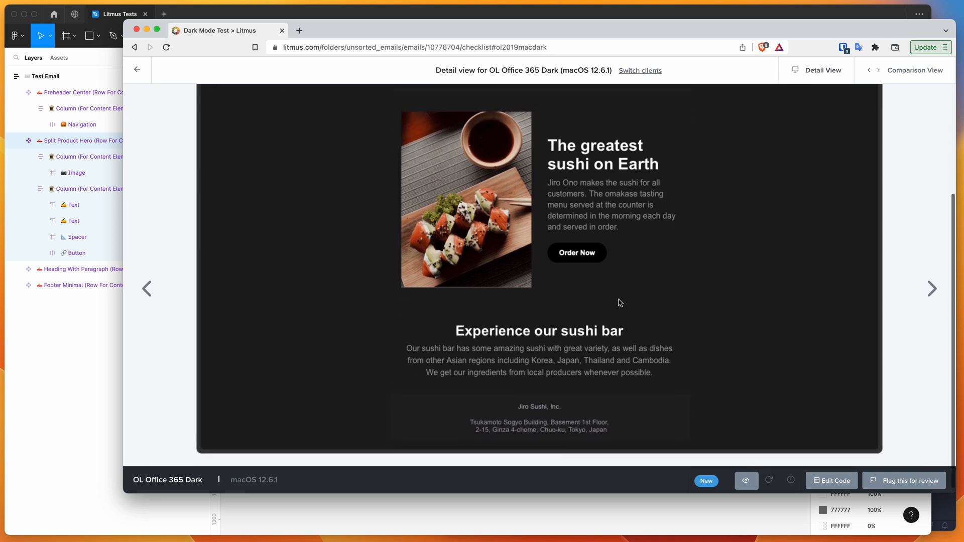
pyautogui.moveTo(704, 342)
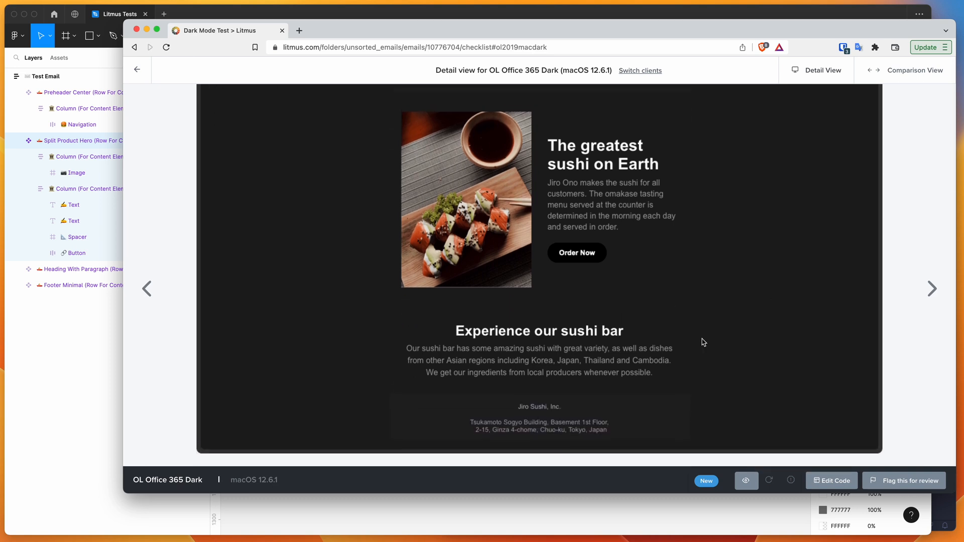
pyautogui.moveTo(755, 340)
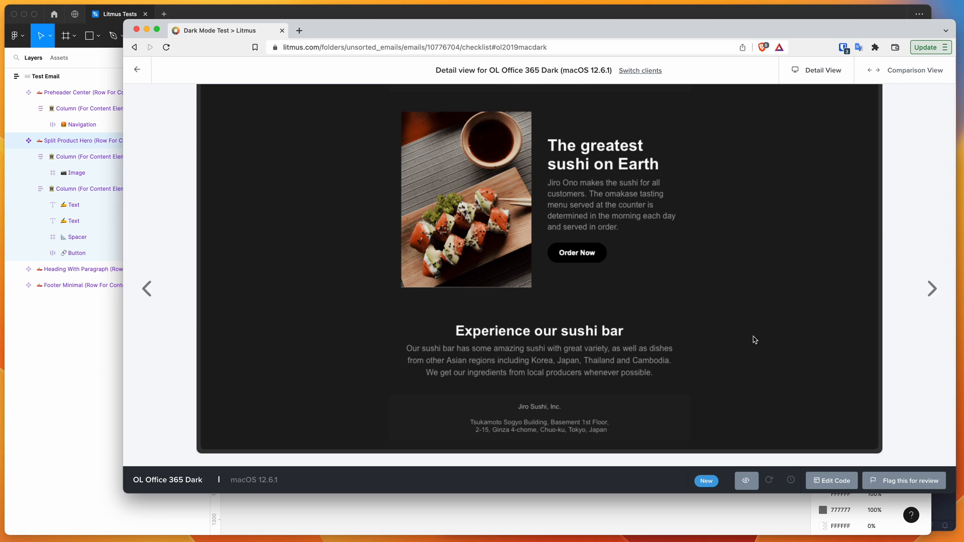
pyautogui.moveTo(682, 351)
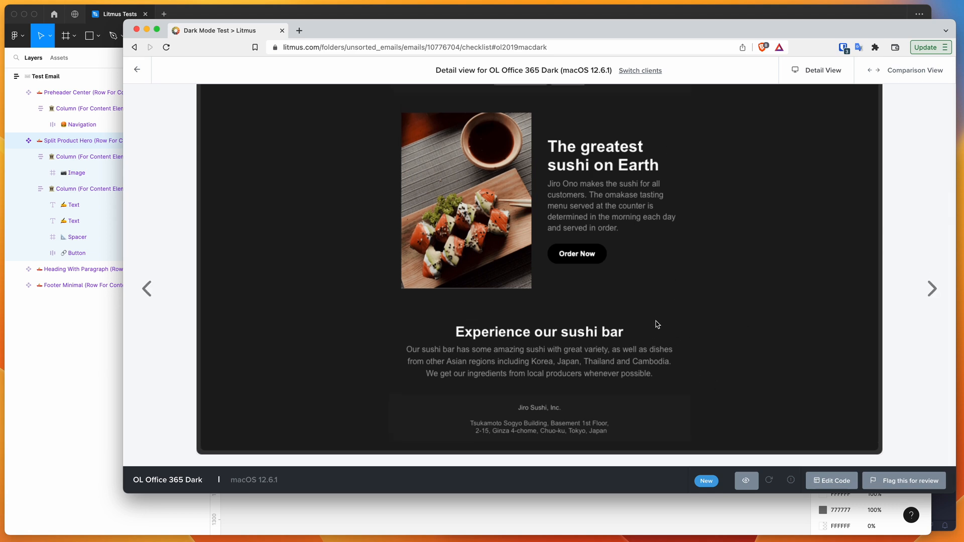
pyautogui.scroll(3)
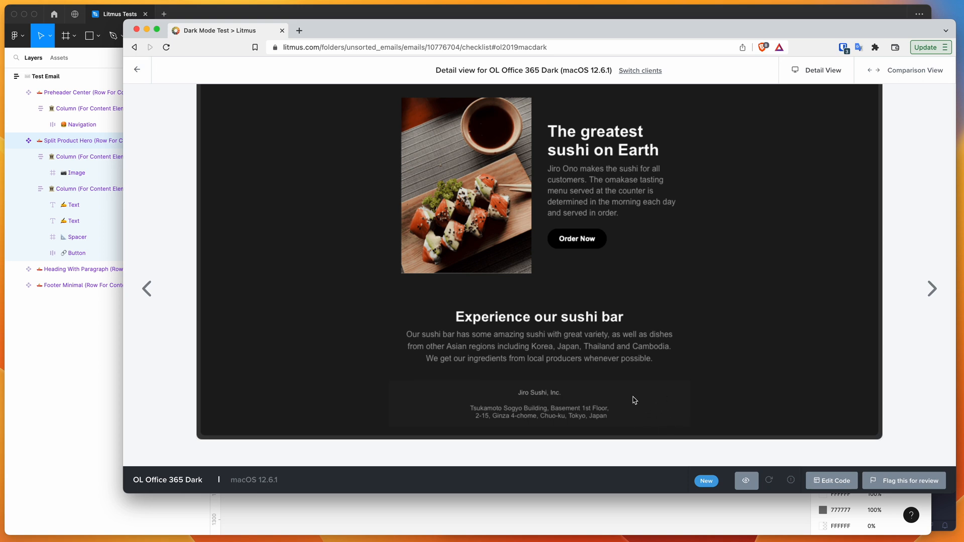
pyautogui.scroll(3)
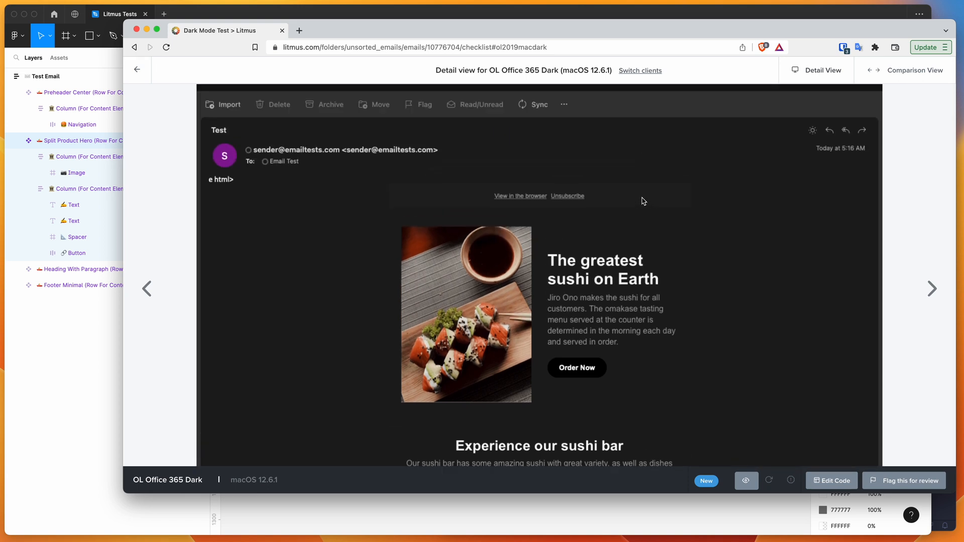
pyautogui.moveTo(633, 203)
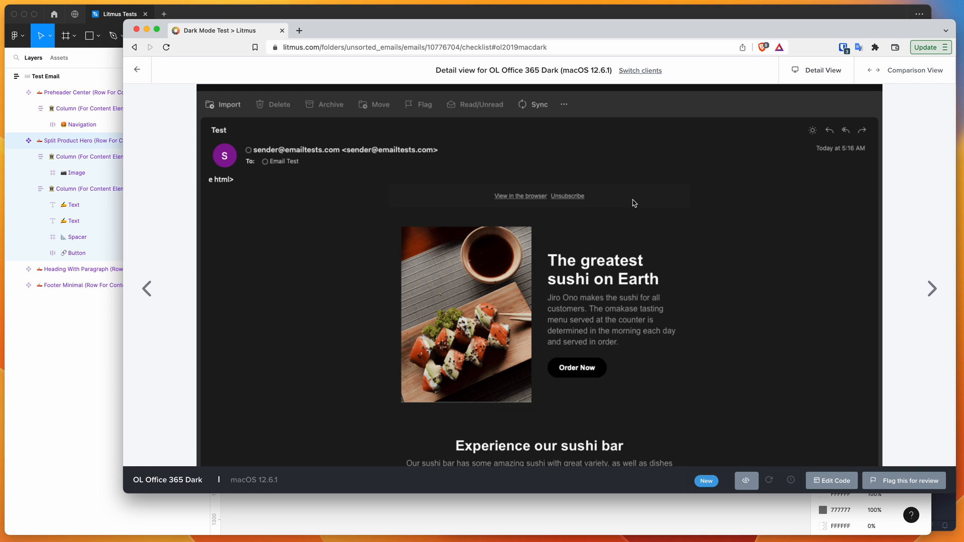
pyautogui.scroll(-3)
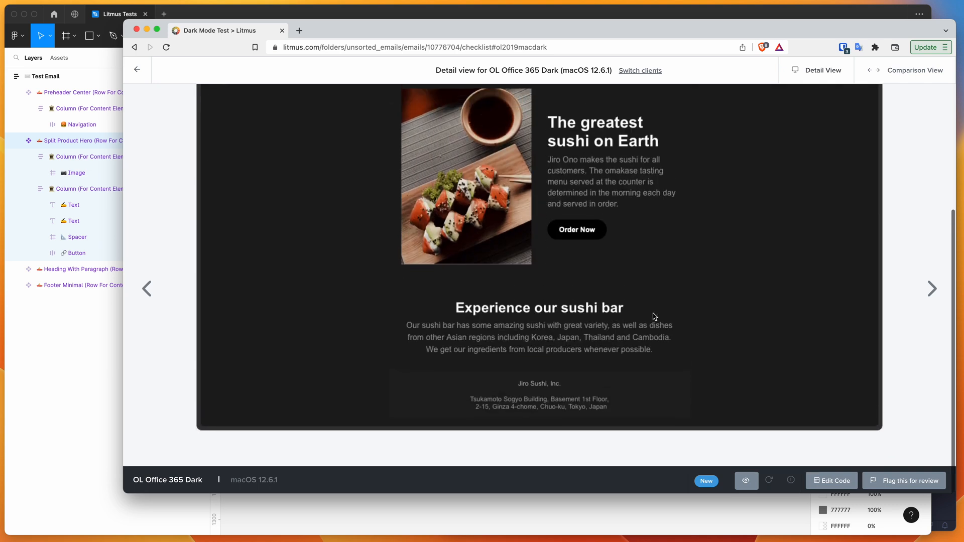
pyautogui.scroll(-3)
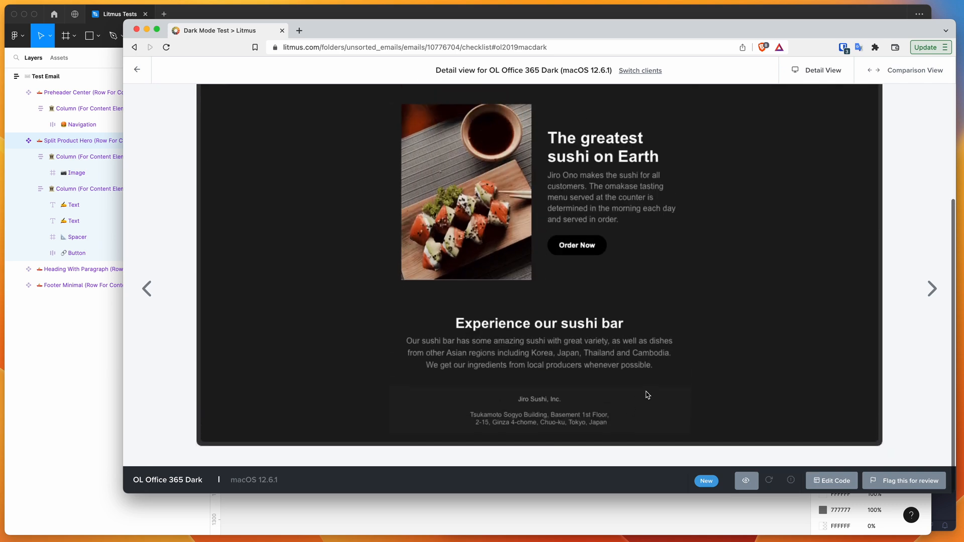
pyautogui.scroll(3)
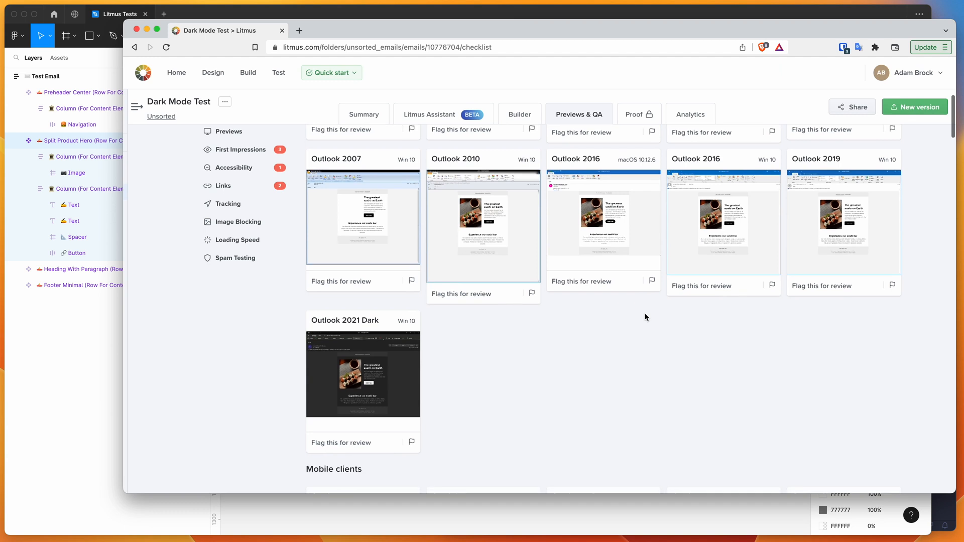
# Scroll the grid below Outlook 2021 Dark to the Gmail App, Gmail App Dark and Outlook iOS renders.
pyautogui.scroll(-3)
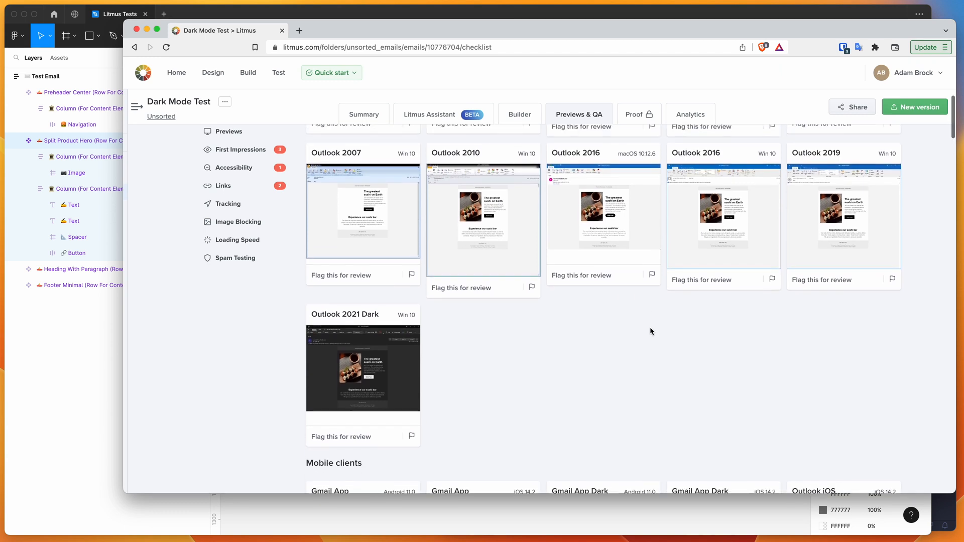
pyautogui.scroll(3)
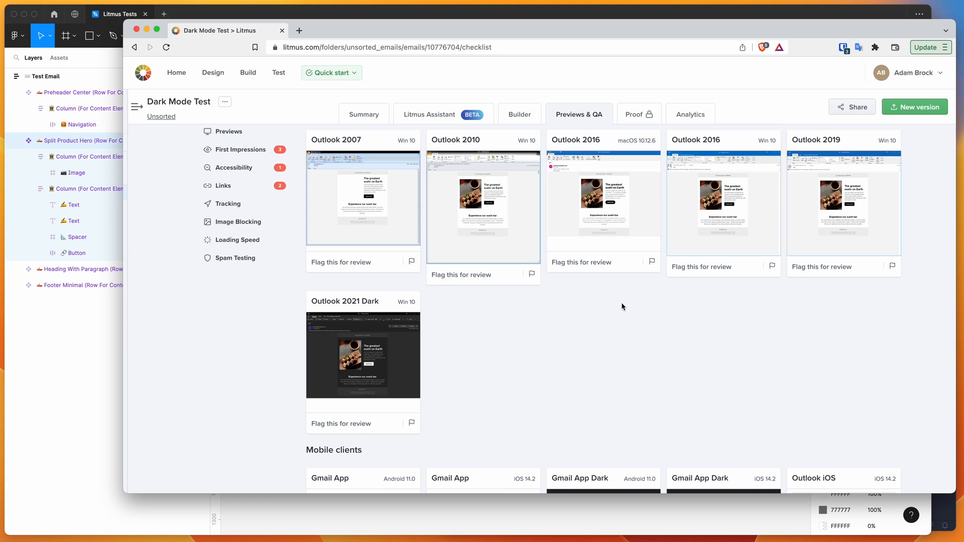
pyautogui.moveTo(539, 364)
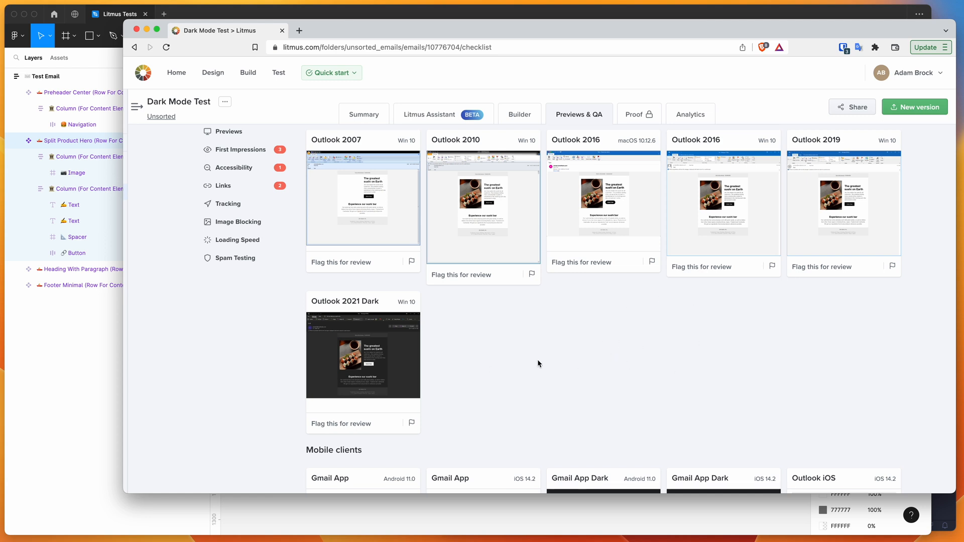
pyautogui.moveTo(479, 359)
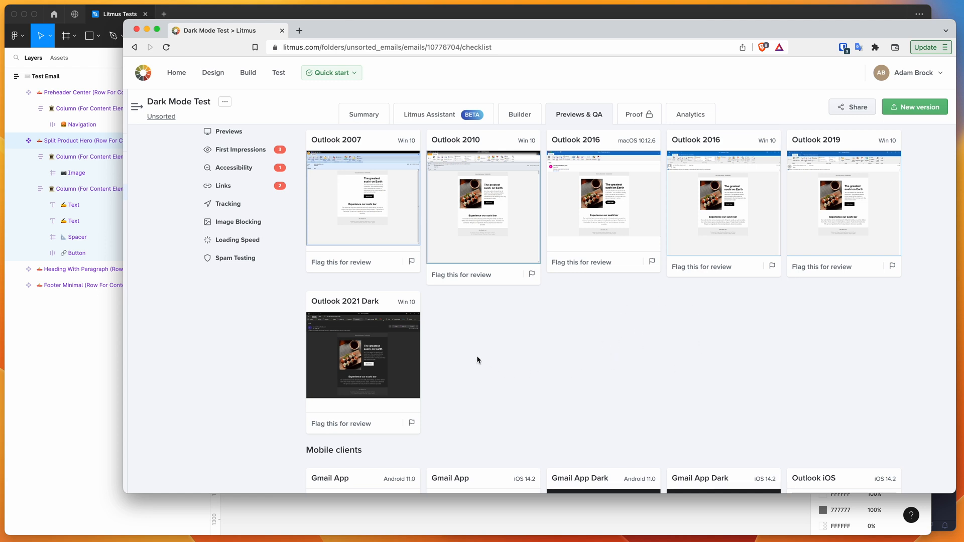
pyautogui.moveTo(757, 358)
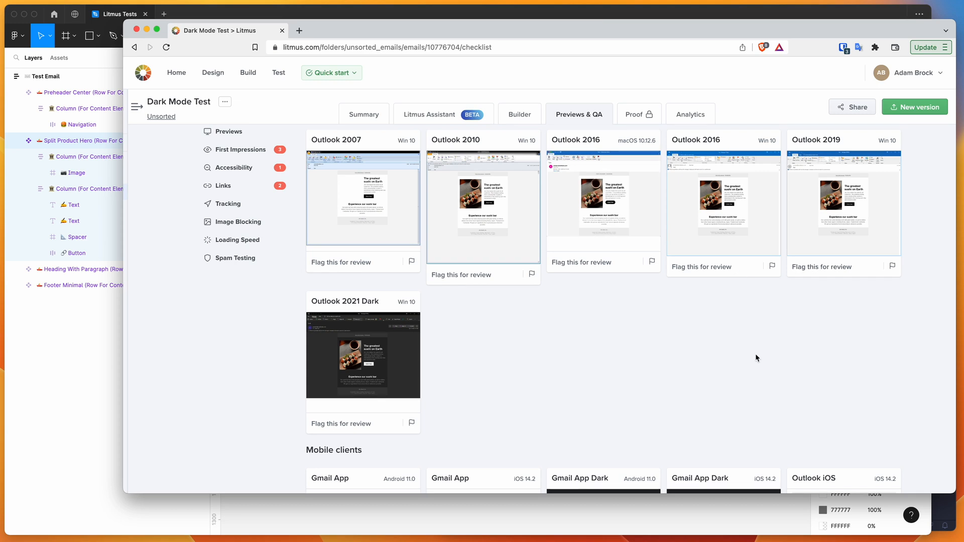
pyautogui.moveTo(602, 354)
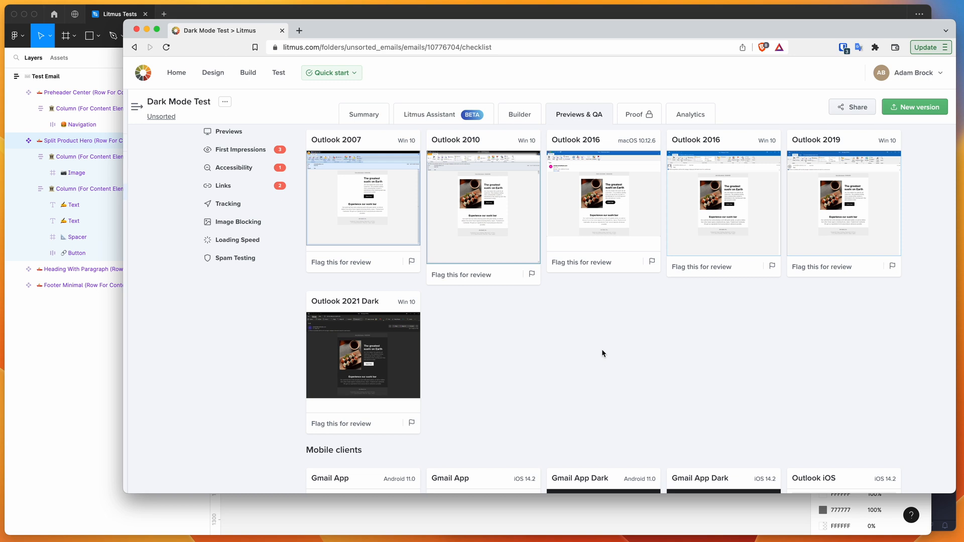
pyautogui.moveTo(581, 342)
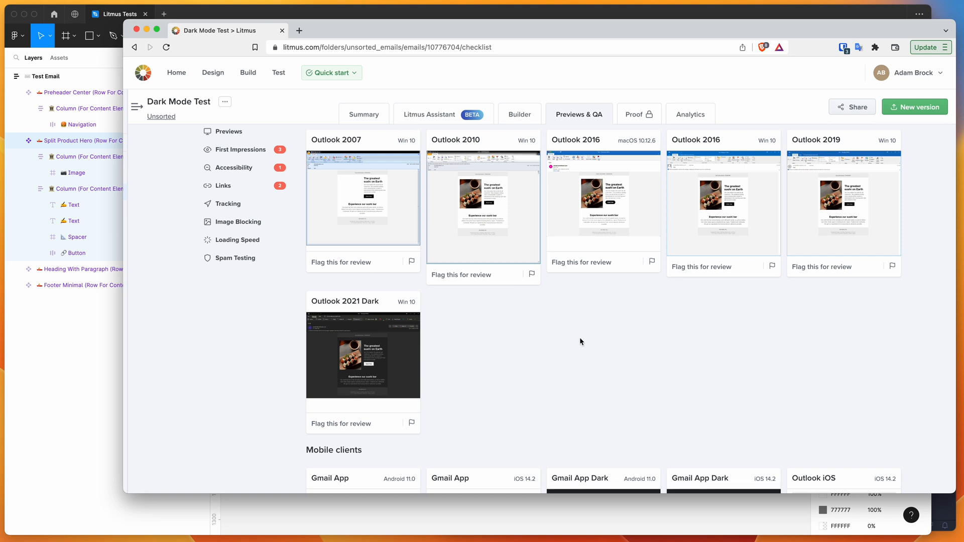
pyautogui.moveTo(504, 345)
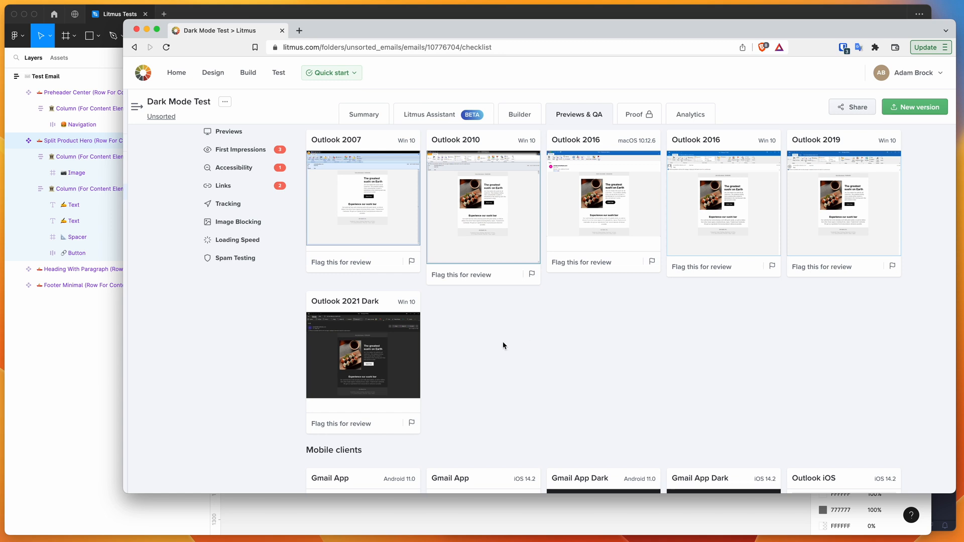
pyautogui.moveTo(393, 348)
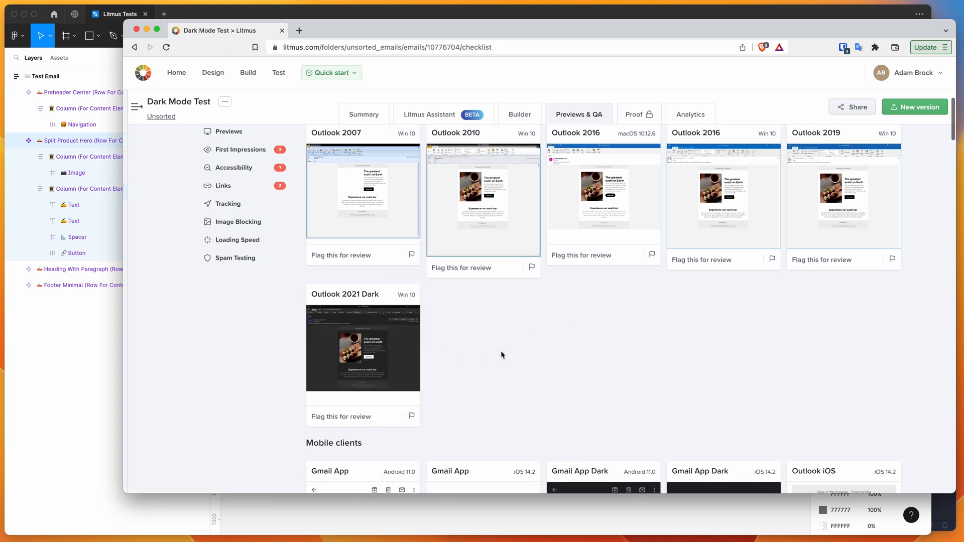
pyautogui.scroll(-3)
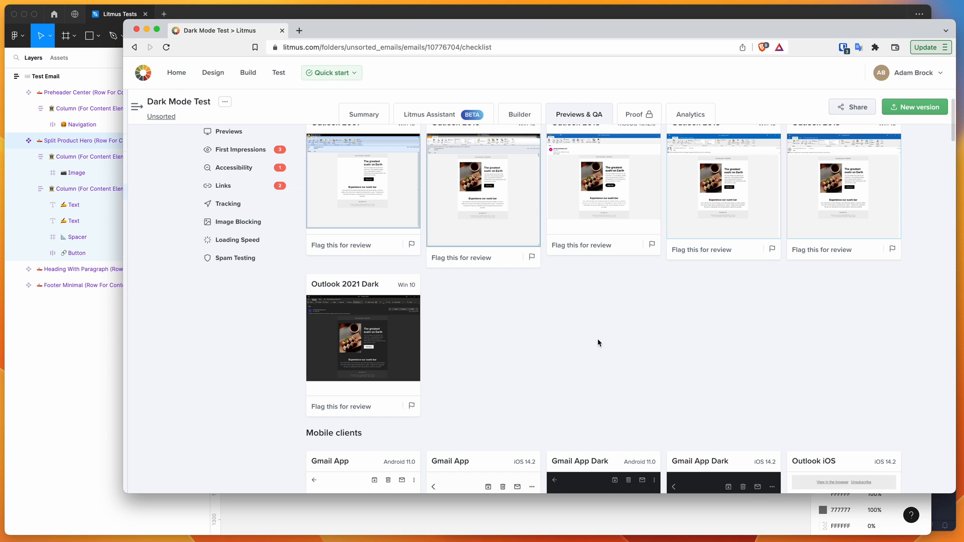